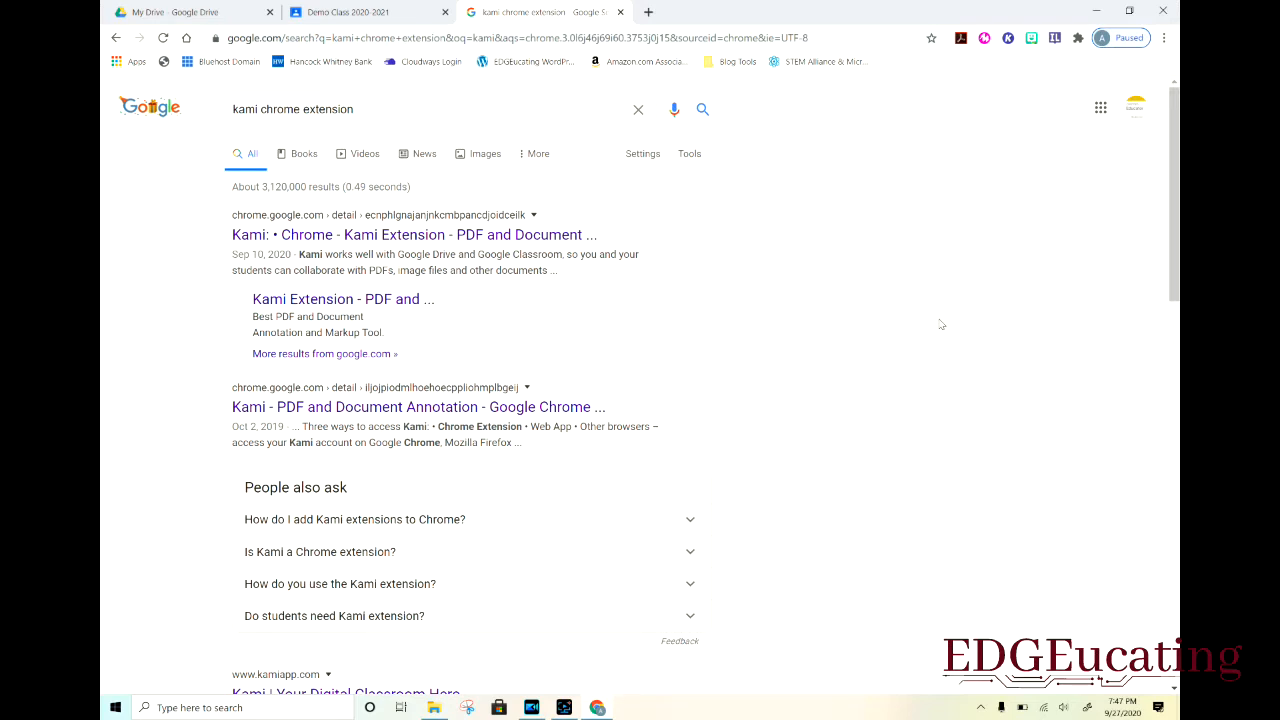
{"action": "mouse_move", "coordinate": [870, 293]}
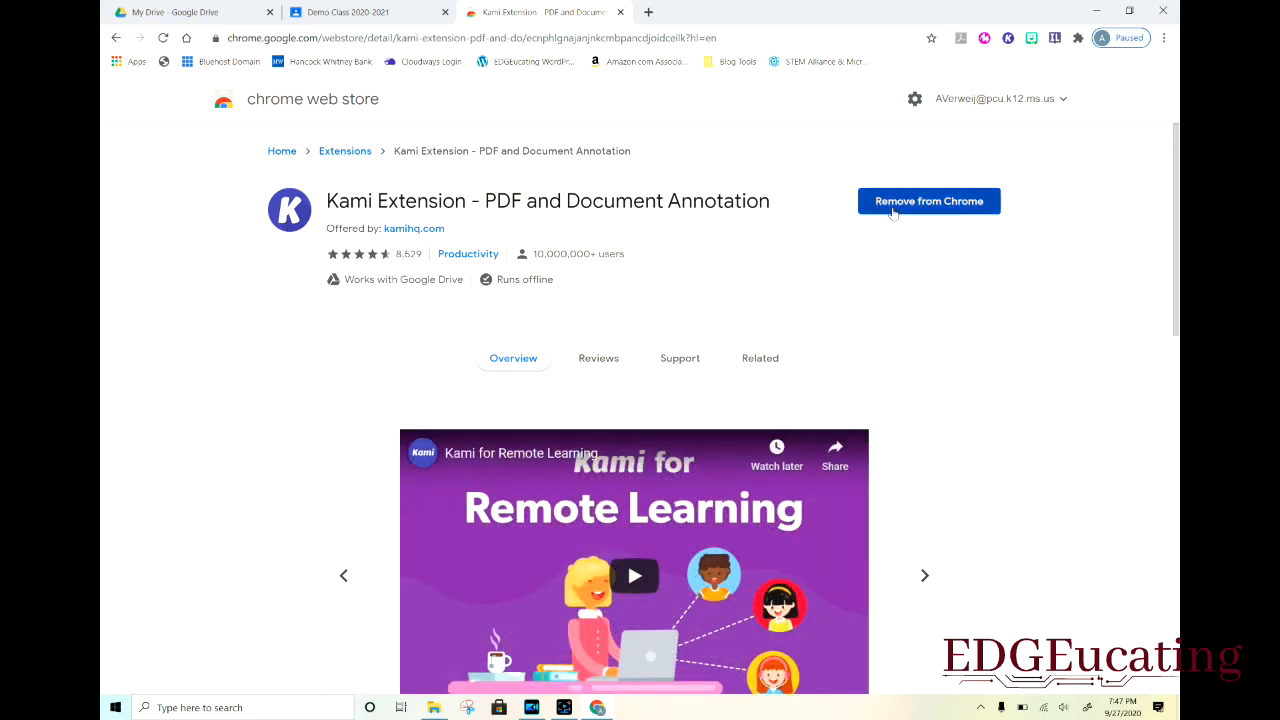
{"action": "mouse_move", "coordinate": [940, 211]}
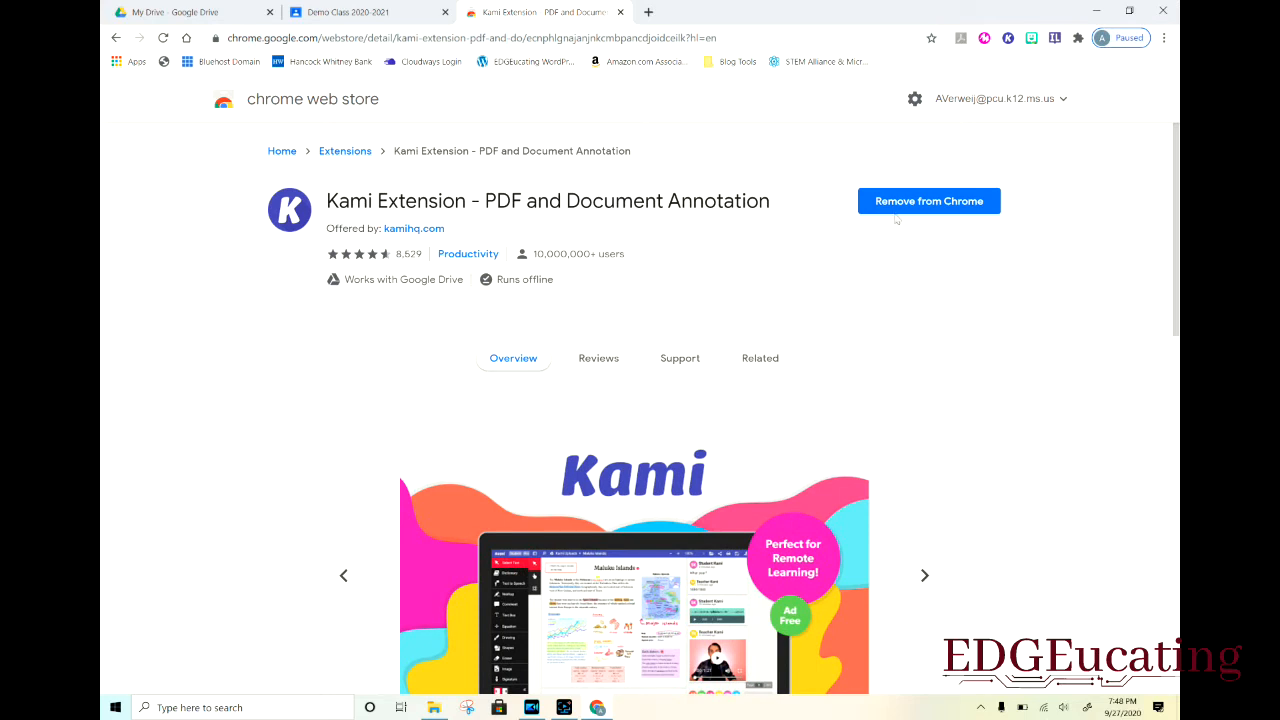
{"action": "mouse_move", "coordinate": [915, 205]}
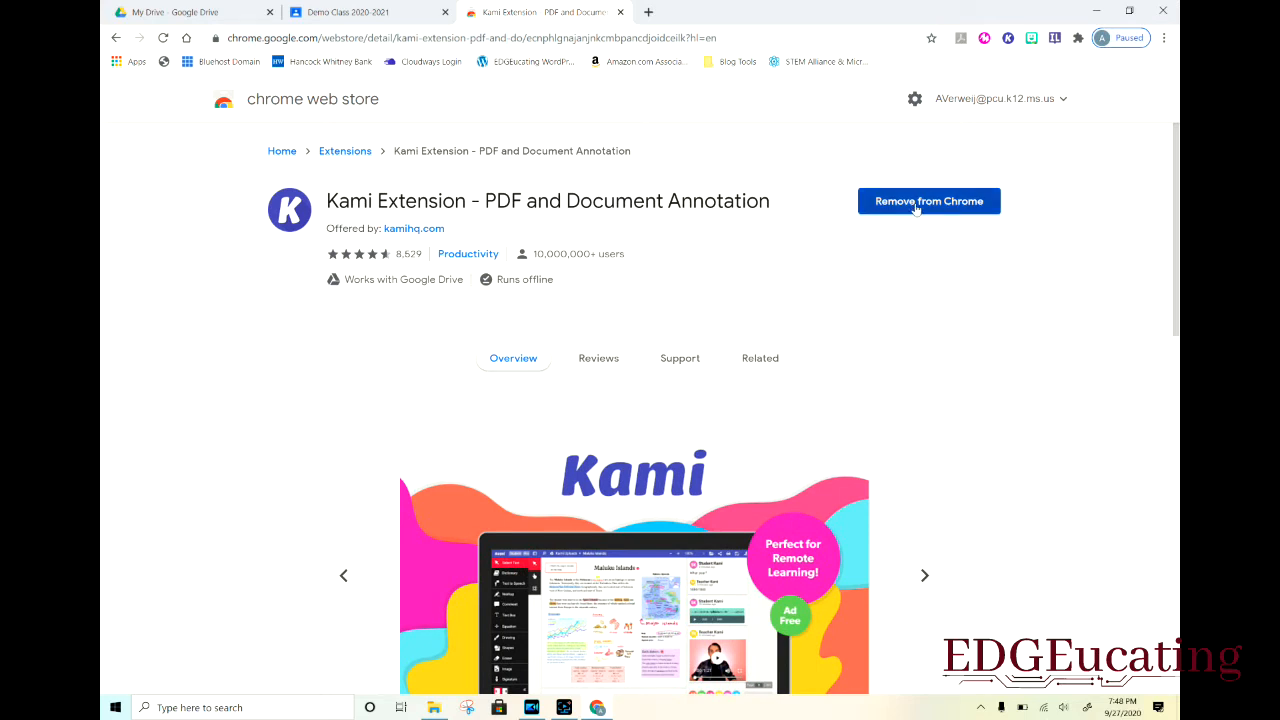
{"action": "mouse_move", "coordinate": [1022, 78]}
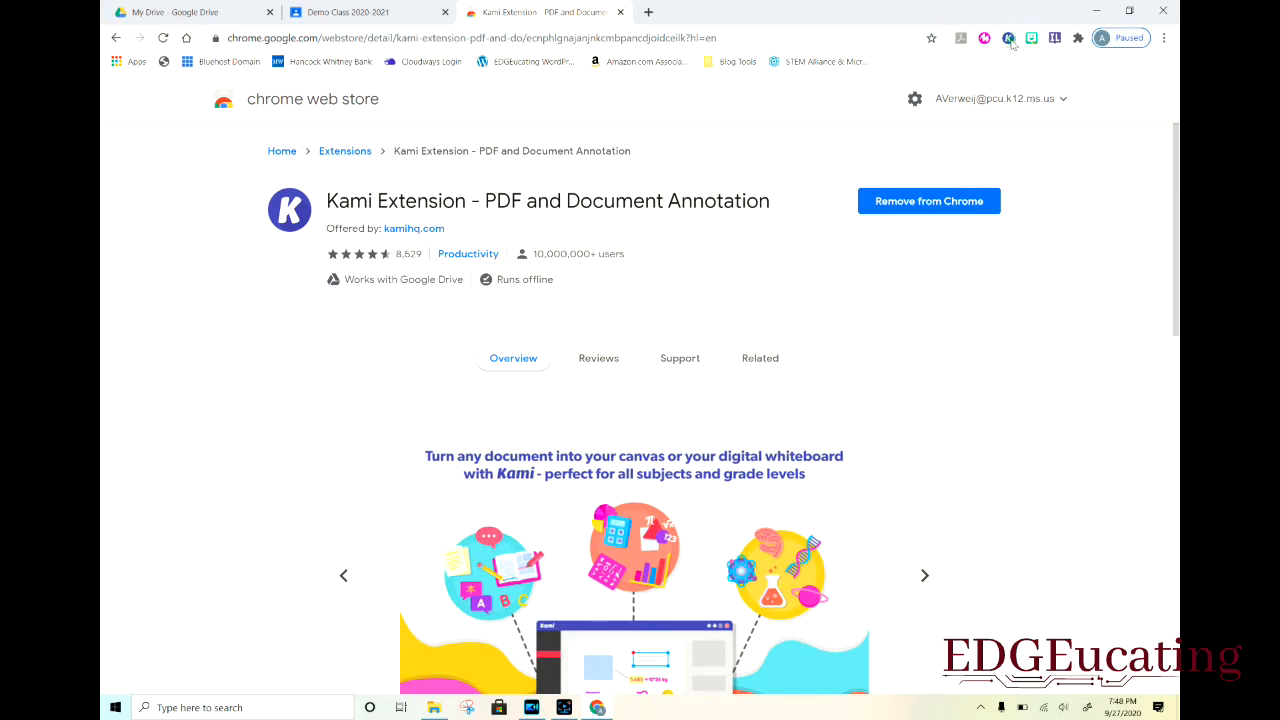
- Verify Kami is installed and pin it to Chrome's extensions toolbar
{"action": "left_click", "coordinate": [1008, 38]}
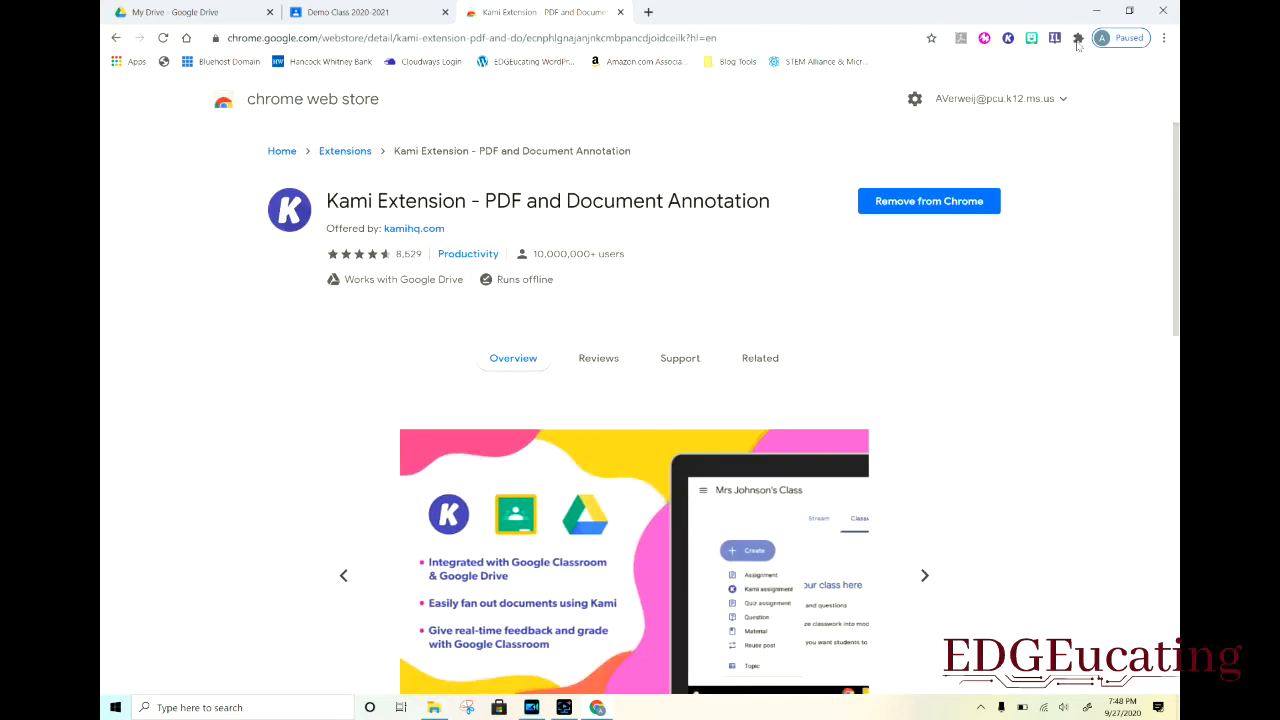
{"action": "mouse_move", "coordinate": [1078, 38]}
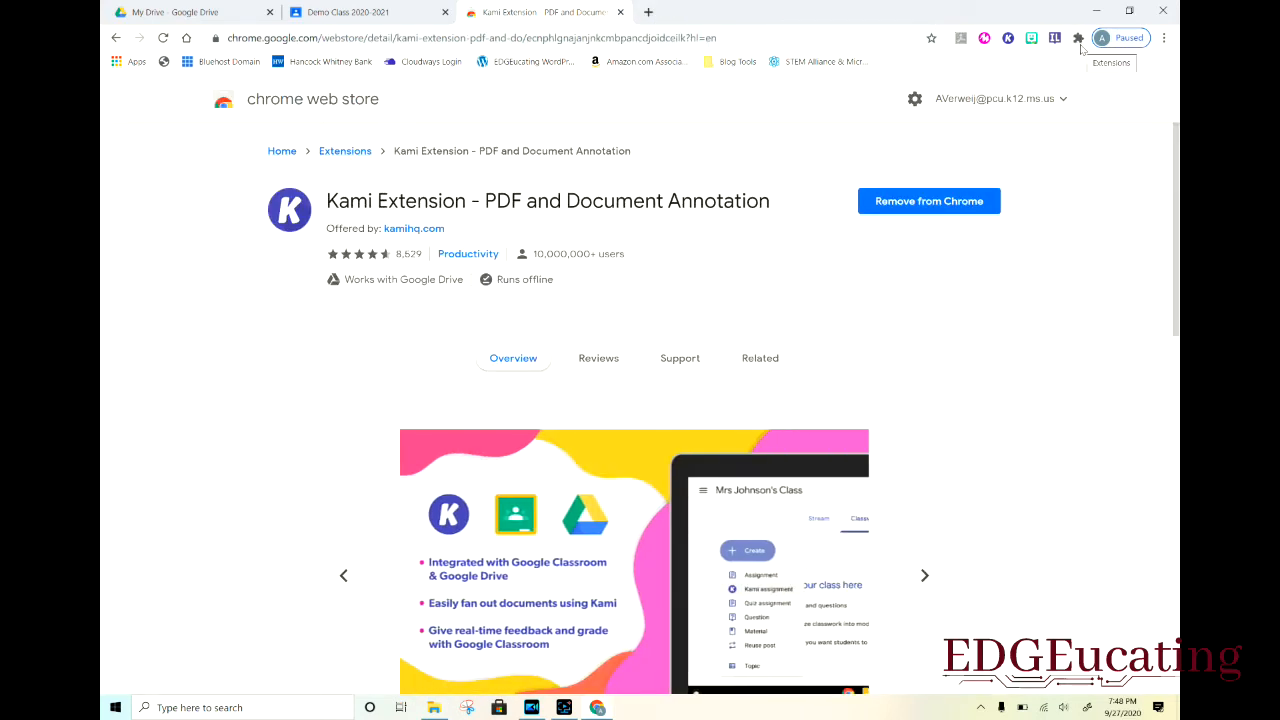
{"action": "left_click", "coordinate": [1078, 38]}
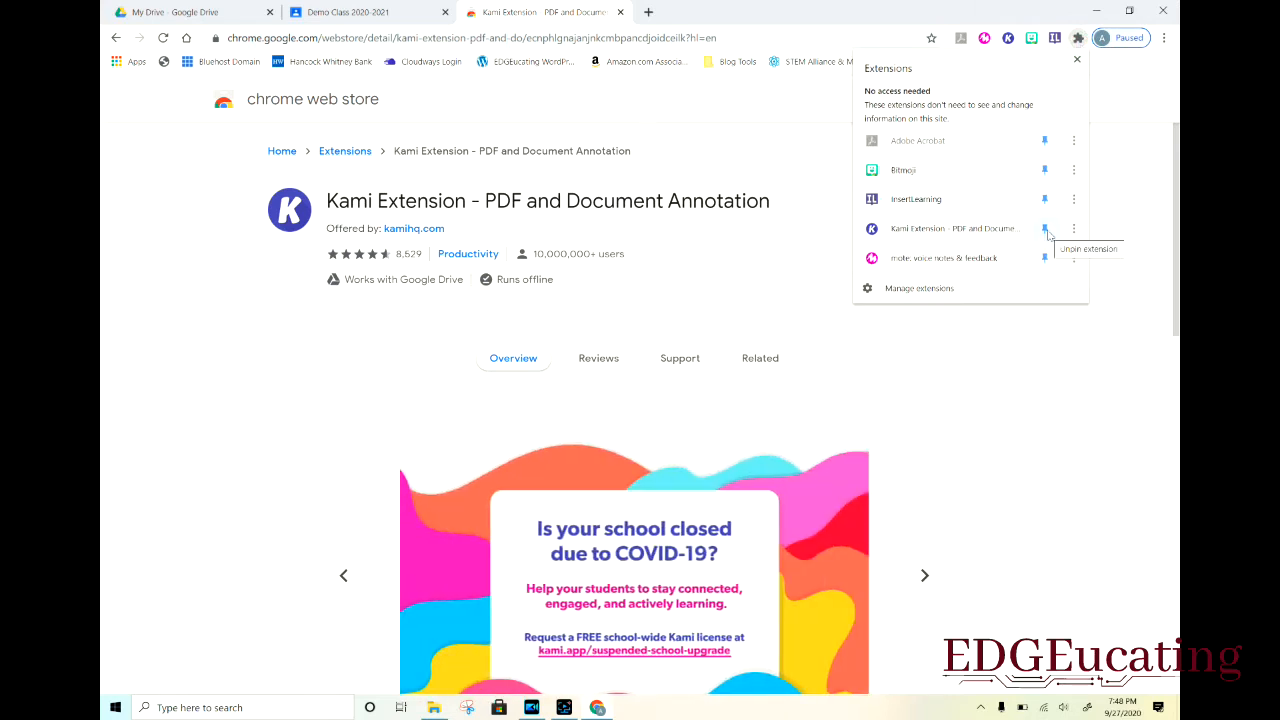
{"action": "left_click", "coordinate": [1044, 228]}
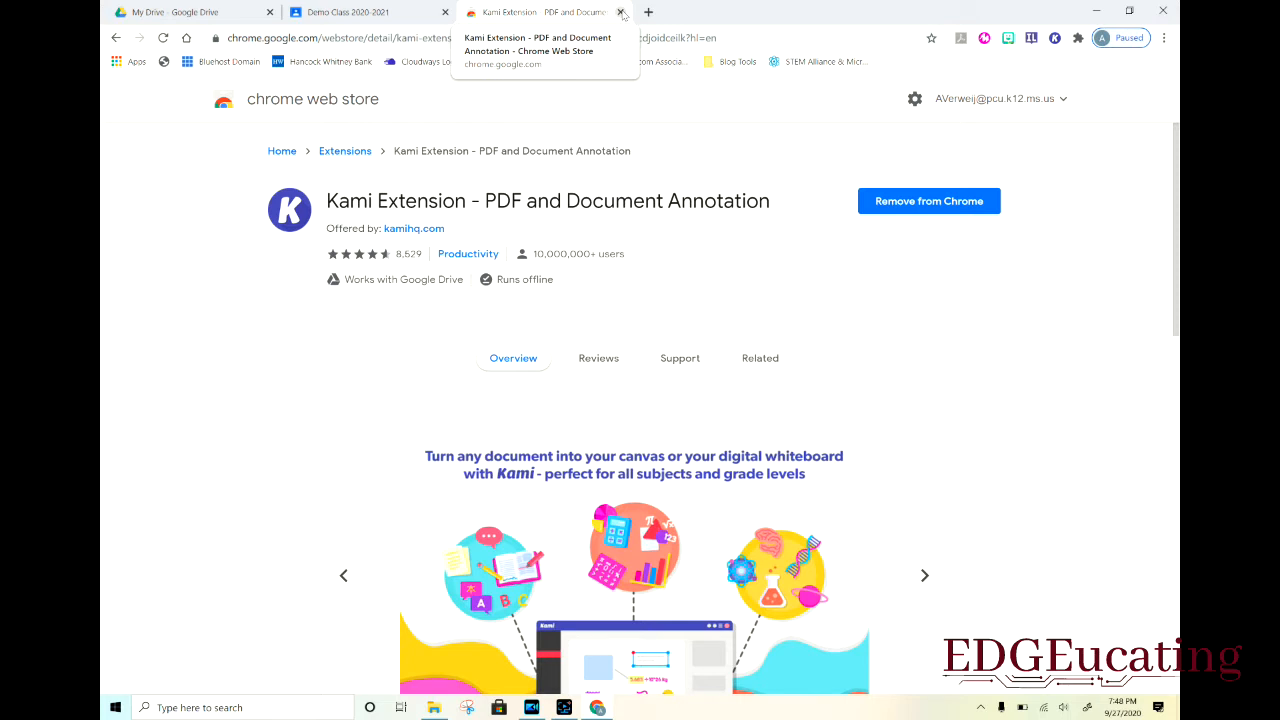
- Leave the Web Store and bring up Demo Class's Classwork create options
{"action": "left_click", "coordinate": [622, 12]}
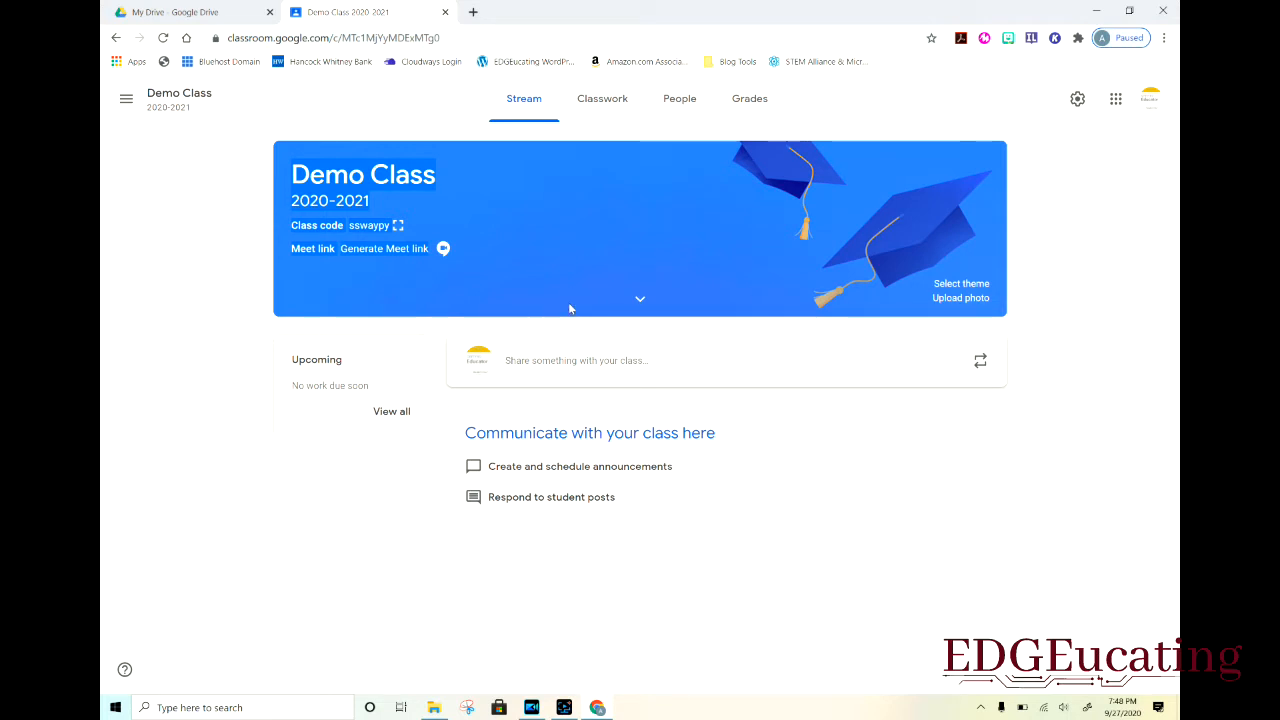
{"action": "mouse_move", "coordinate": [603, 98]}
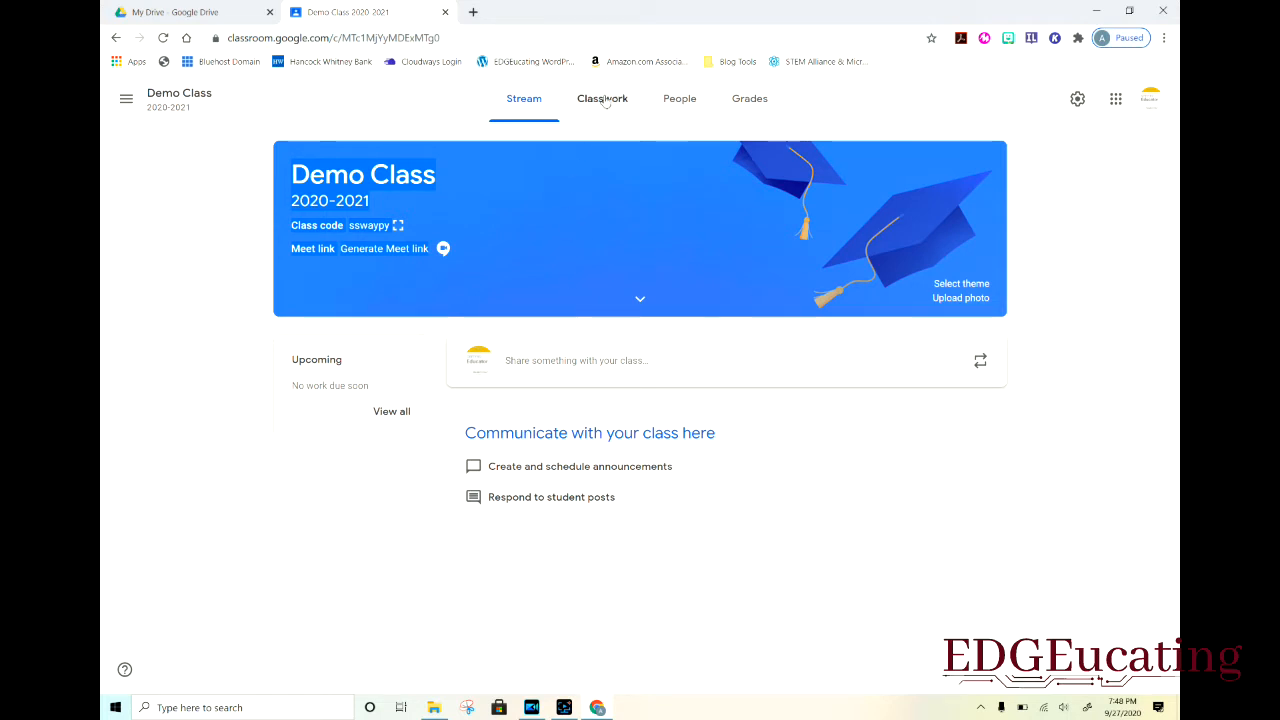
{"action": "left_click", "coordinate": [602, 98]}
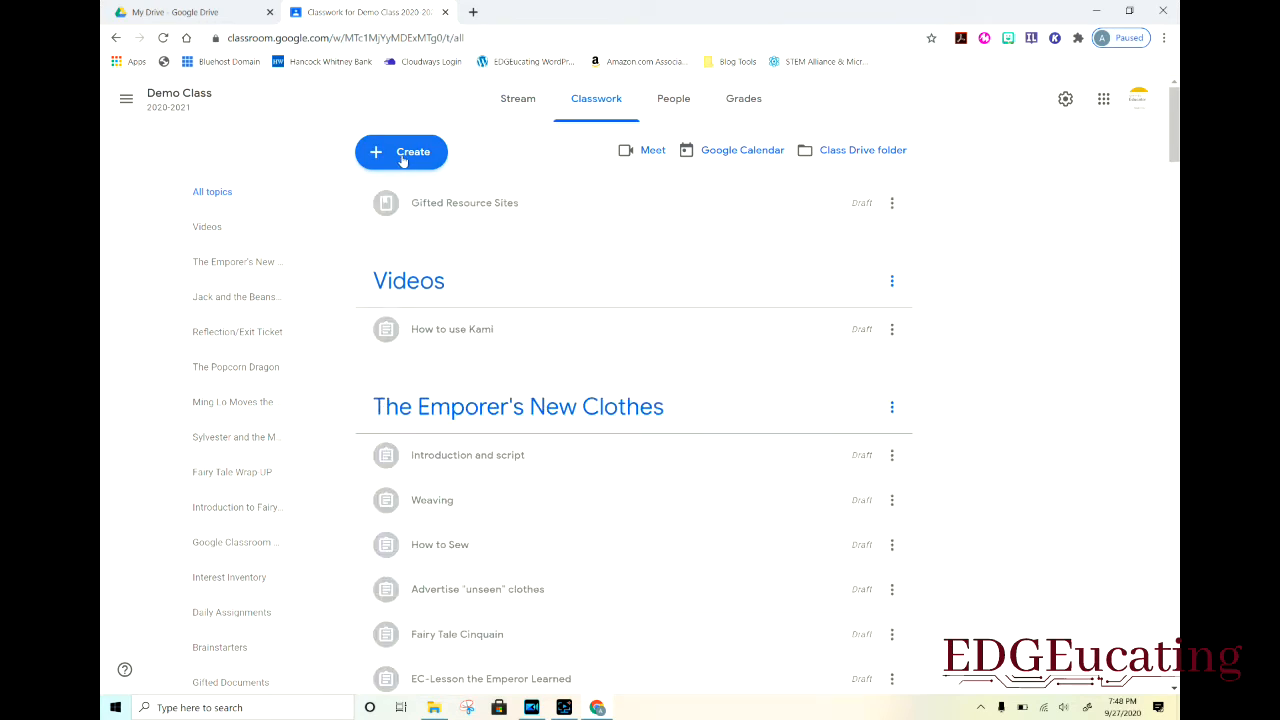
{"action": "left_click", "coordinate": [401, 152]}
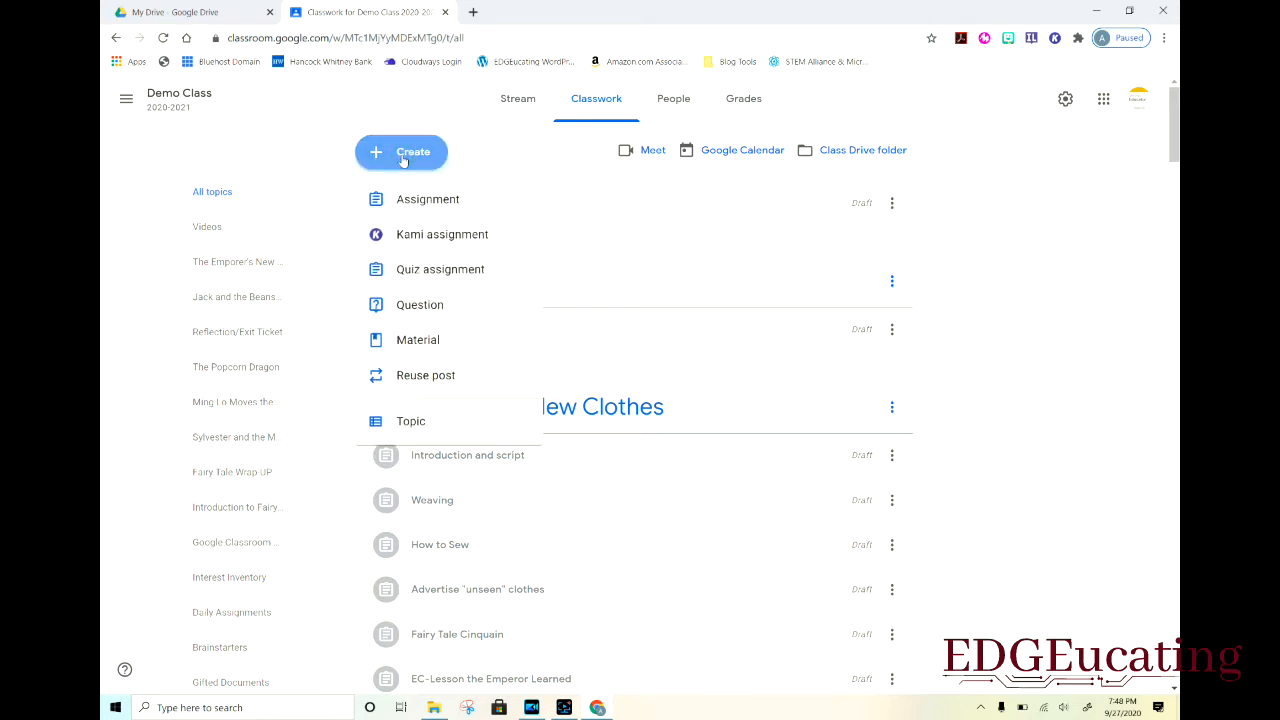
{"action": "mouse_move", "coordinate": [412, 219]}
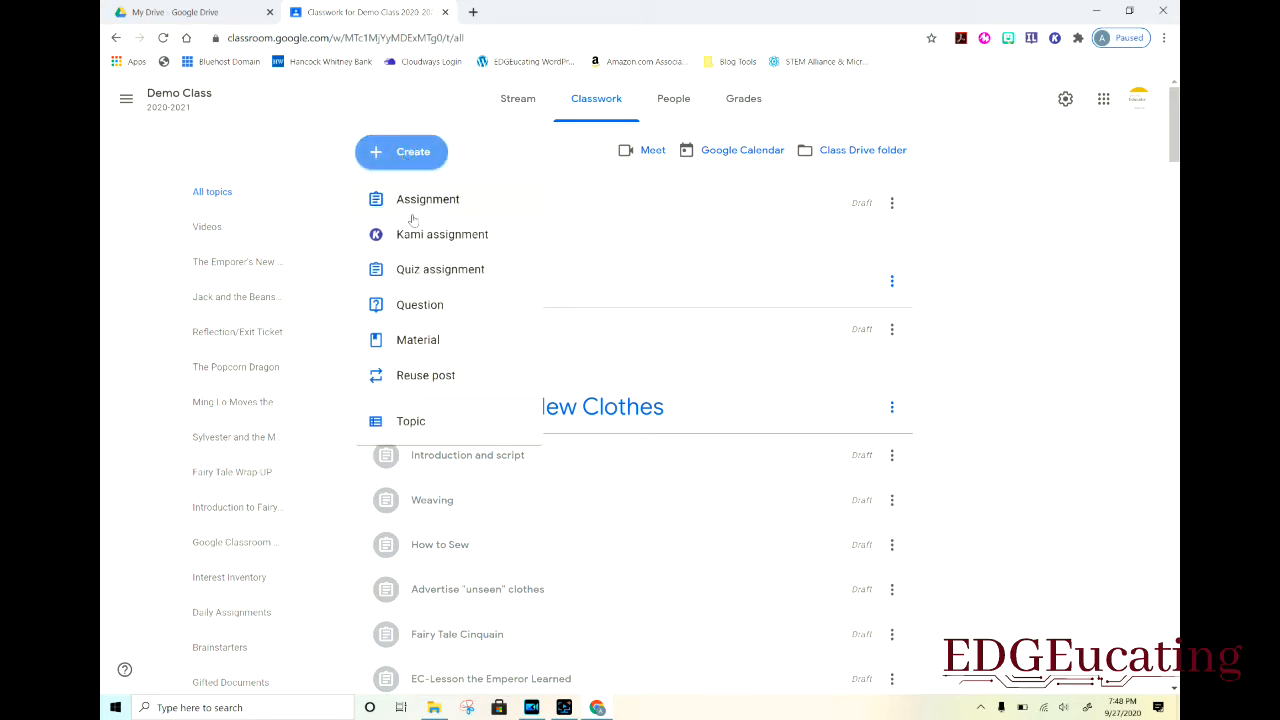
{"action": "mouse_move", "coordinate": [413, 240]}
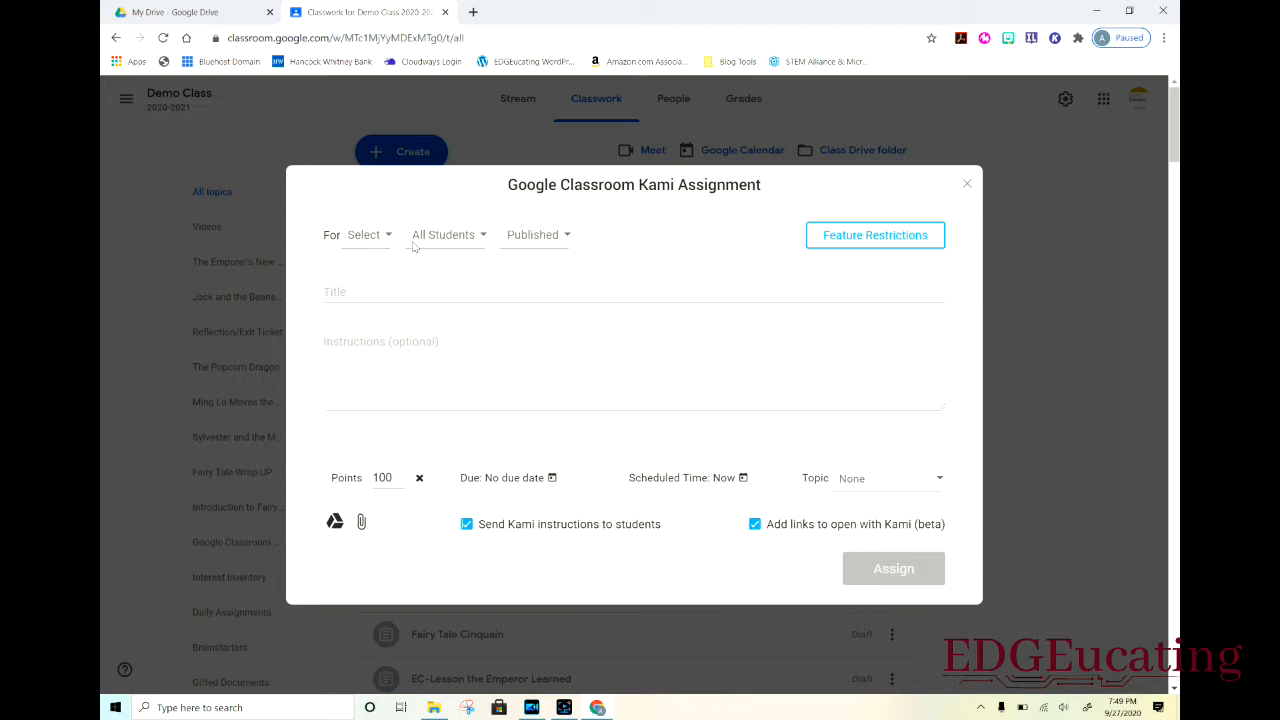
{"action": "mouse_move", "coordinate": [412, 247]}
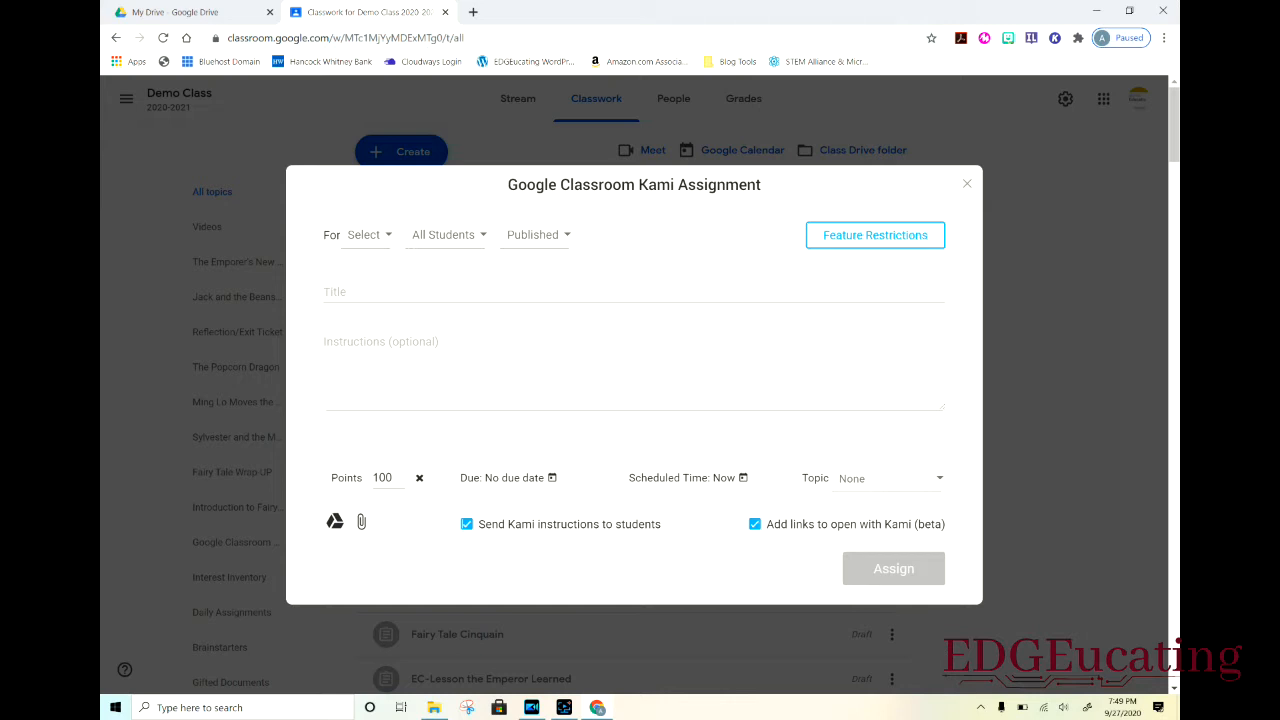
{"action": "mouse_move", "coordinate": [641, 236]}
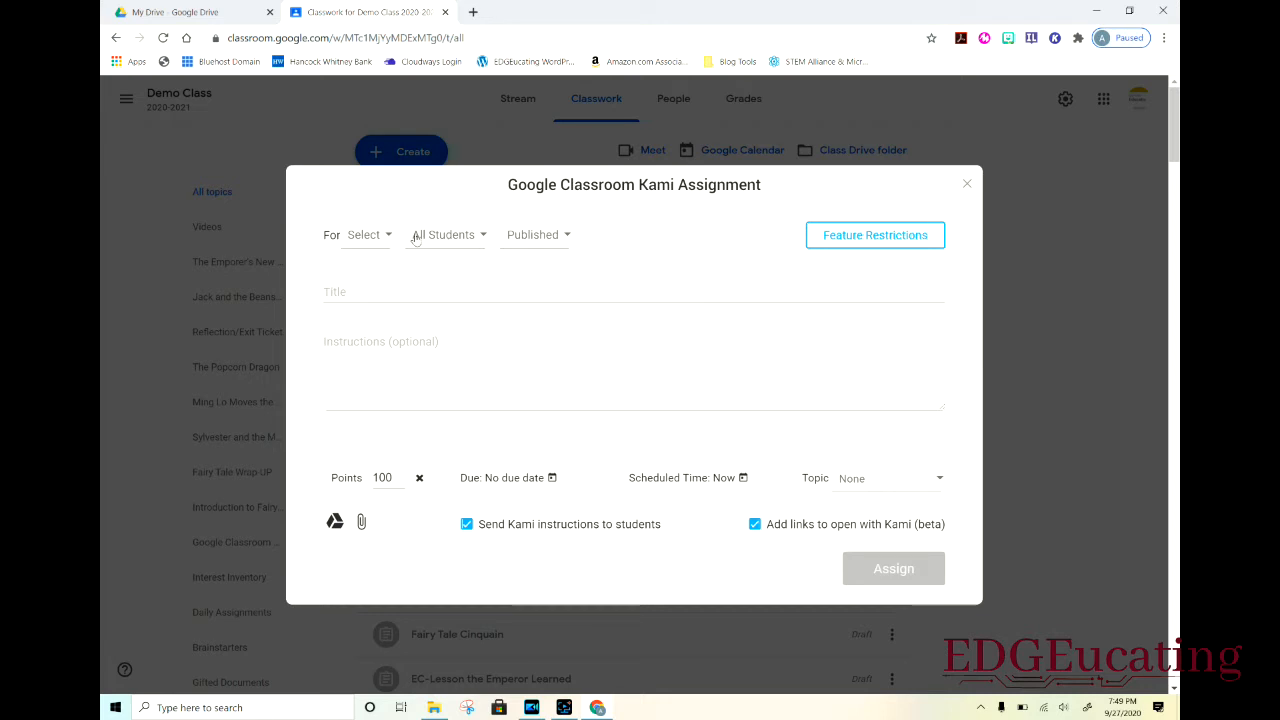
- Review the class and All Students selections, then set the status to Draft
{"action": "left_click", "coordinate": [365, 234]}
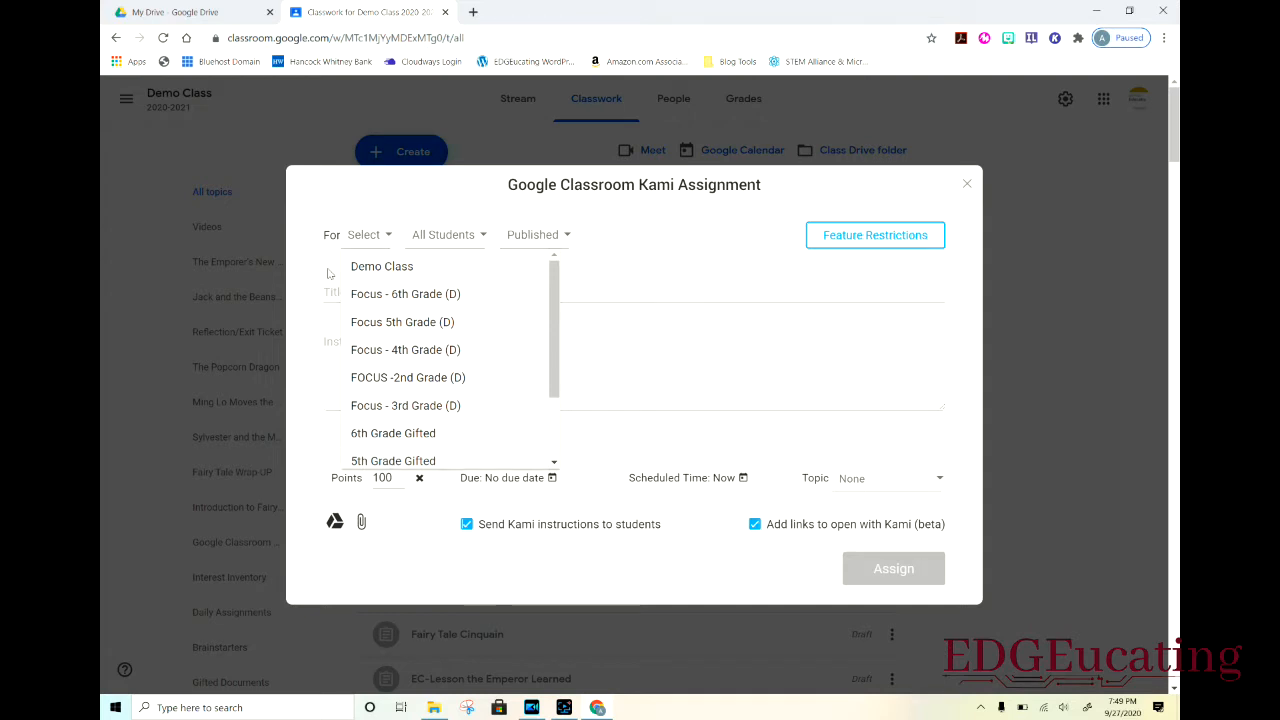
{"action": "left_click", "coordinate": [443, 234]}
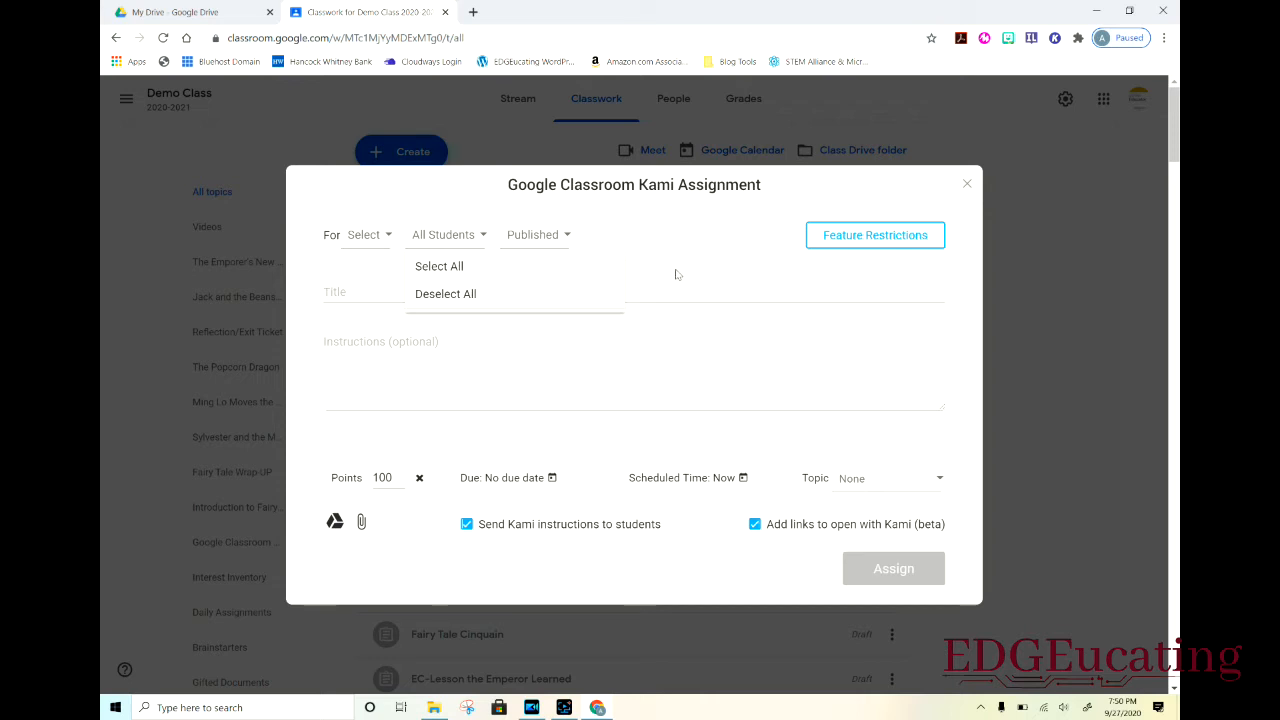
{"action": "mouse_move", "coordinate": [674, 266]}
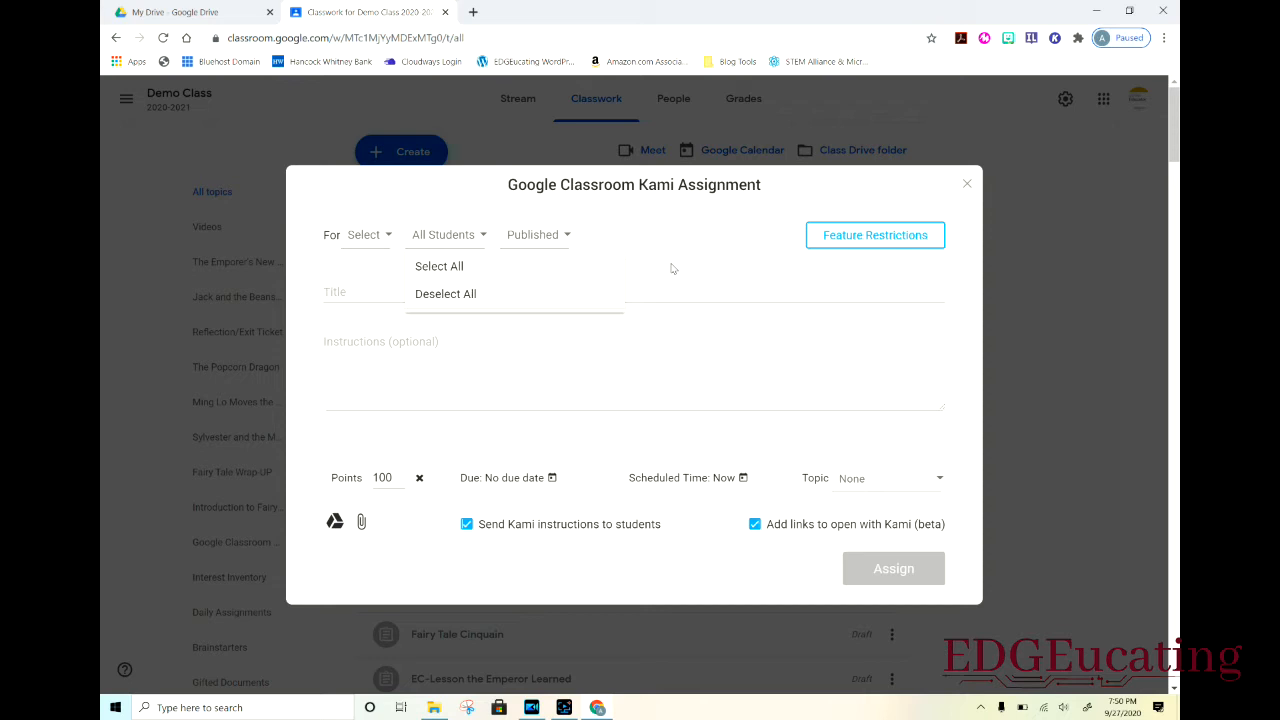
{"action": "mouse_move", "coordinate": [690, 270]}
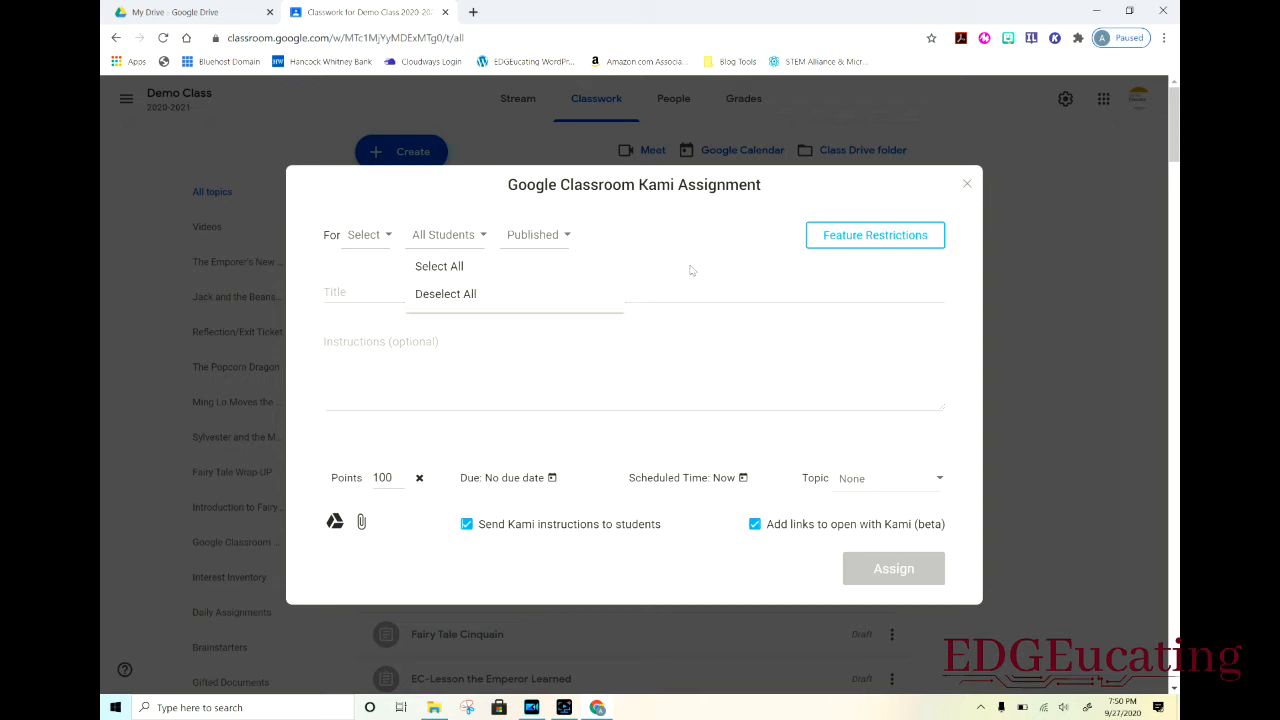
{"action": "left_click", "coordinate": [689, 269]}
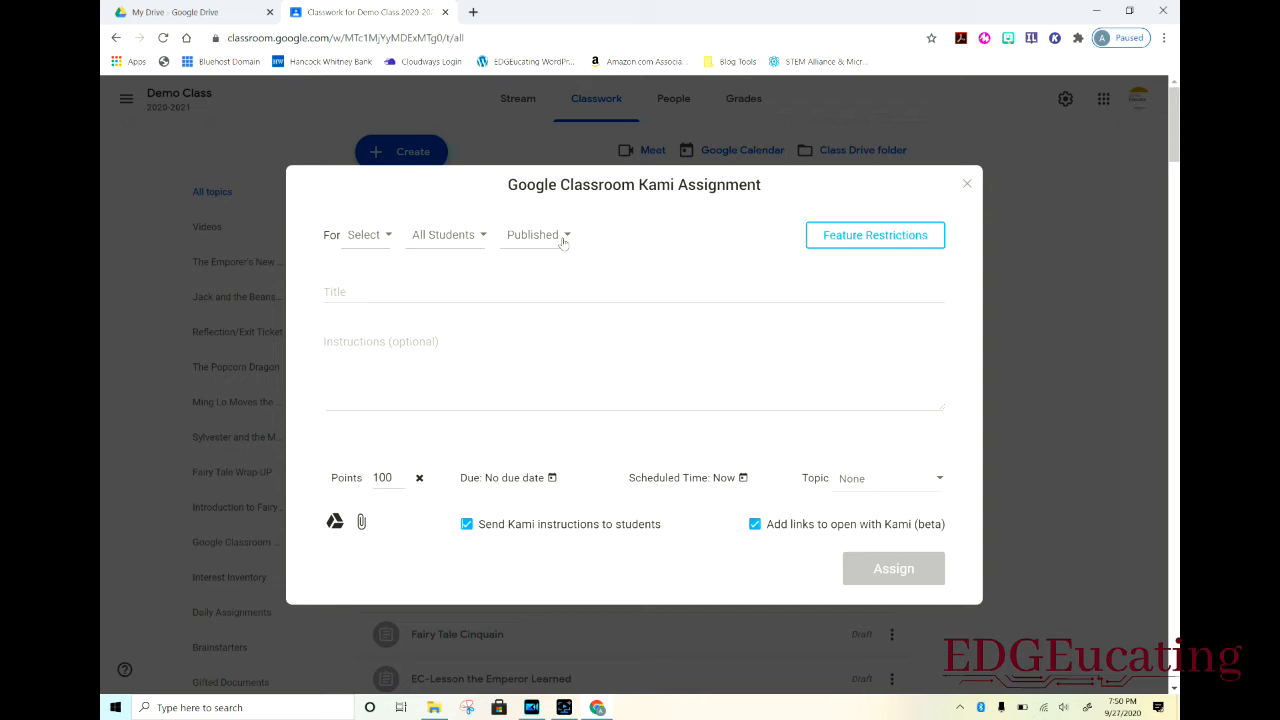
{"action": "left_click", "coordinate": [538, 235]}
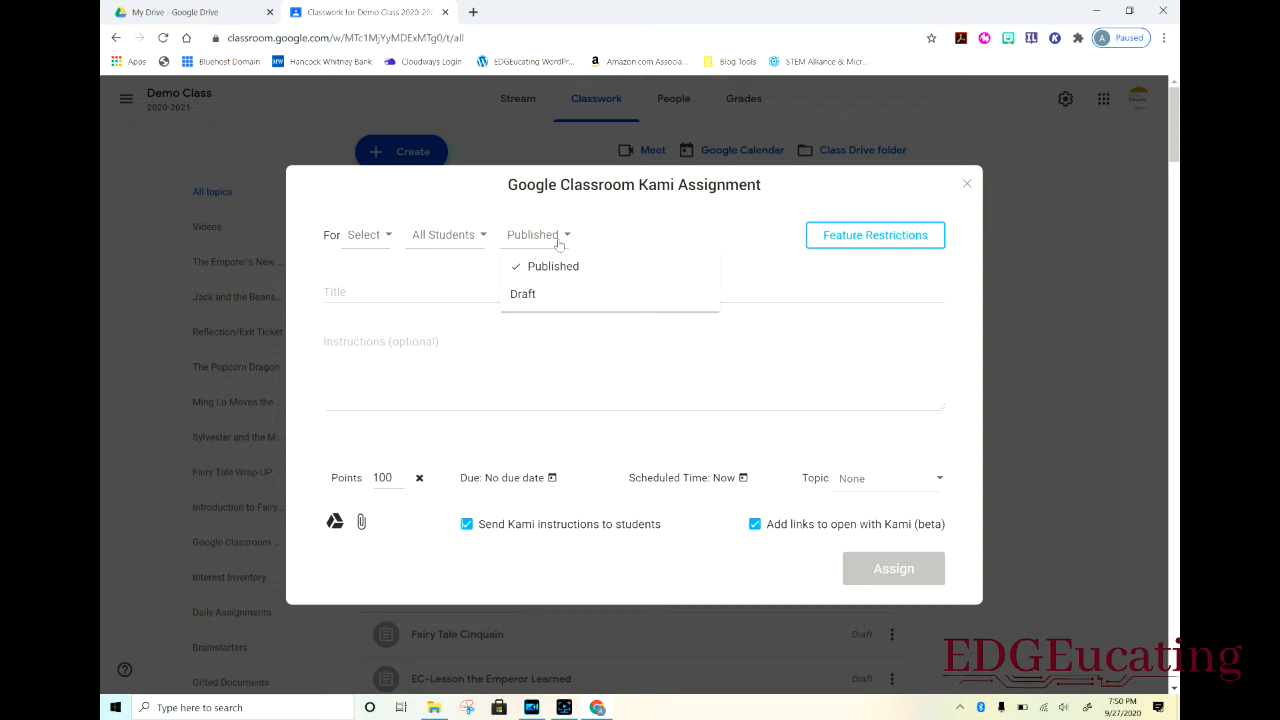
{"action": "mouse_move", "coordinate": [563, 244]}
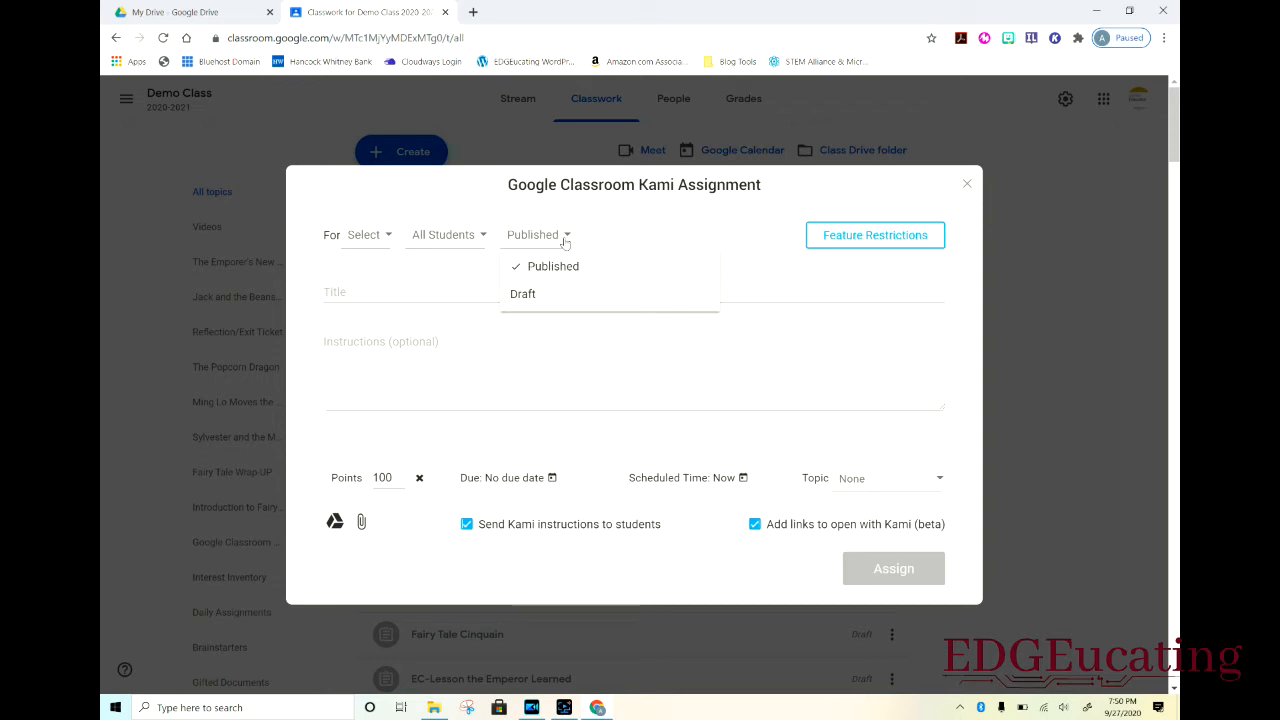
{"action": "left_click", "coordinate": [540, 293]}
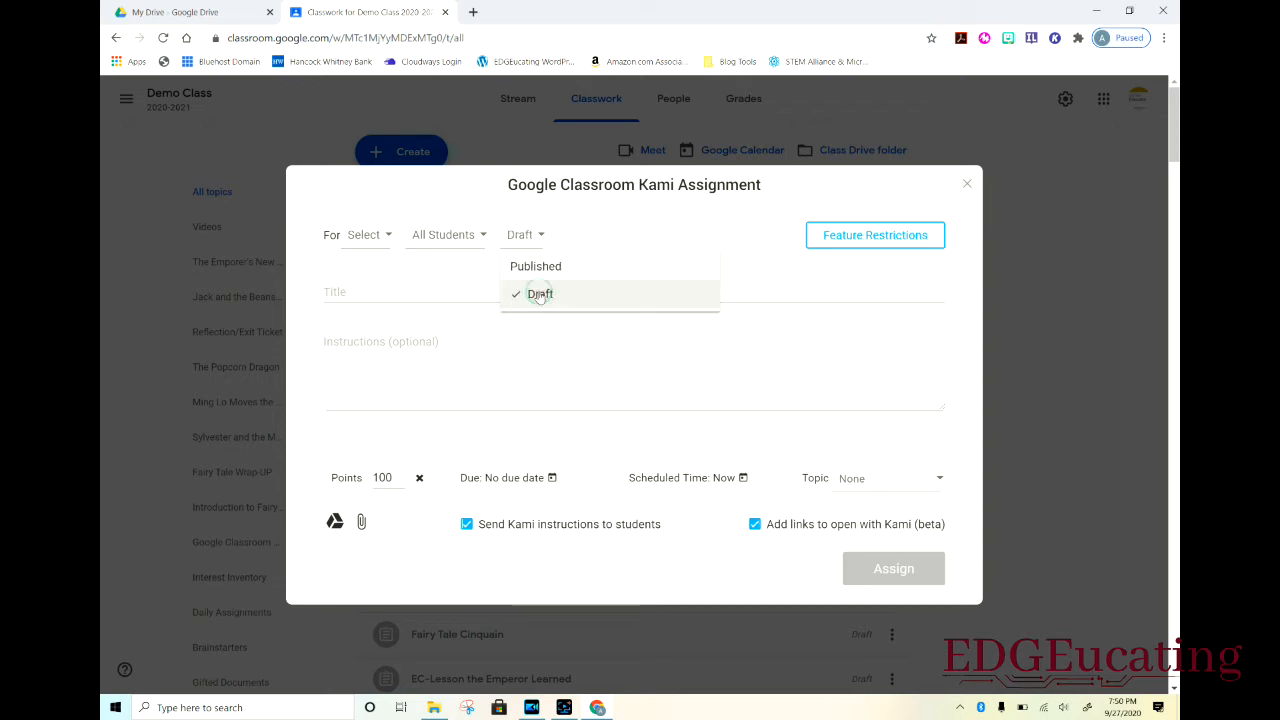
{"action": "left_click", "coordinate": [540, 293]}
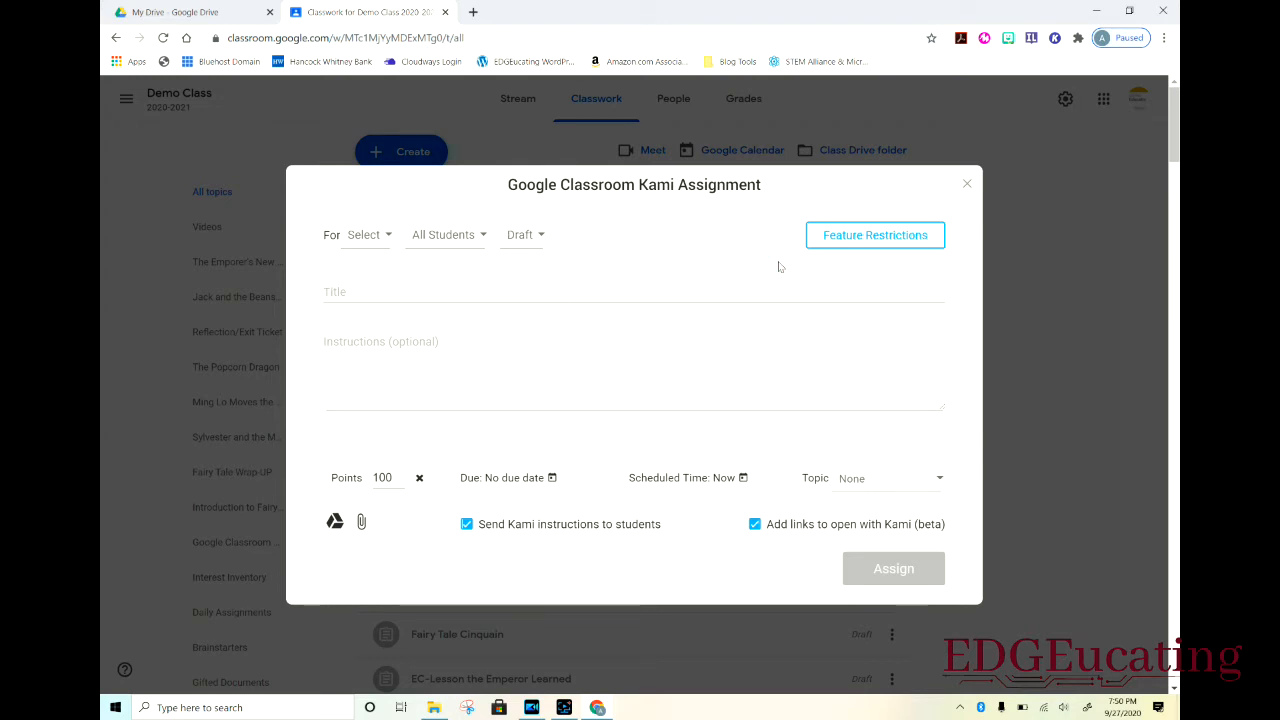
{"action": "mouse_move", "coordinate": [687, 276]}
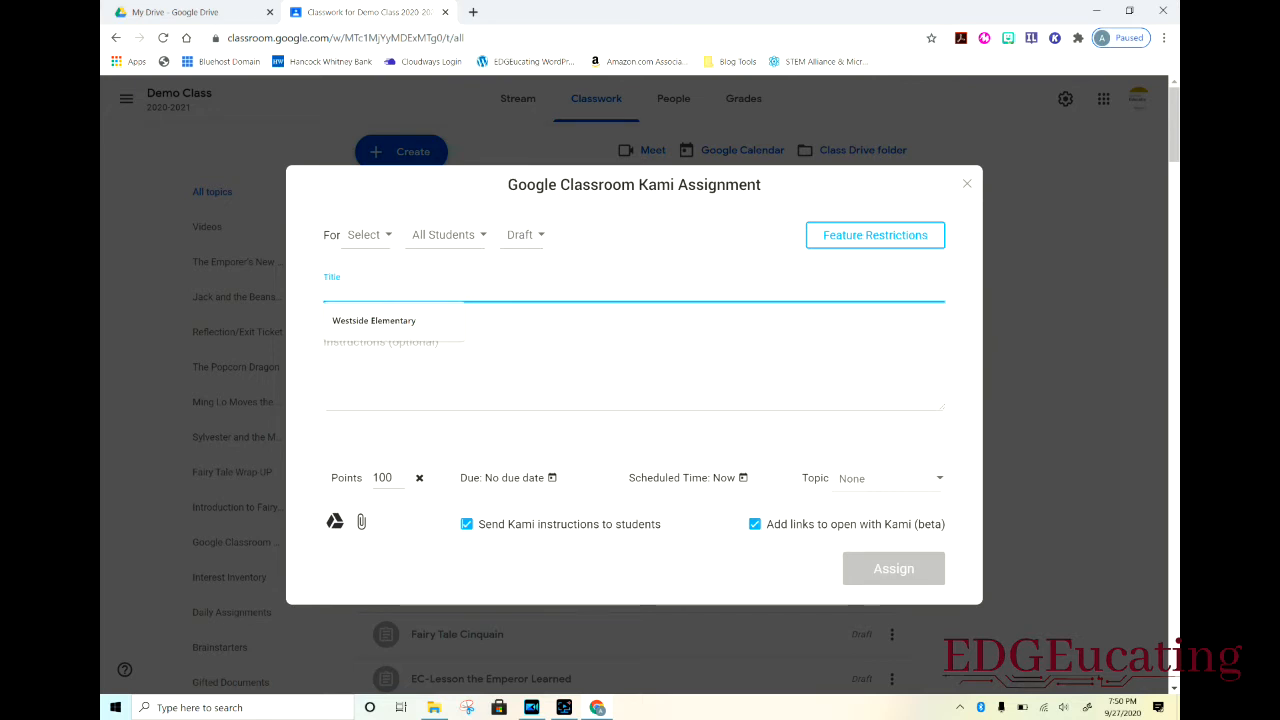
- Title the assignment '3rd grade assignment'
{"action": "left_click", "coordinate": [400, 293]}
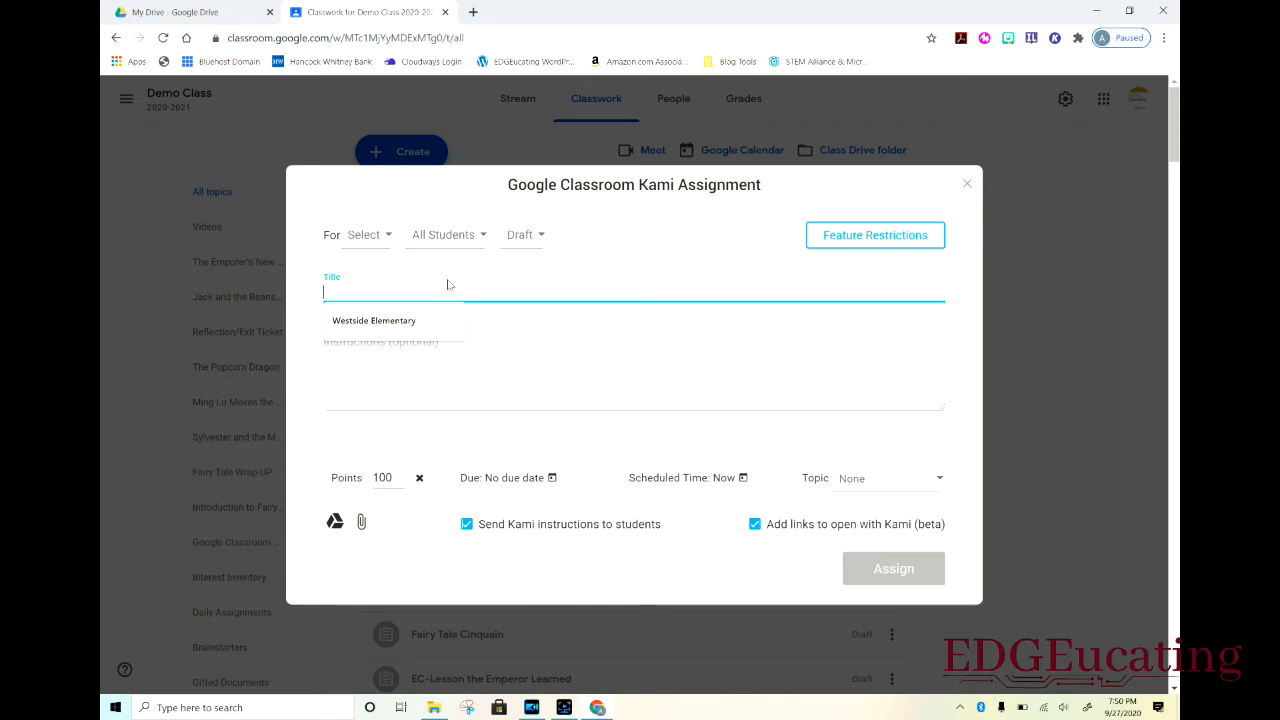
{"action": "type", "text": "3rd"}
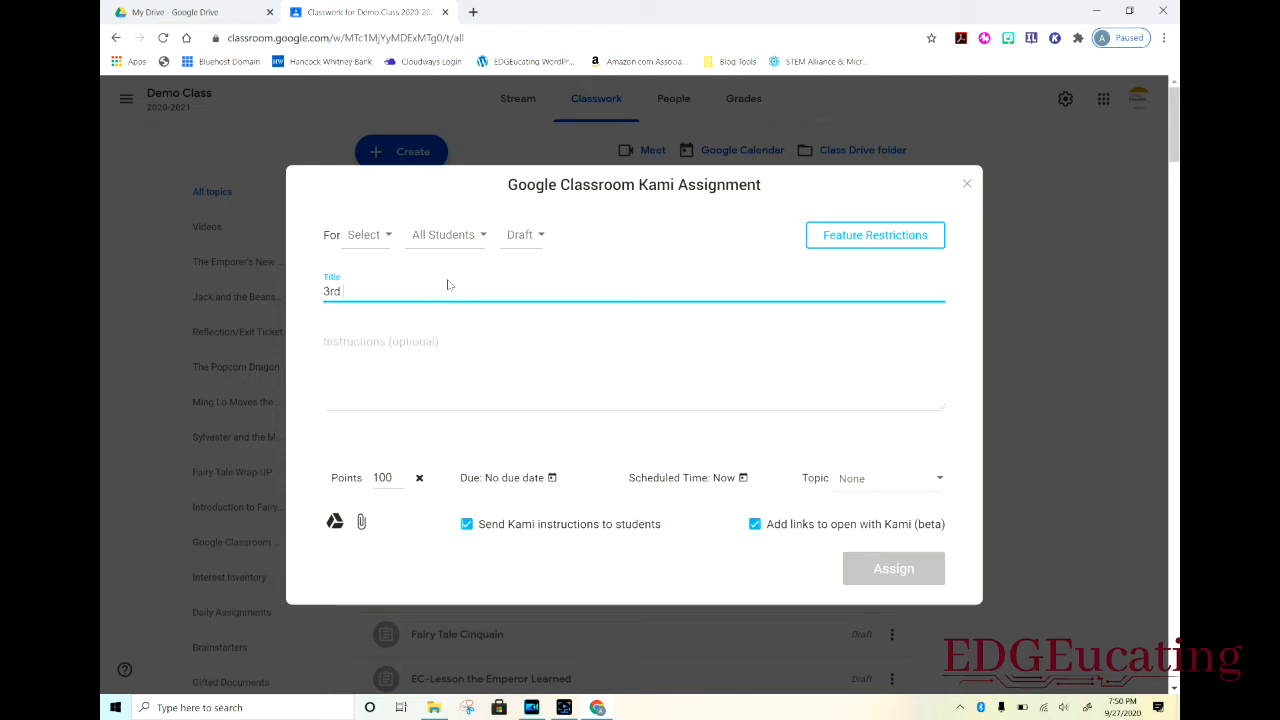
{"action": "type", "text": "grade"}
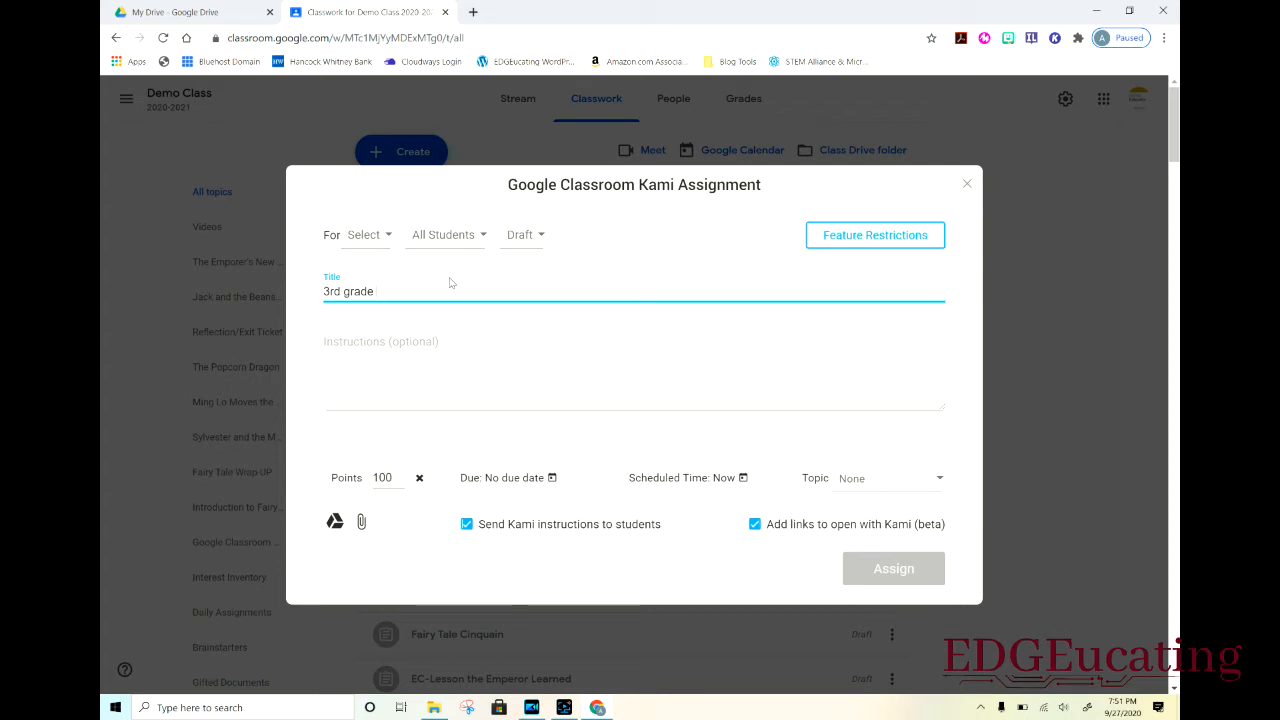
{"action": "type", "text": "assignment"}
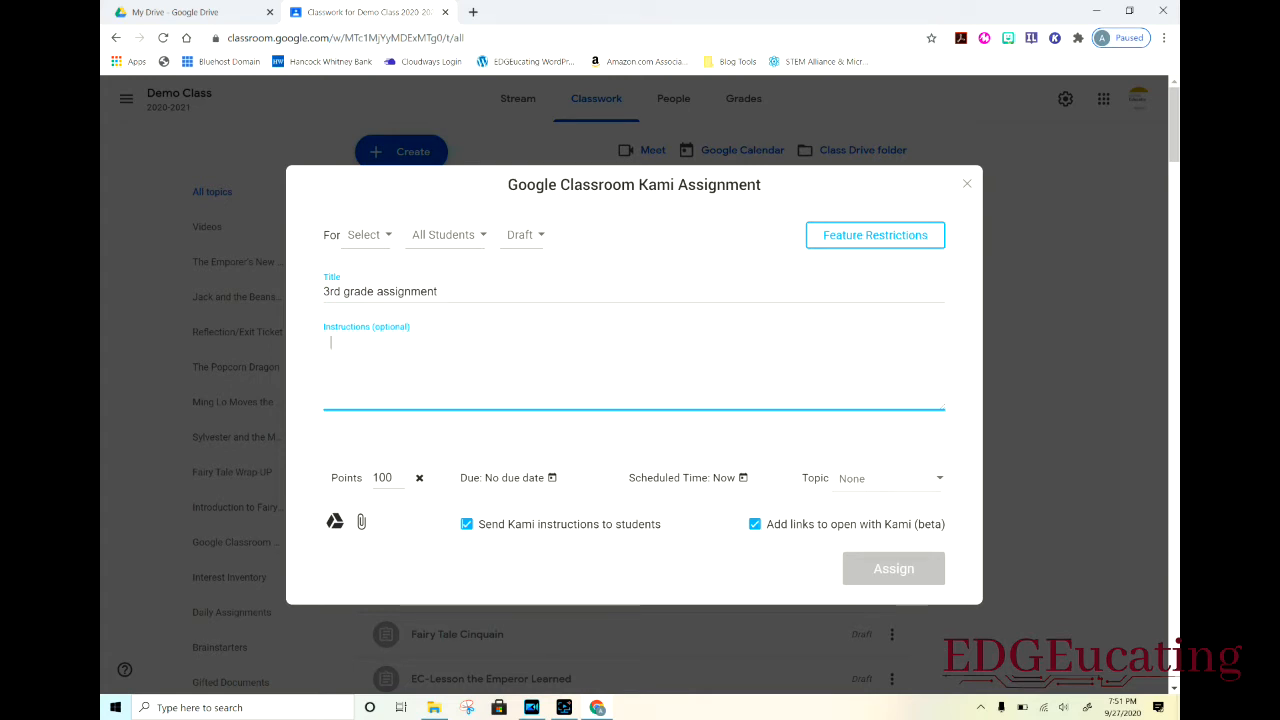
- Add instructions 'Complete the assignment using Kami.' and remove the points to make it ungraded
{"action": "type", "text": "Complete the a"}
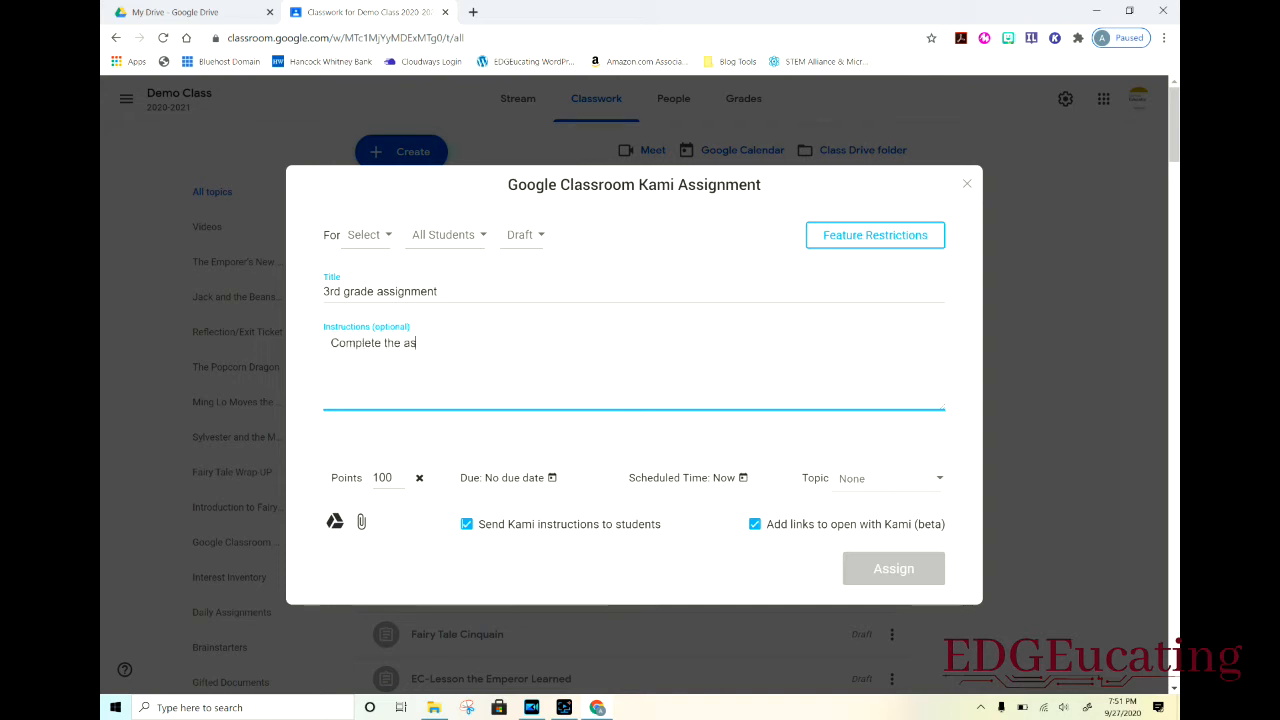
{"action": "type", "text": "signment using"}
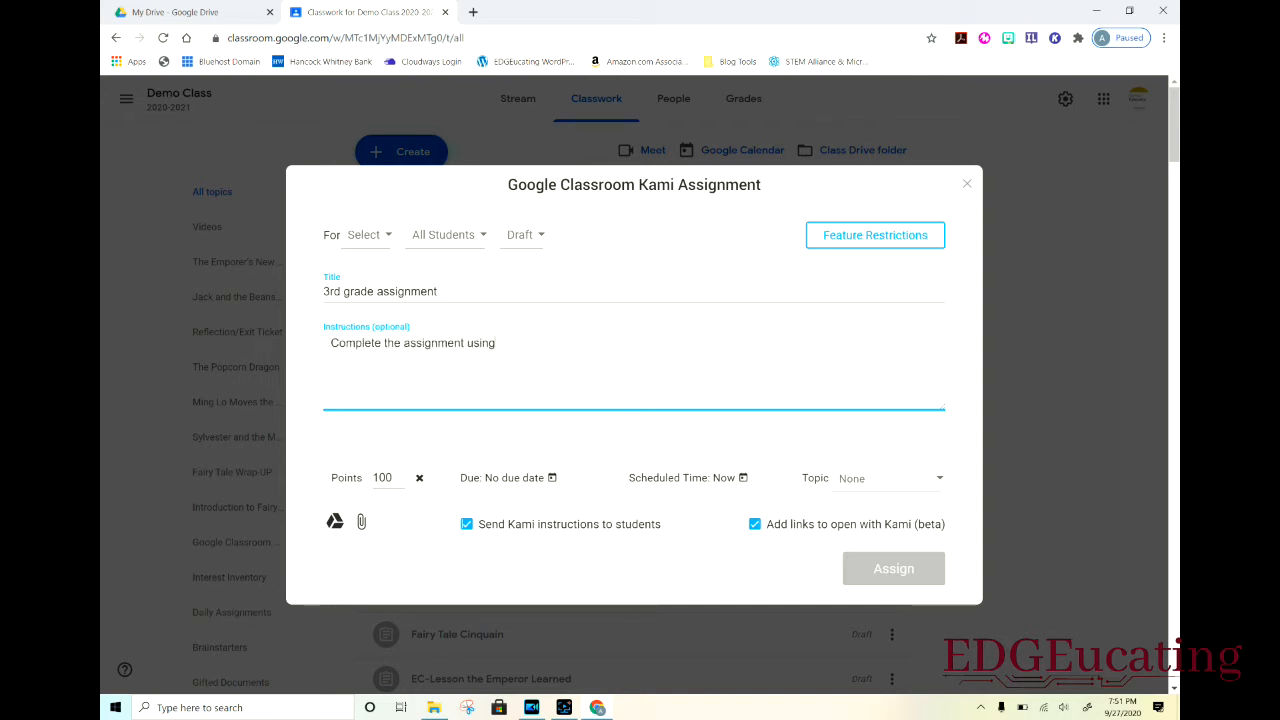
{"action": "type", "text": "Kami."}
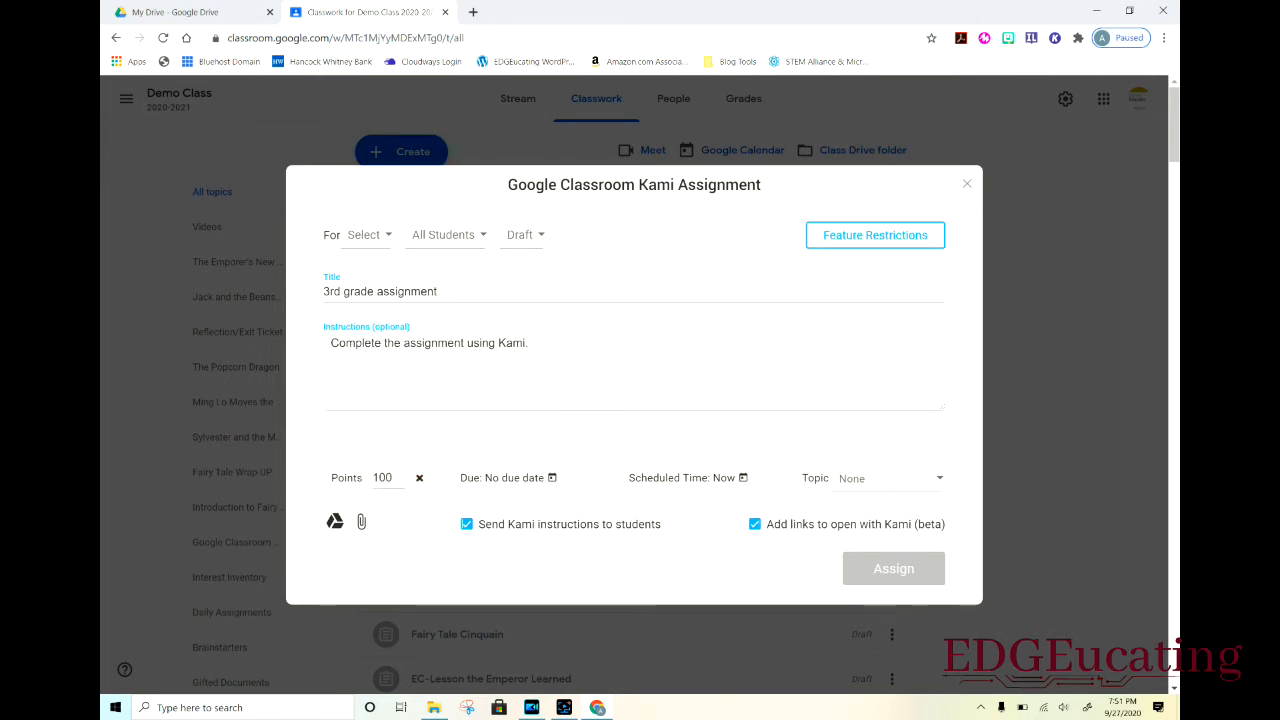
{"action": "left_click", "coordinate": [419, 477]}
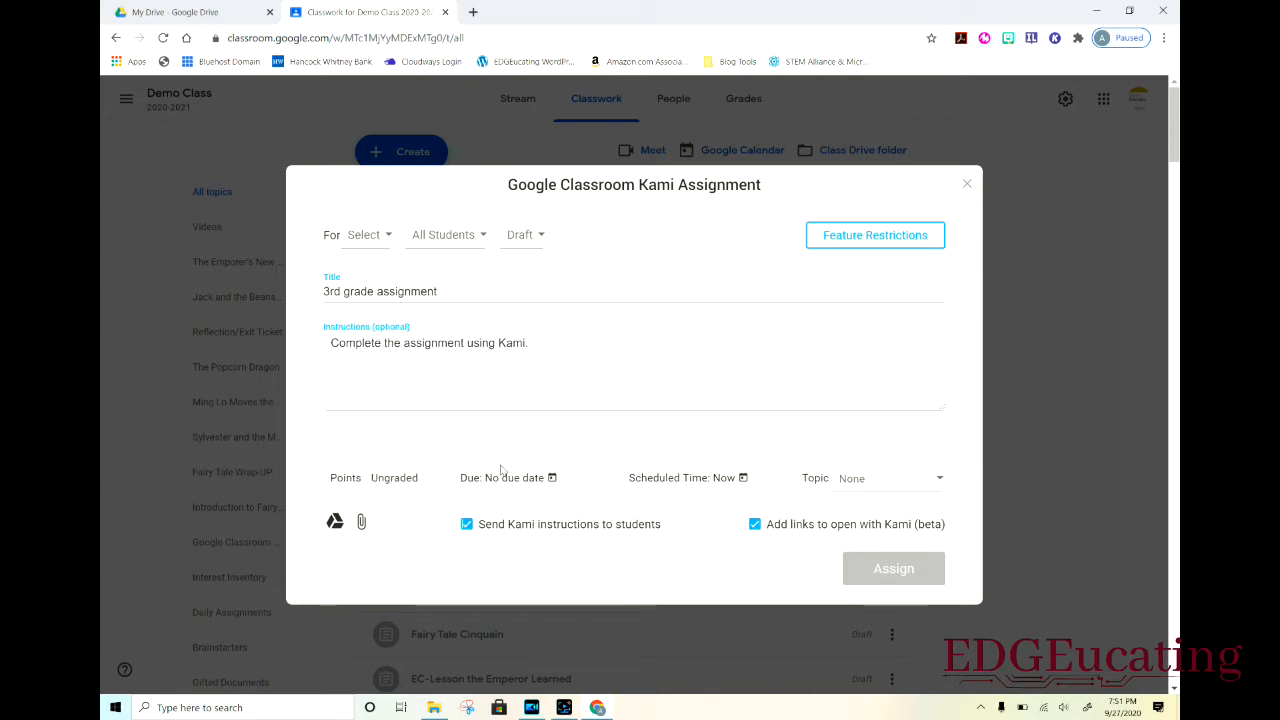
{"action": "left_click", "coordinate": [551, 477]}
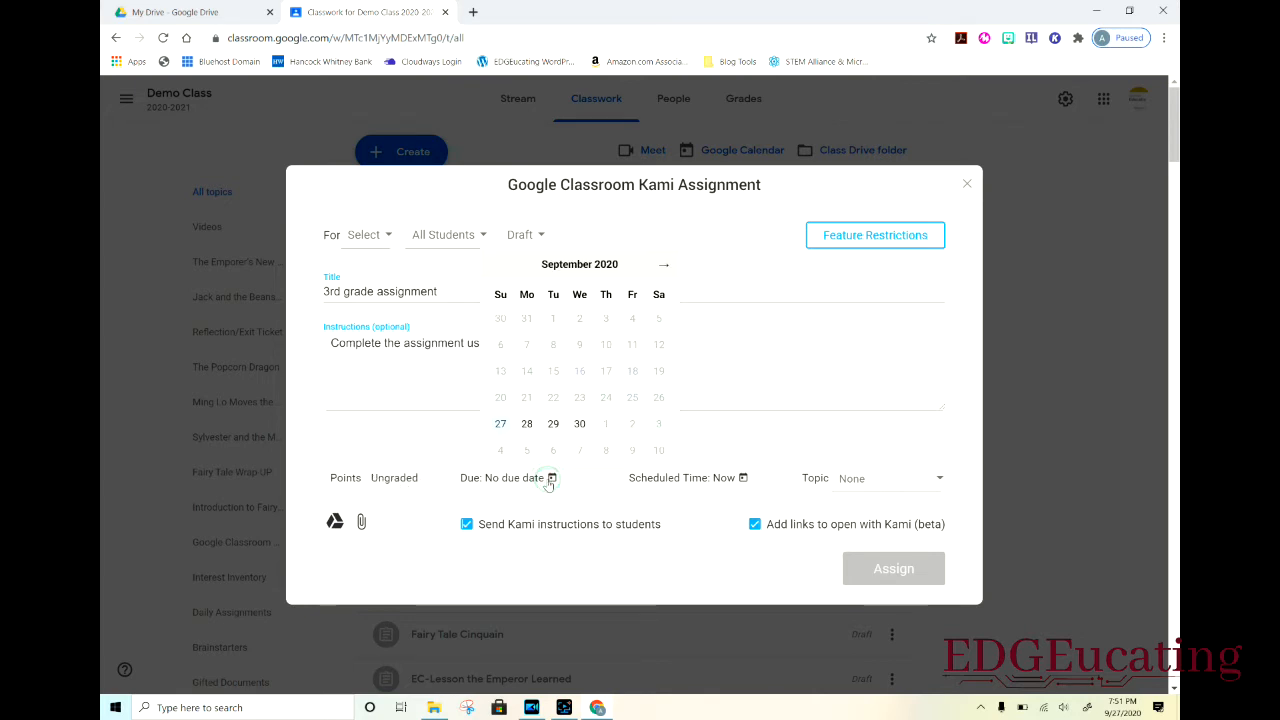
{"action": "left_click", "coordinate": [552, 477]}
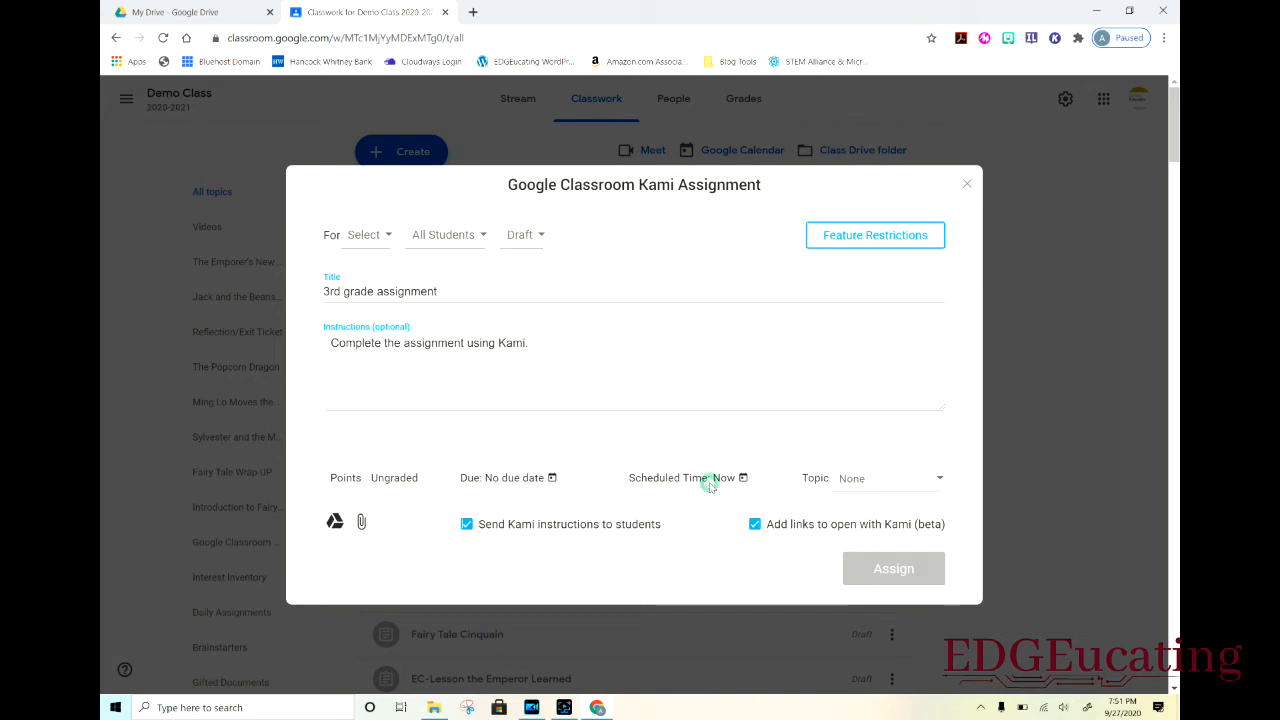
{"action": "left_click", "coordinate": [709, 477]}
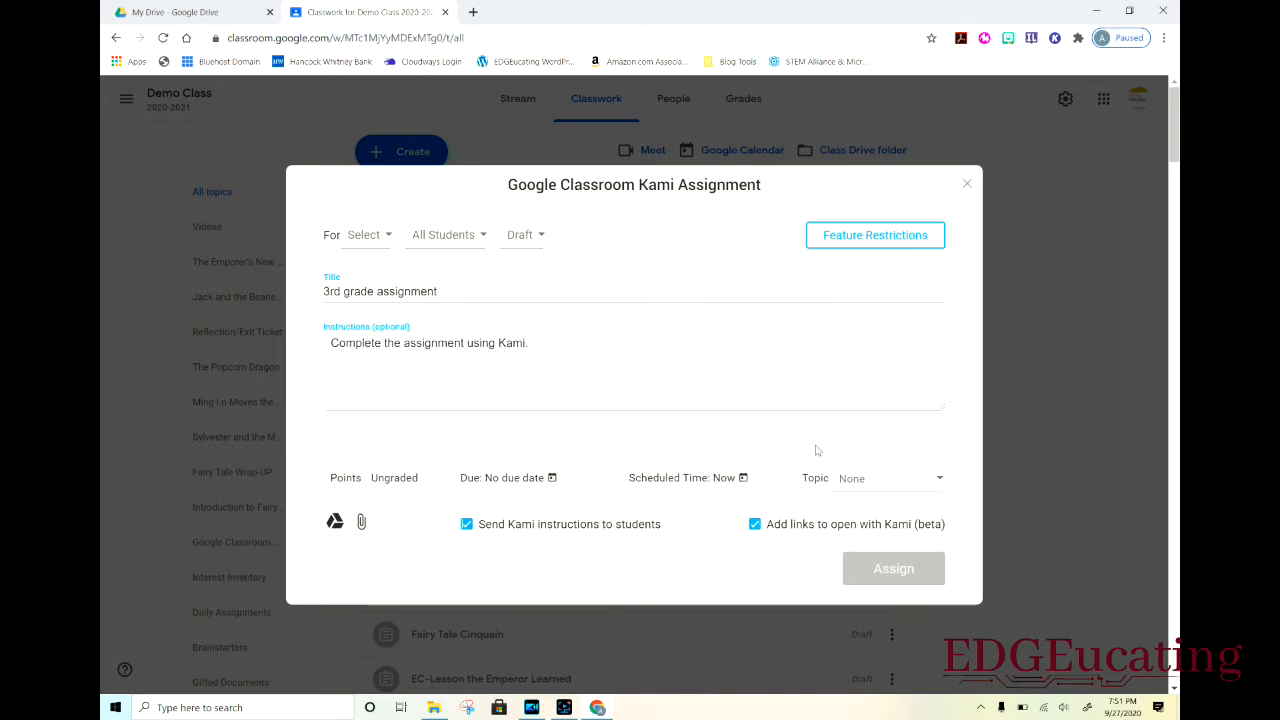
{"action": "mouse_move", "coordinate": [875, 485]}
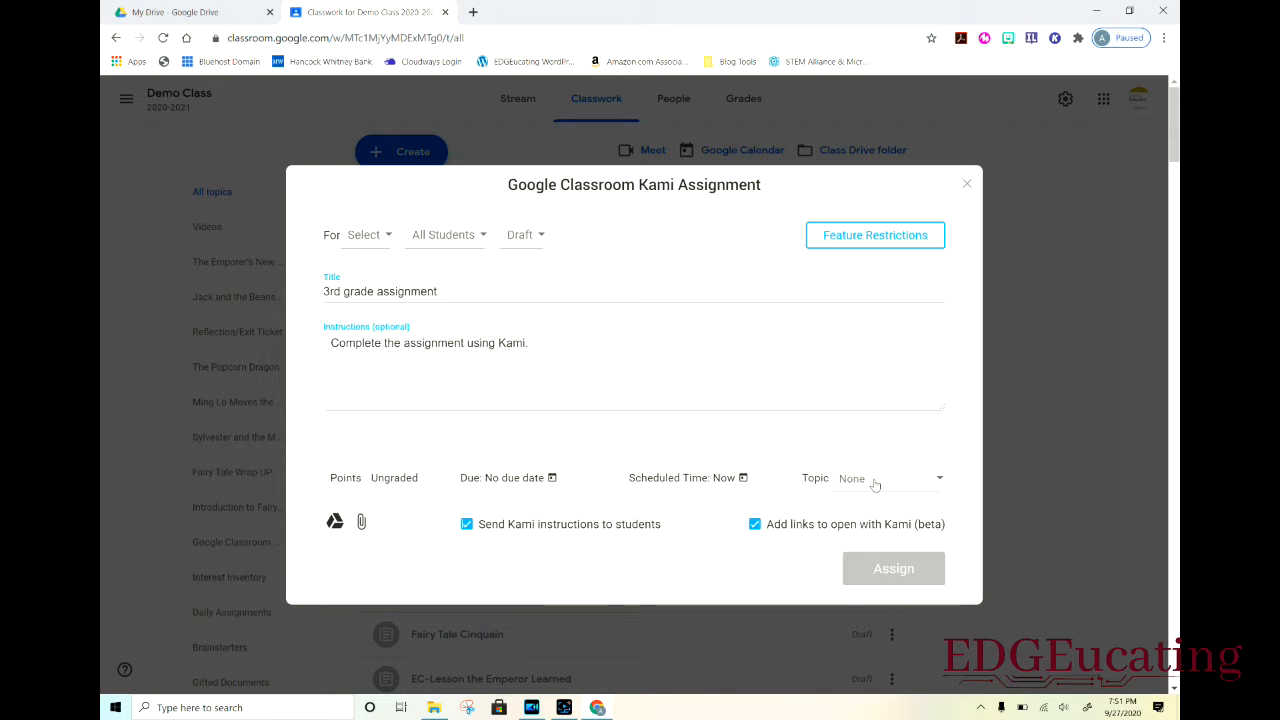
{"action": "left_click", "coordinate": [888, 478]}
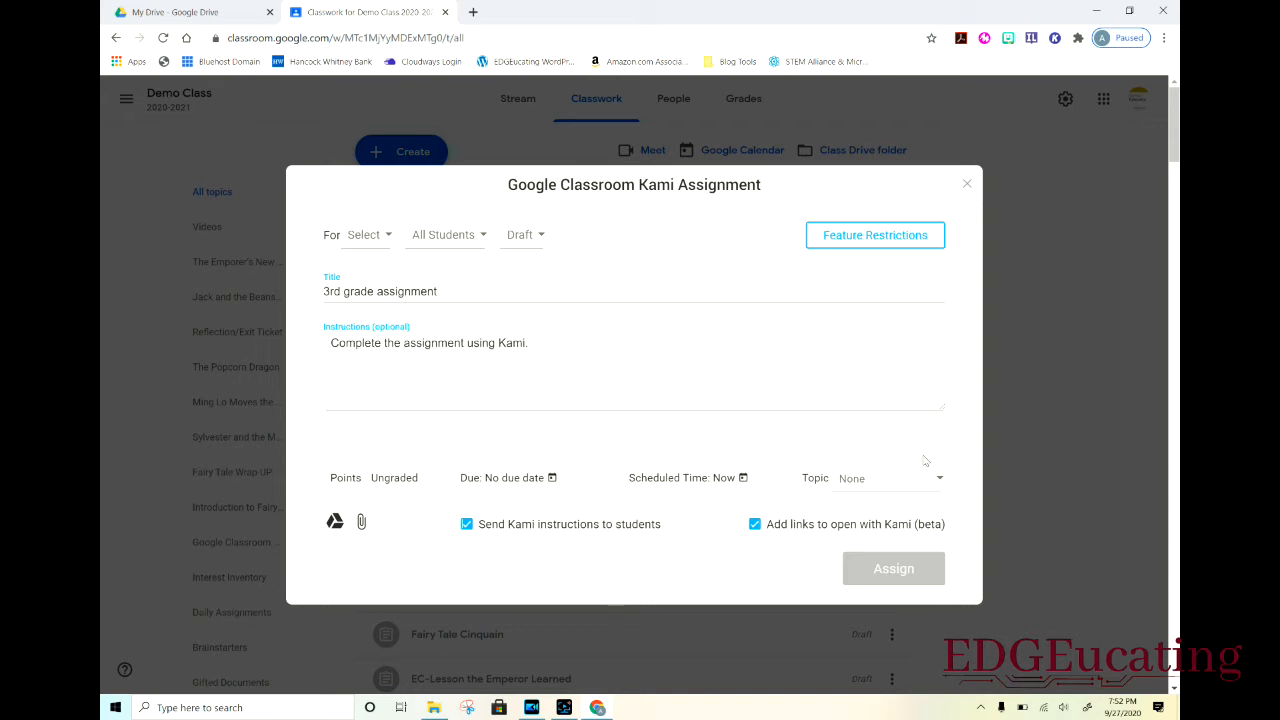
{"action": "mouse_move", "coordinate": [720, 527]}
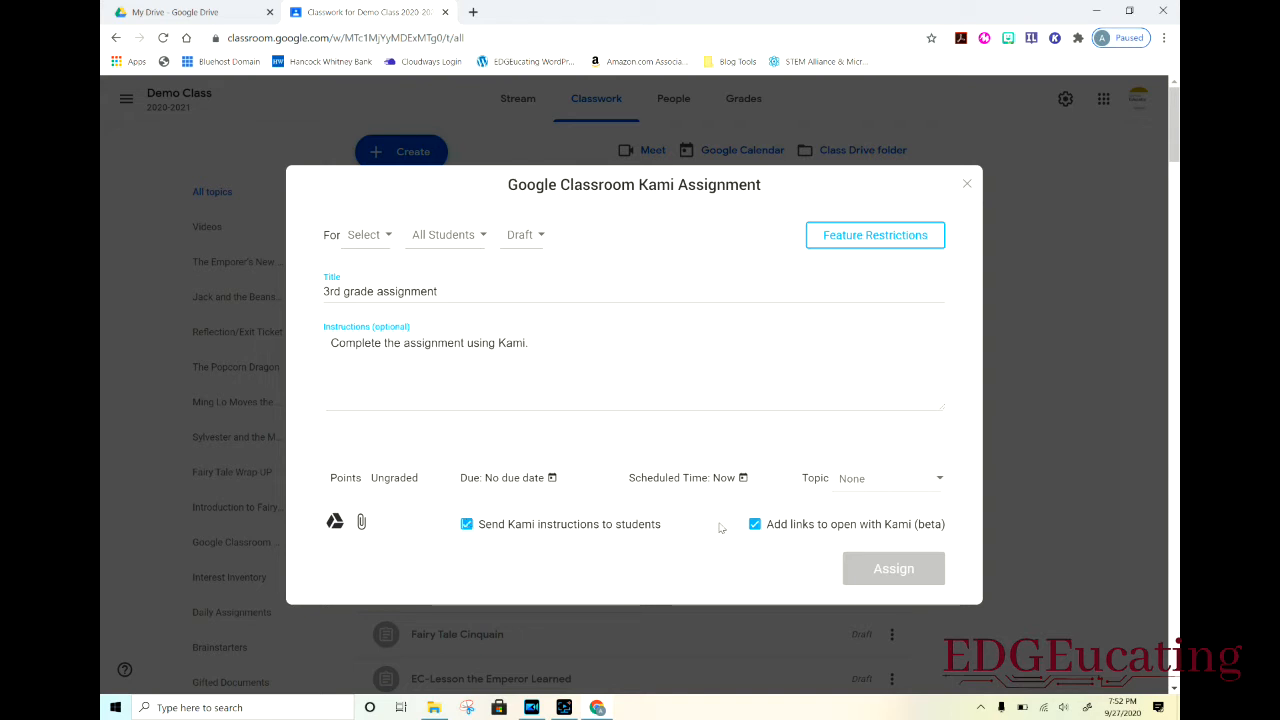
{"action": "left_click", "coordinate": [755, 524]}
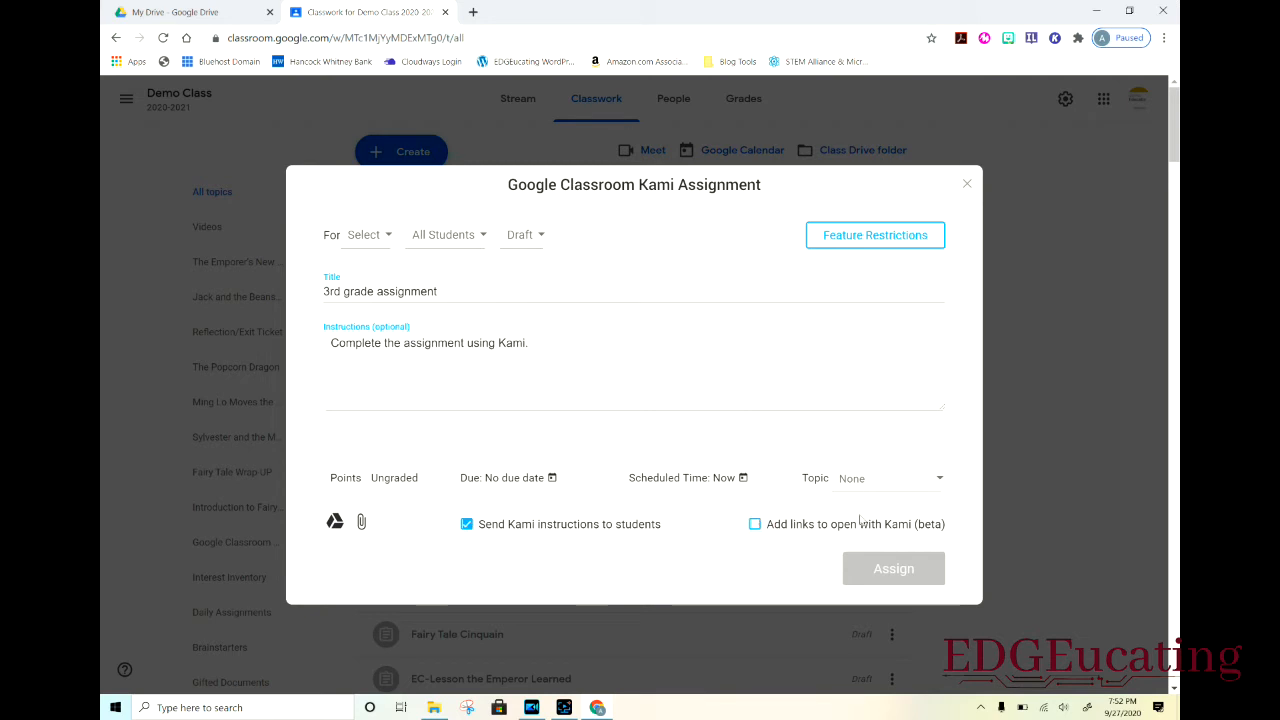
{"action": "mouse_move", "coordinate": [827, 540]}
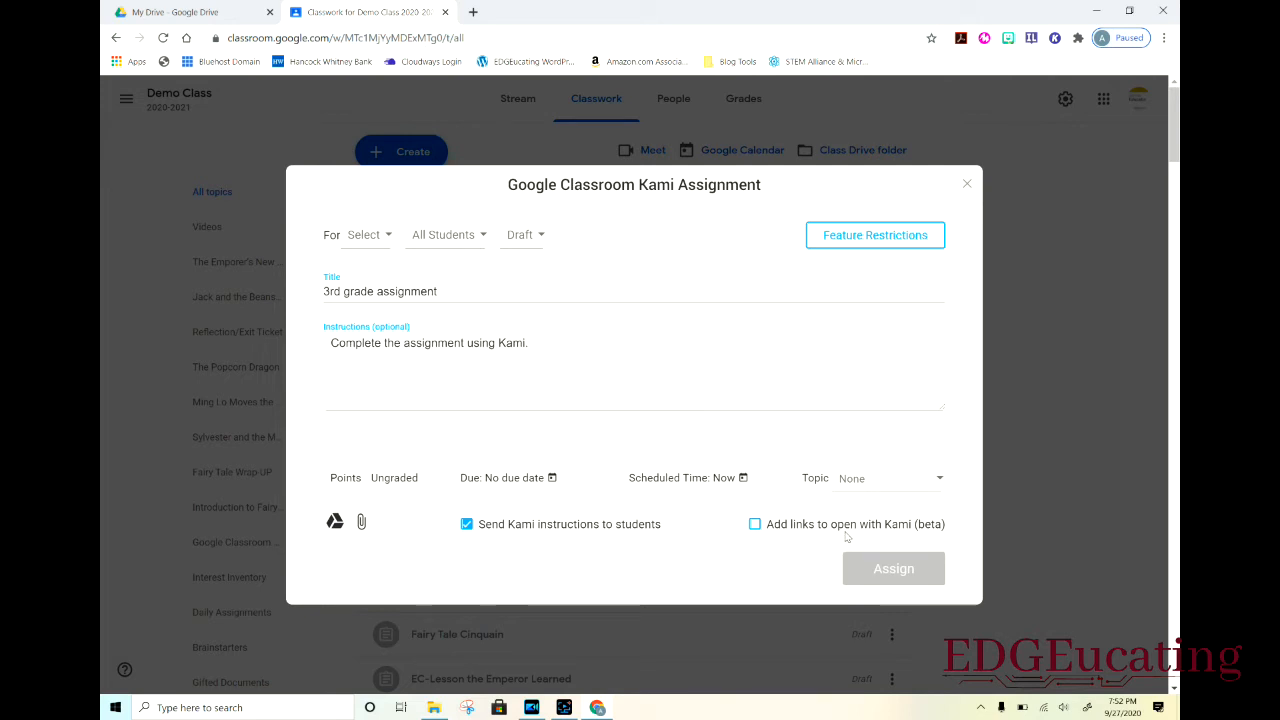
{"action": "mouse_move", "coordinate": [785, 541]}
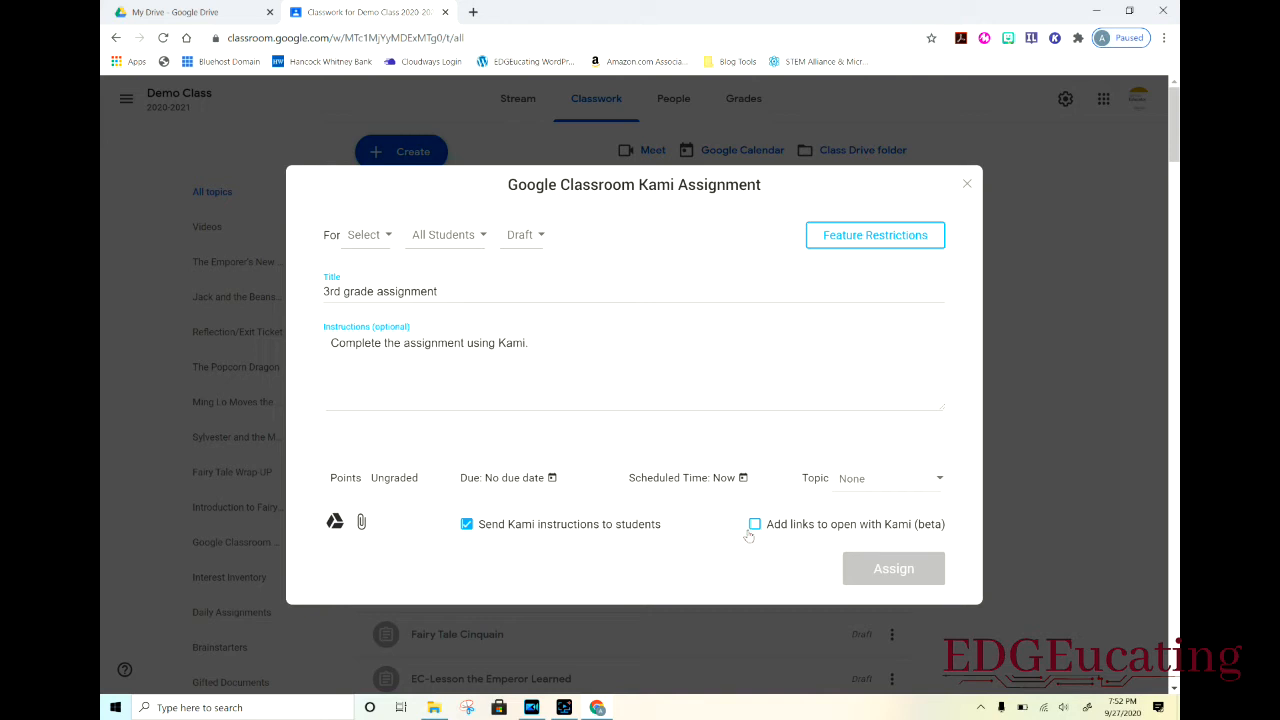
{"action": "left_click", "coordinate": [755, 524]}
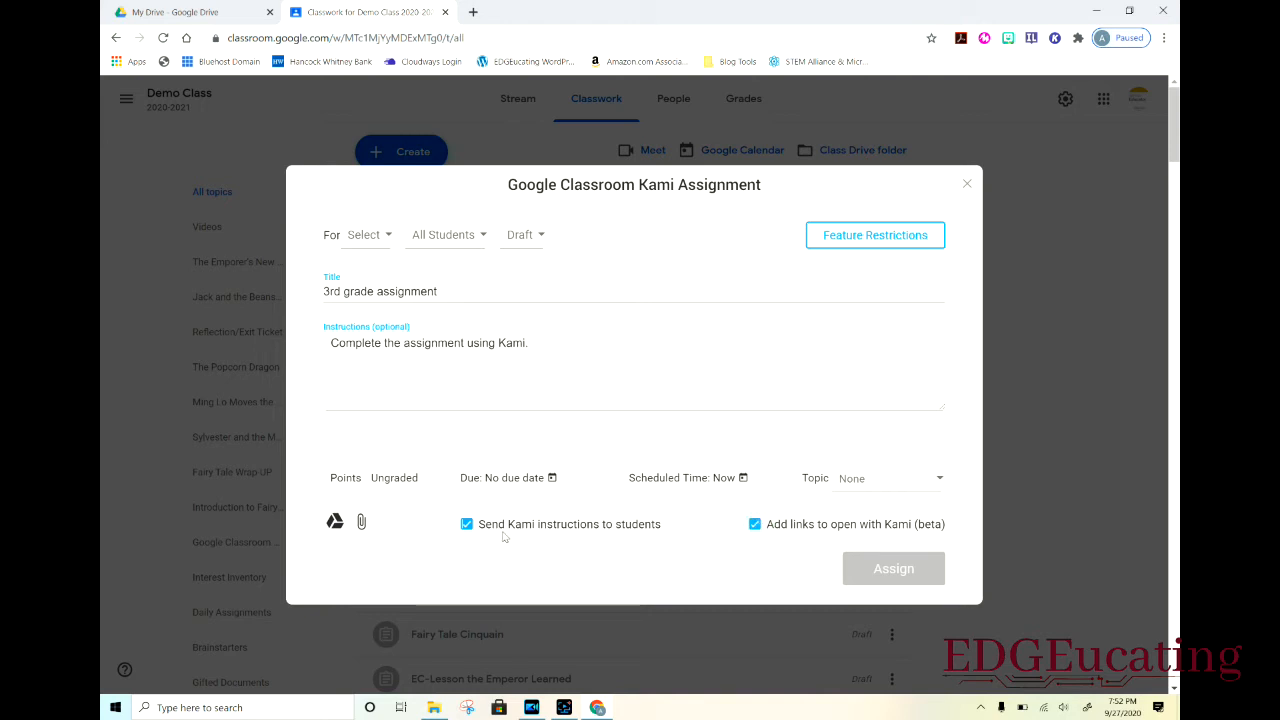
{"action": "left_click", "coordinate": [467, 524]}
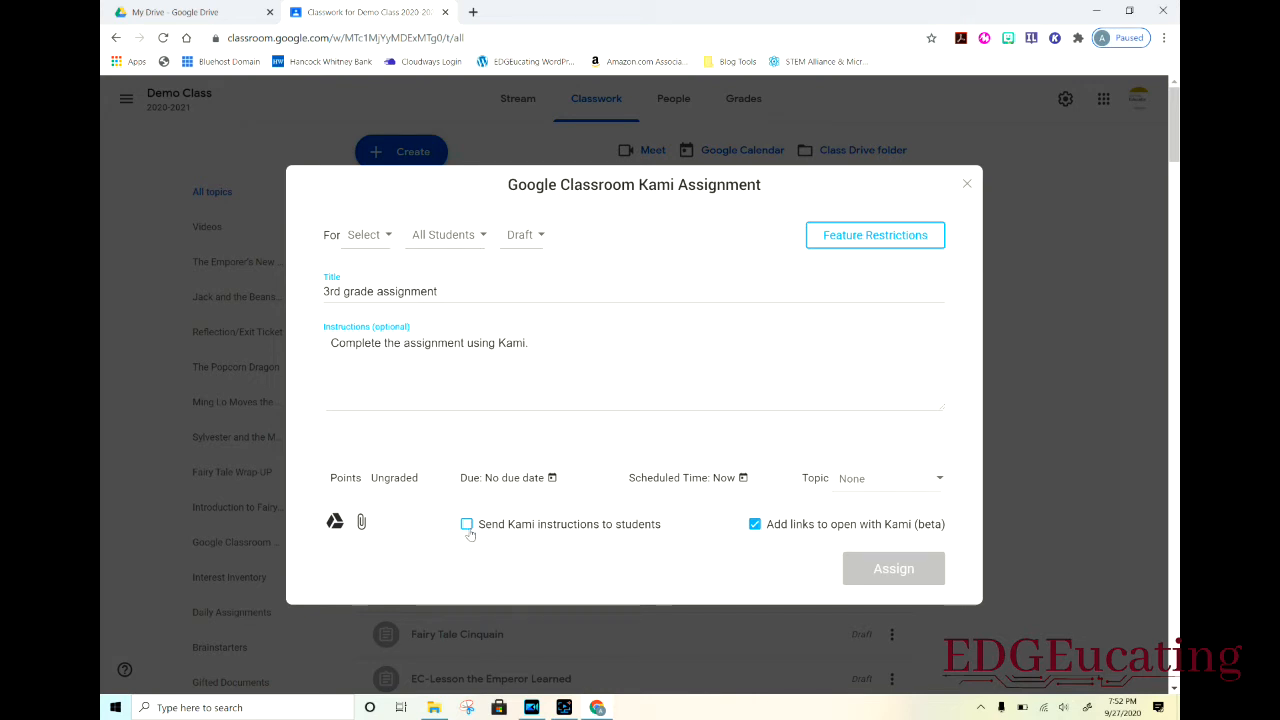
{"action": "left_click", "coordinate": [467, 524]}
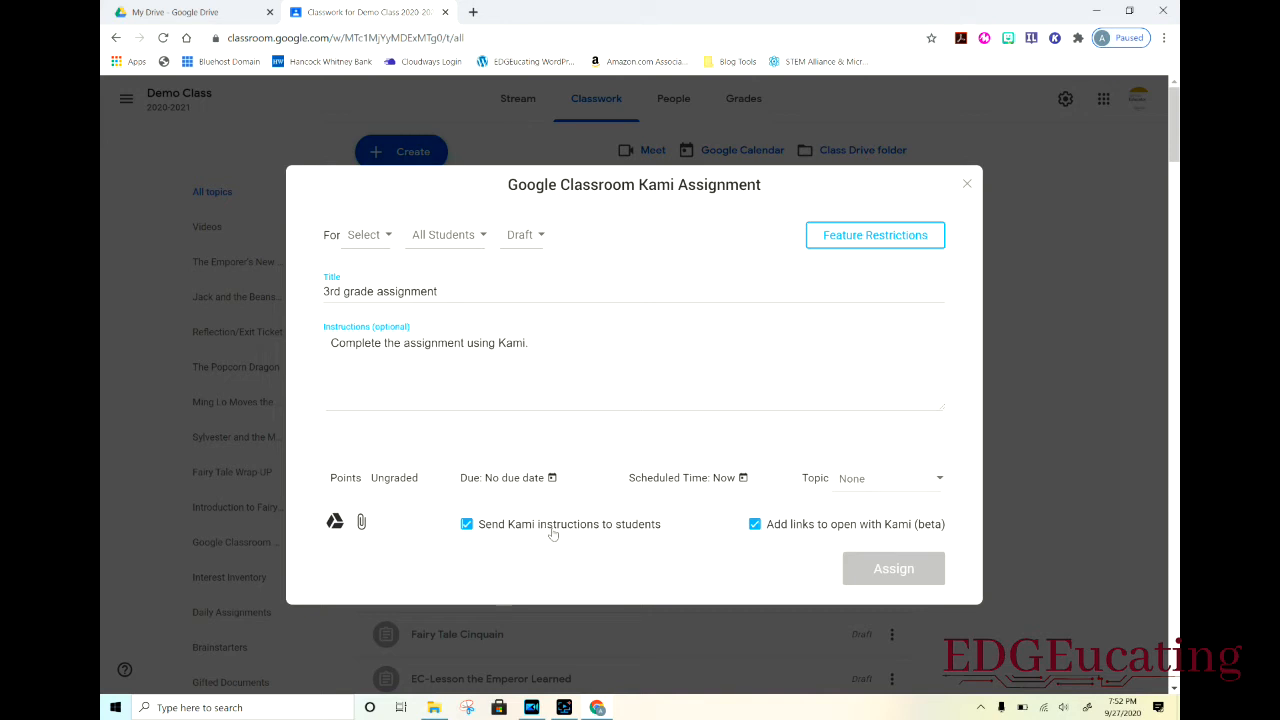
{"action": "mouse_move", "coordinate": [593, 575]}
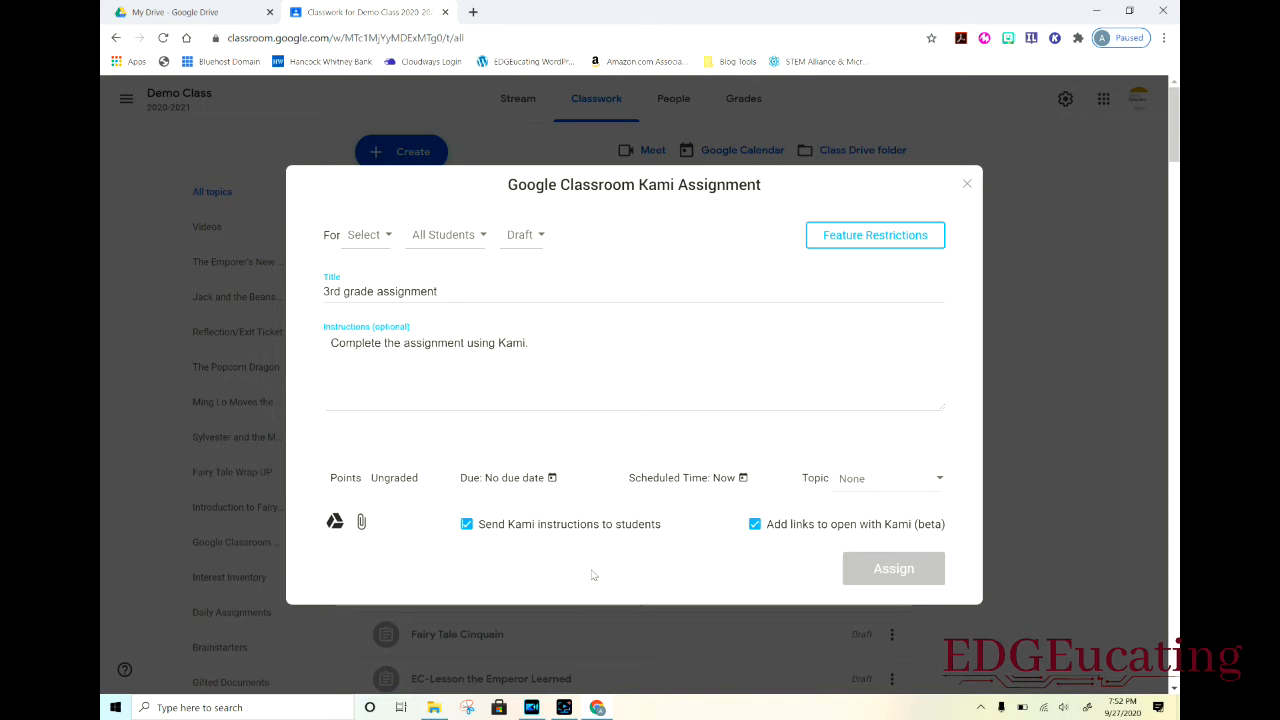
{"action": "mouse_move", "coordinate": [337, 541]}
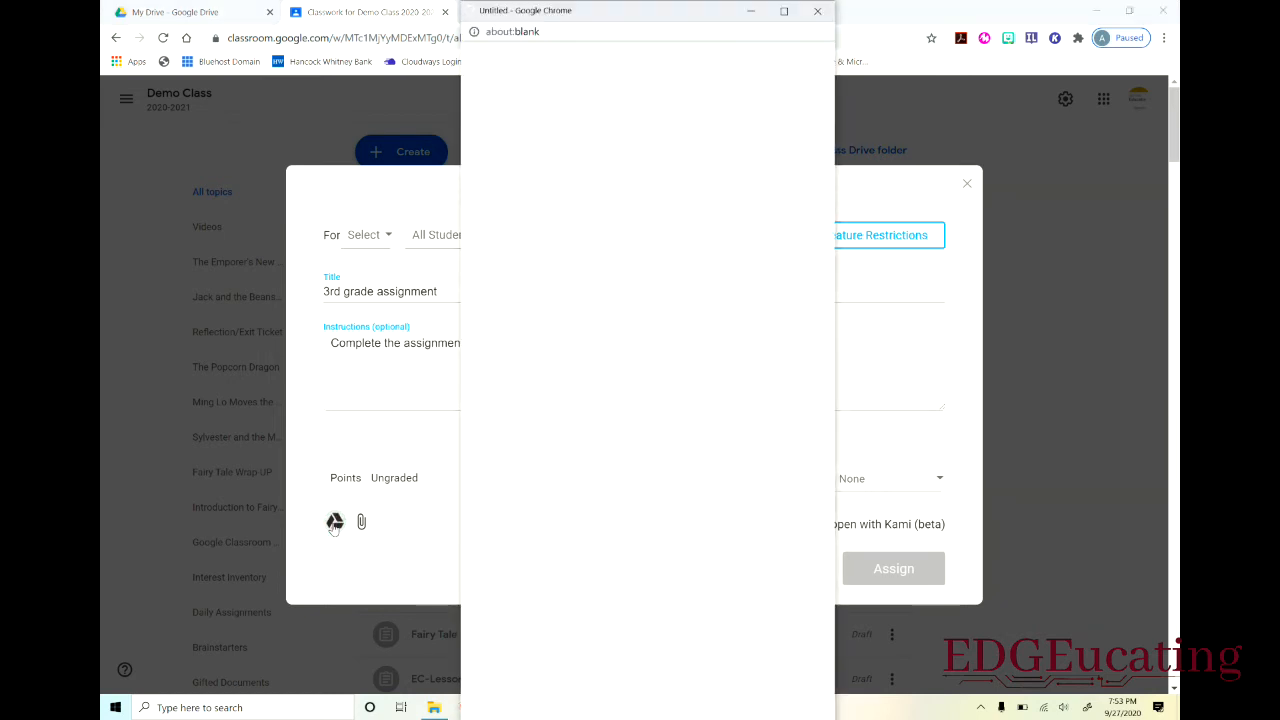
- Pick MB,3rd,3.pdf inside Drive's 3rd Grade folder and attach it
{"action": "left_click", "coordinate": [334, 522]}
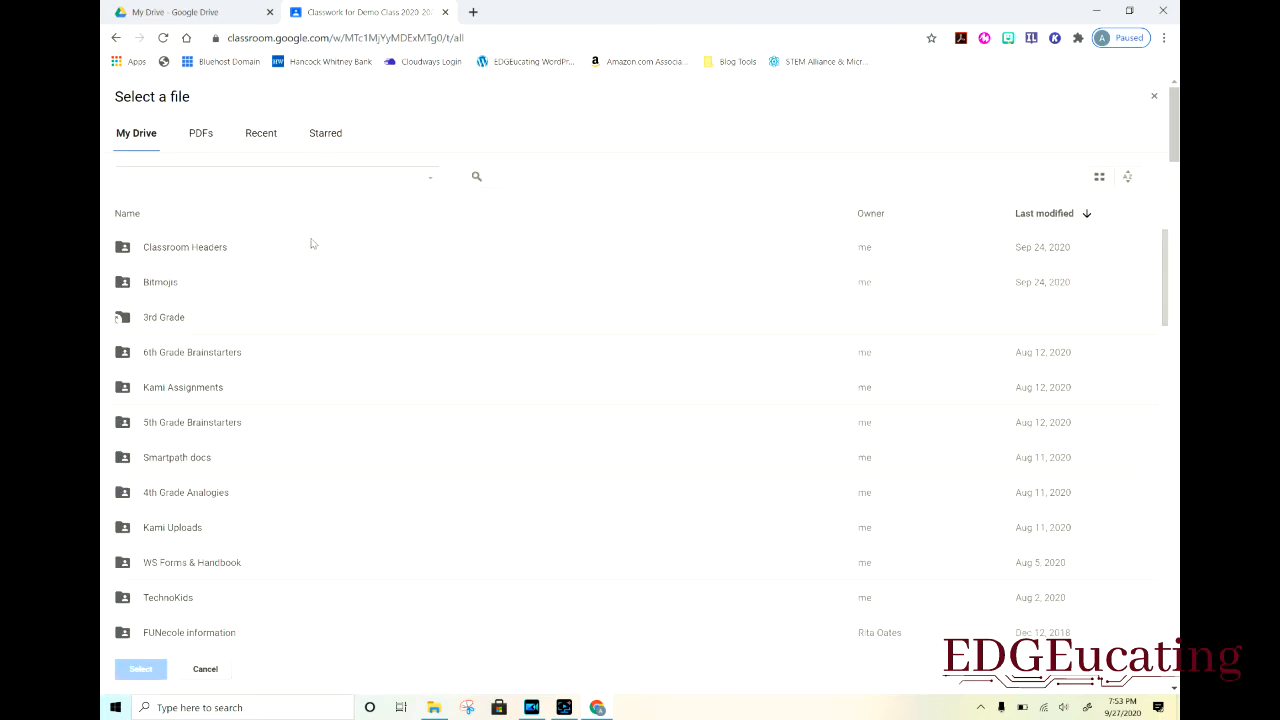
{"action": "double_click", "coordinate": [163, 317]}
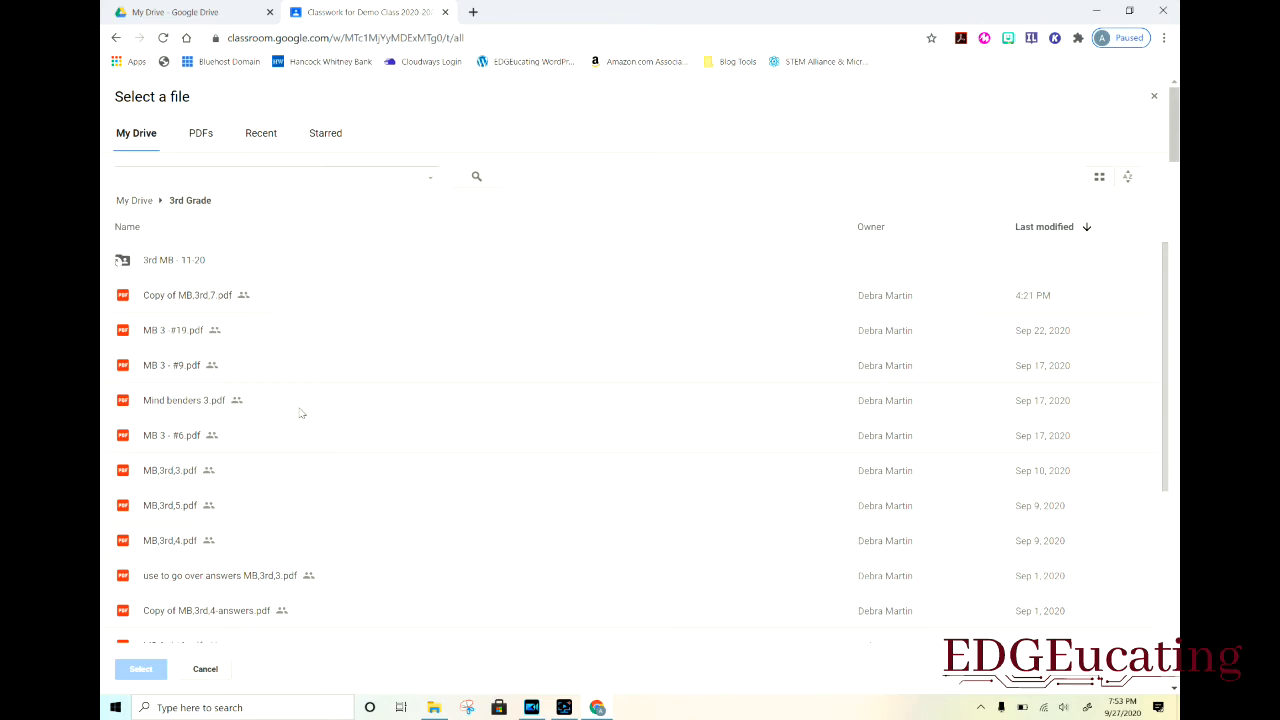
{"action": "mouse_move", "coordinate": [170, 470]}
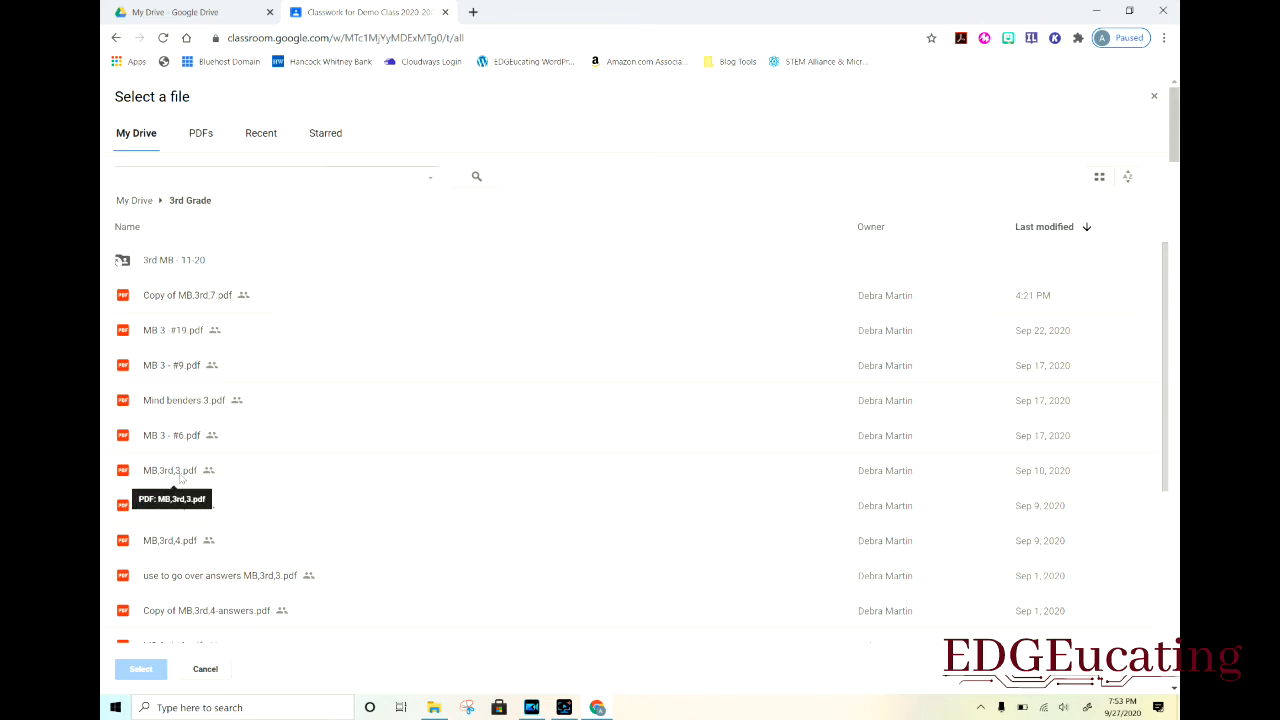
{"action": "left_click", "coordinate": [170, 470]}
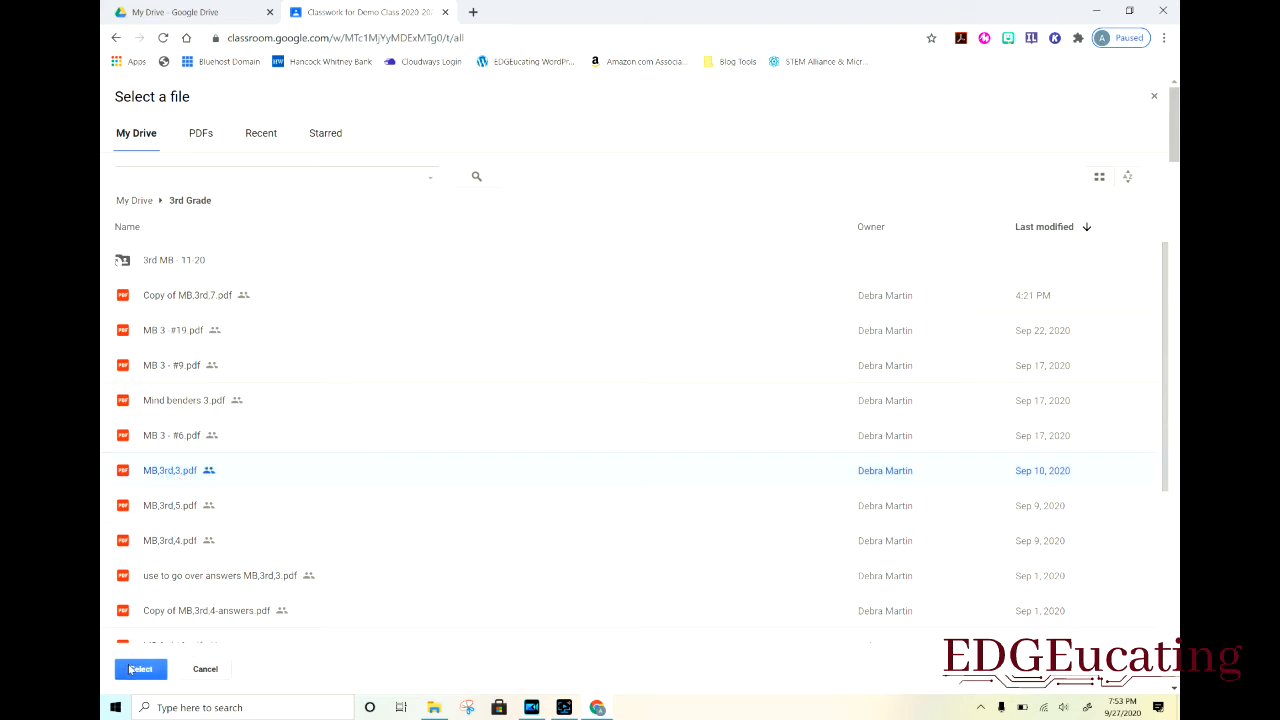
{"action": "left_click", "coordinate": [140, 669]}
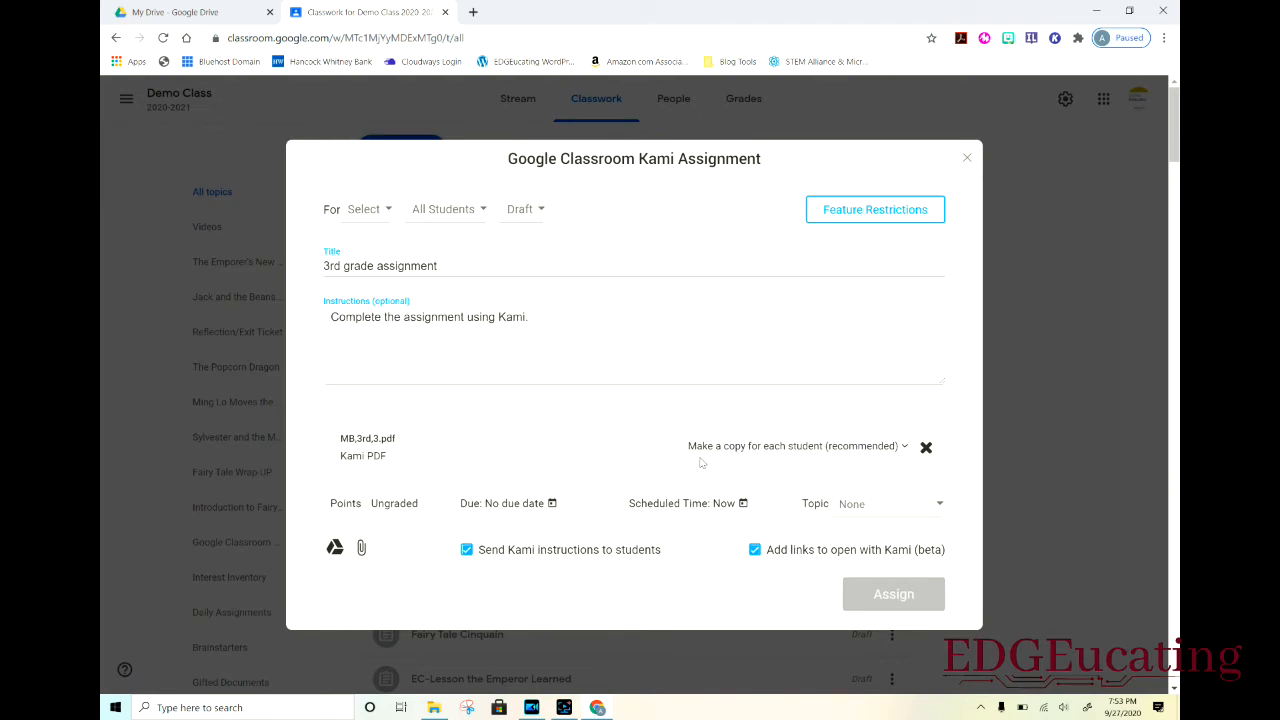
{"action": "mouse_move", "coordinate": [903, 457]}
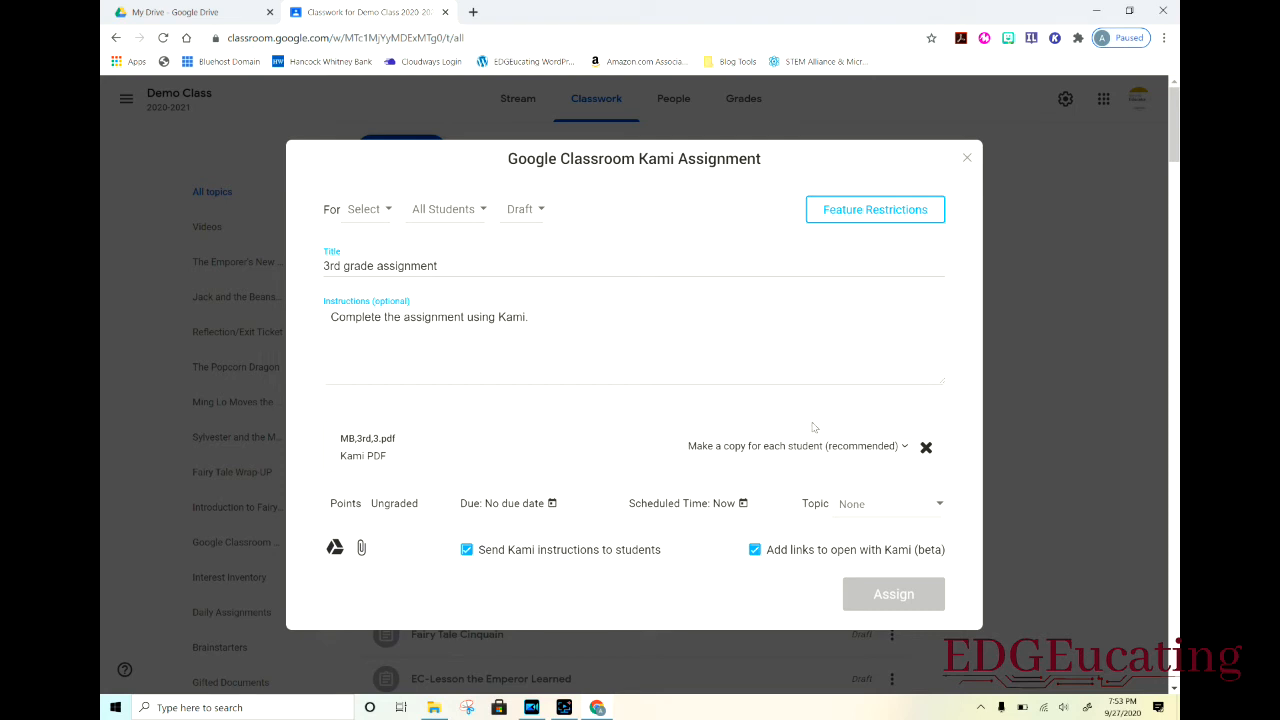
{"action": "mouse_move", "coordinate": [866, 577]}
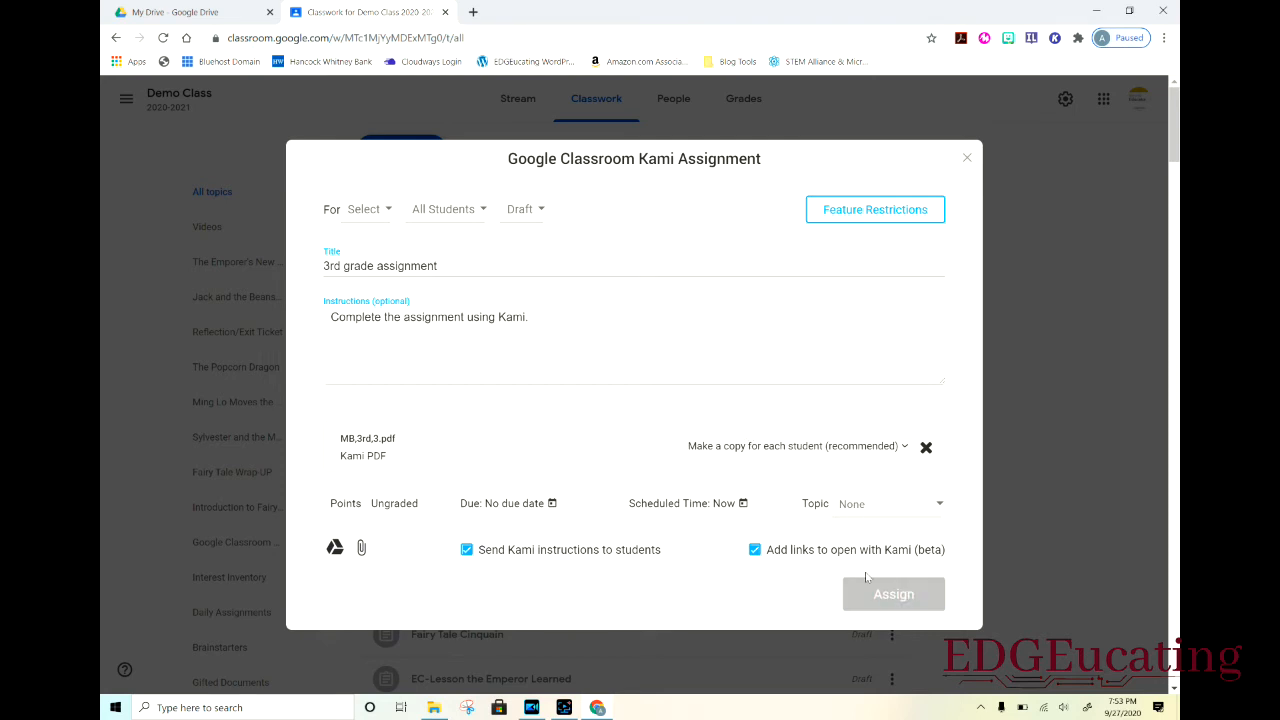
- Choose Demo Class as the course and create the Kami assignment
{"action": "left_click", "coordinate": [893, 593]}
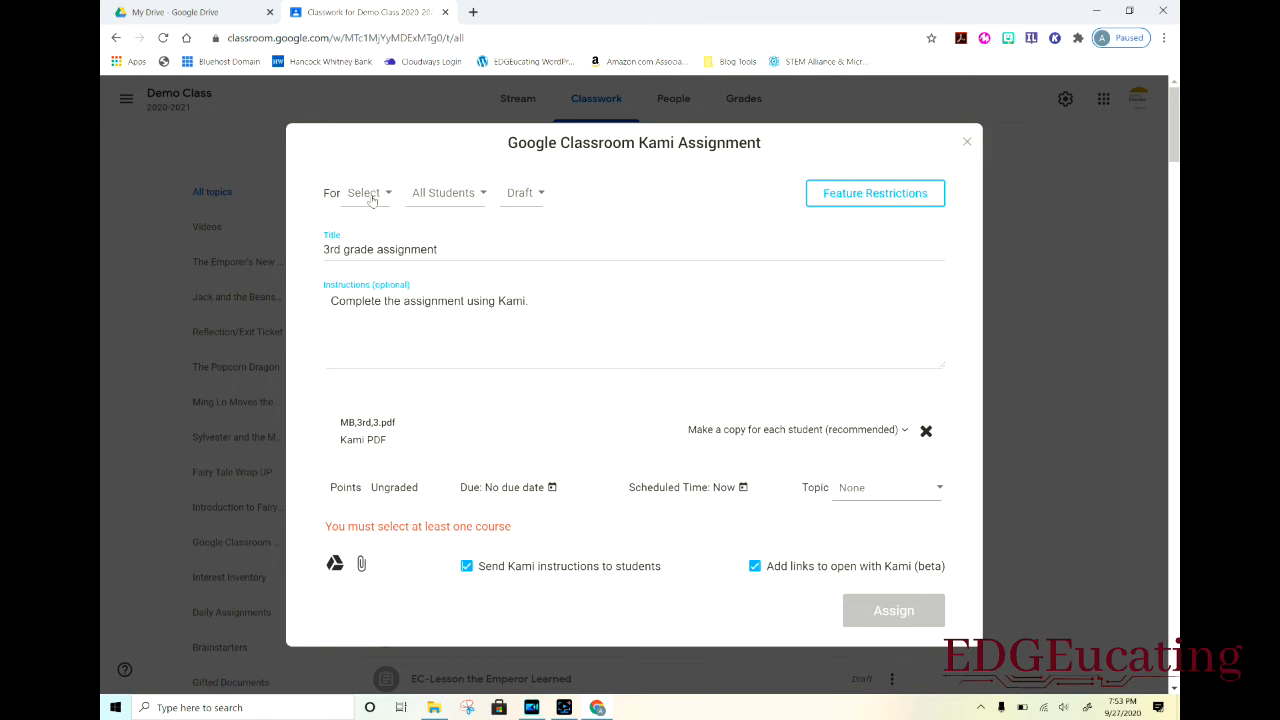
{"action": "left_click", "coordinate": [365, 193]}
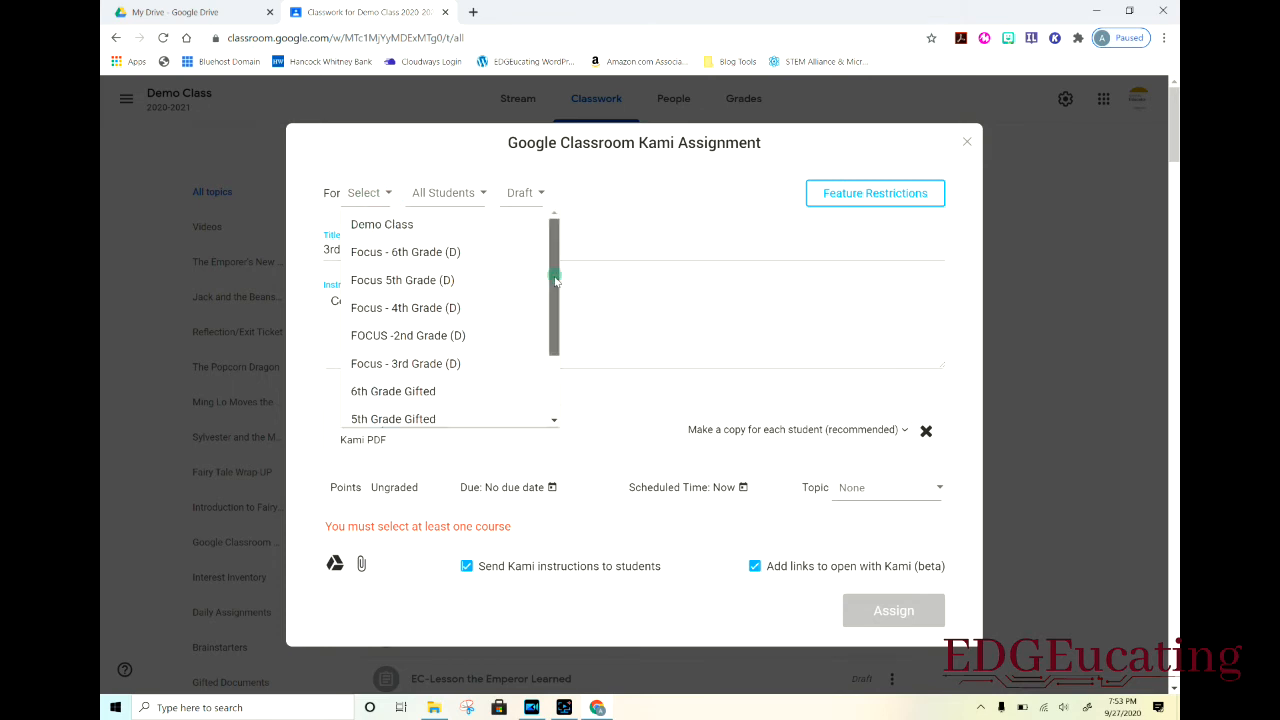
{"action": "left_click", "coordinate": [382, 224]}
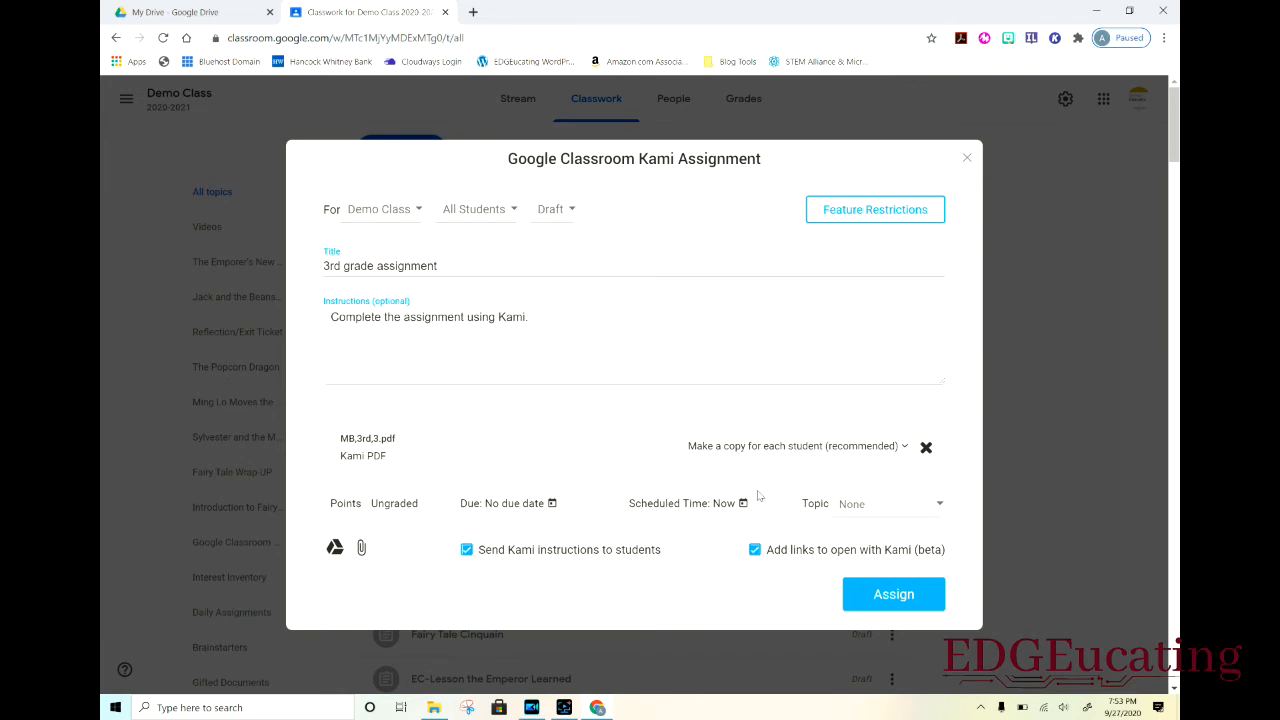
{"action": "left_click", "coordinate": [893, 593]}
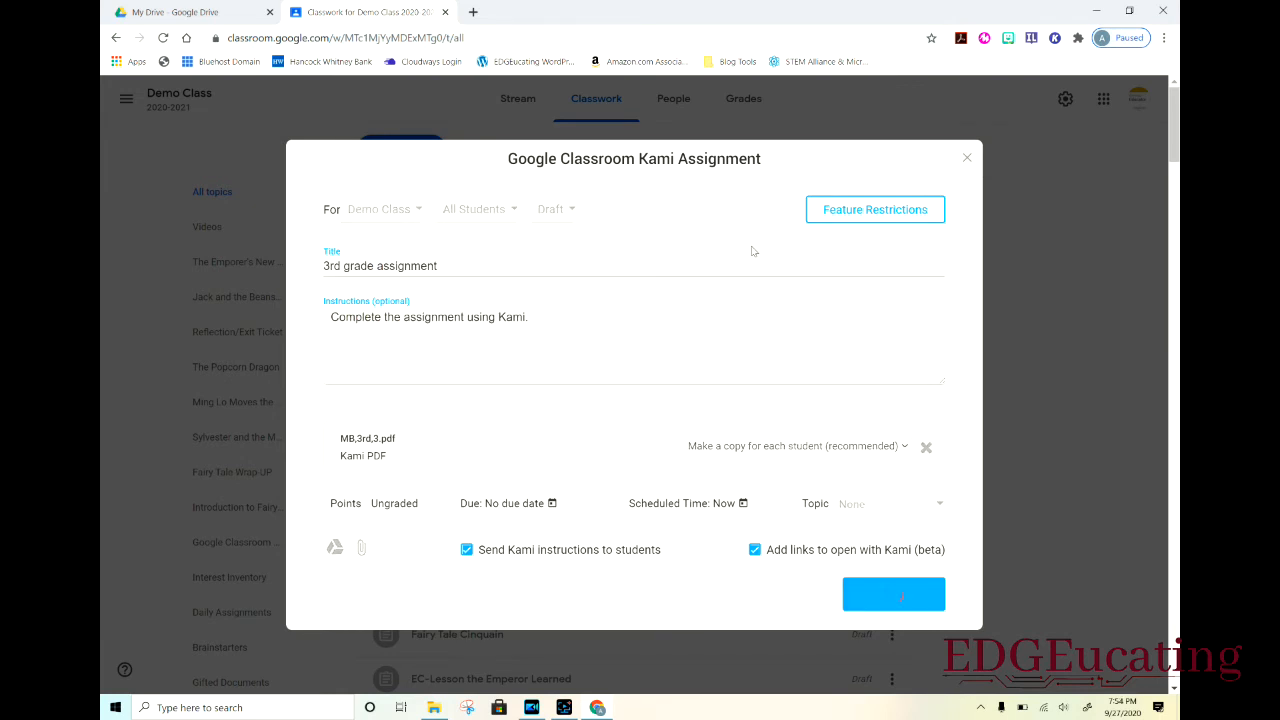
{"action": "left_click", "coordinate": [892, 593]}
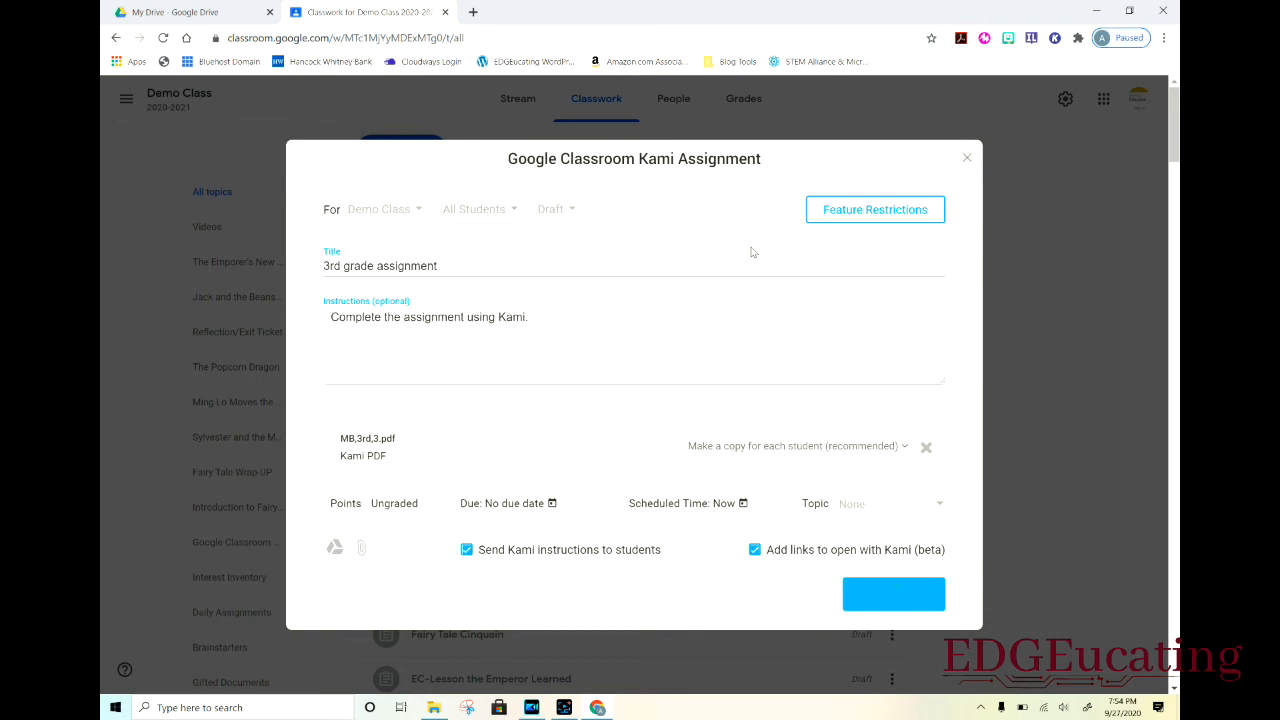
{"action": "left_click", "coordinate": [893, 594]}
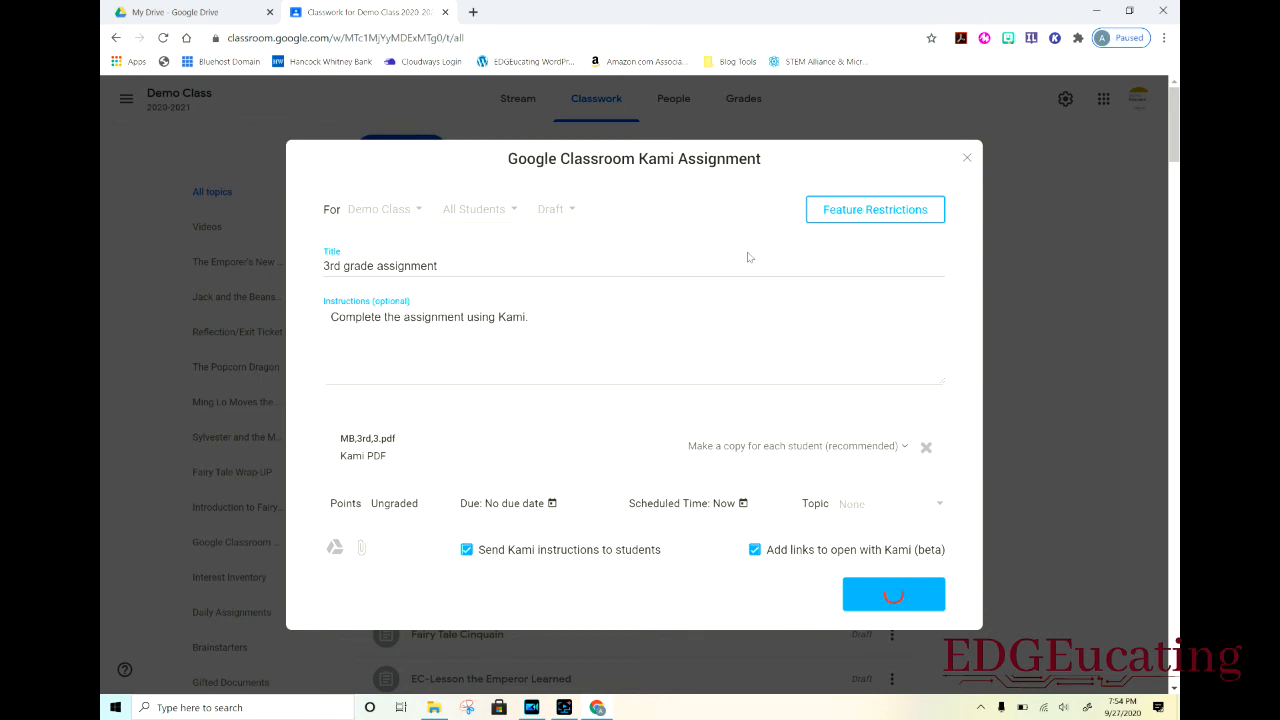
{"action": "left_click", "coordinate": [893, 594]}
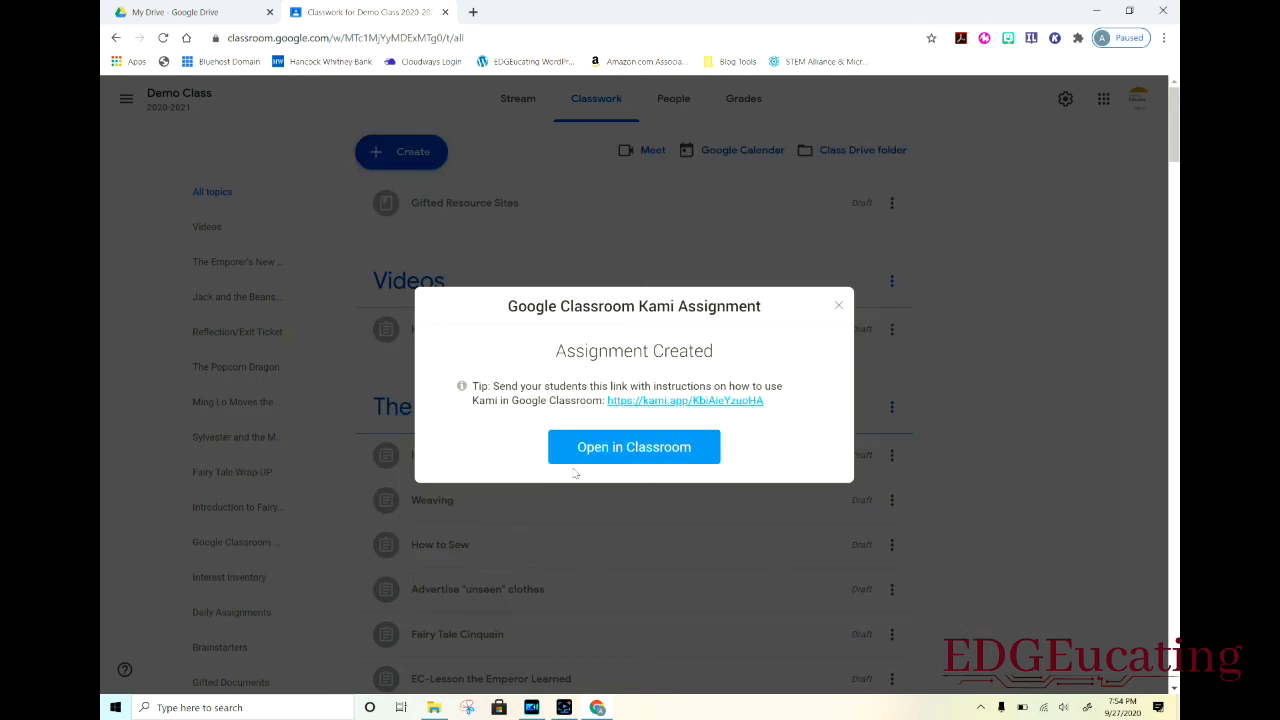
{"action": "mouse_move", "coordinate": [613, 461]}
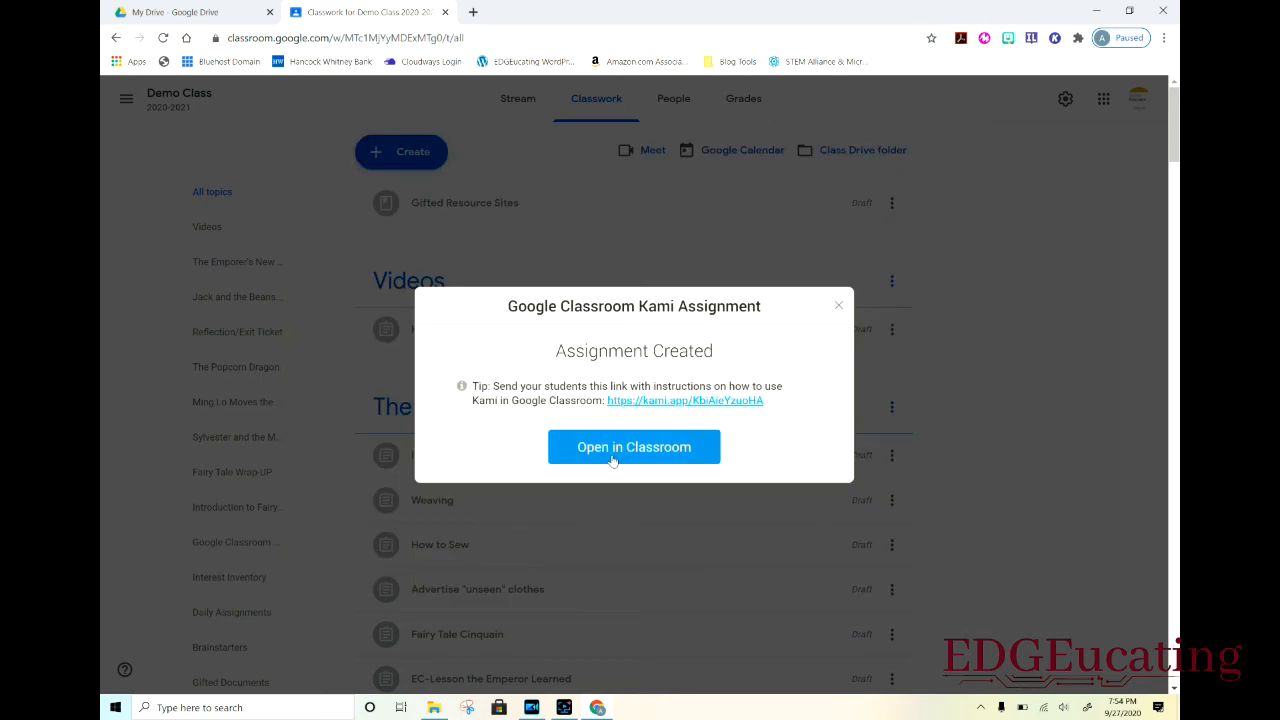
- In Demo Class classwork, expand '3rd grade assignment' and preview MB,3rd,3.pdf
{"action": "left_click", "coordinate": [634, 447]}
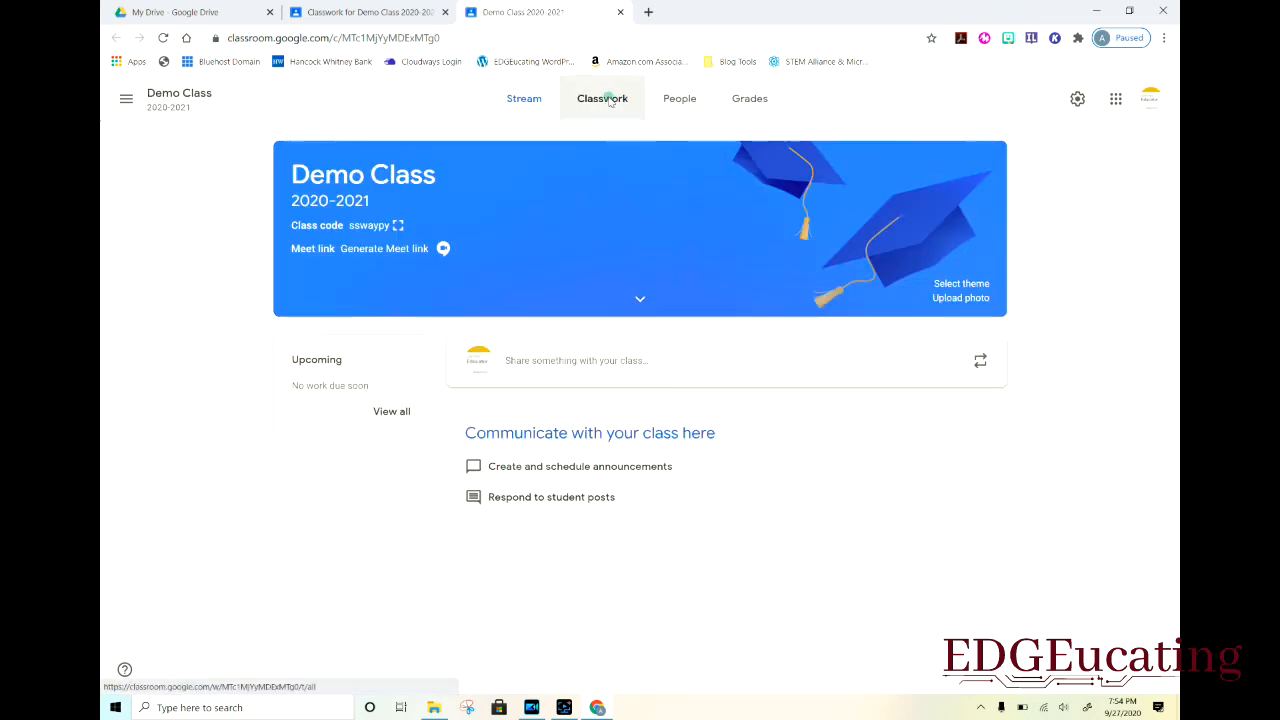
{"action": "left_click", "coordinate": [602, 98]}
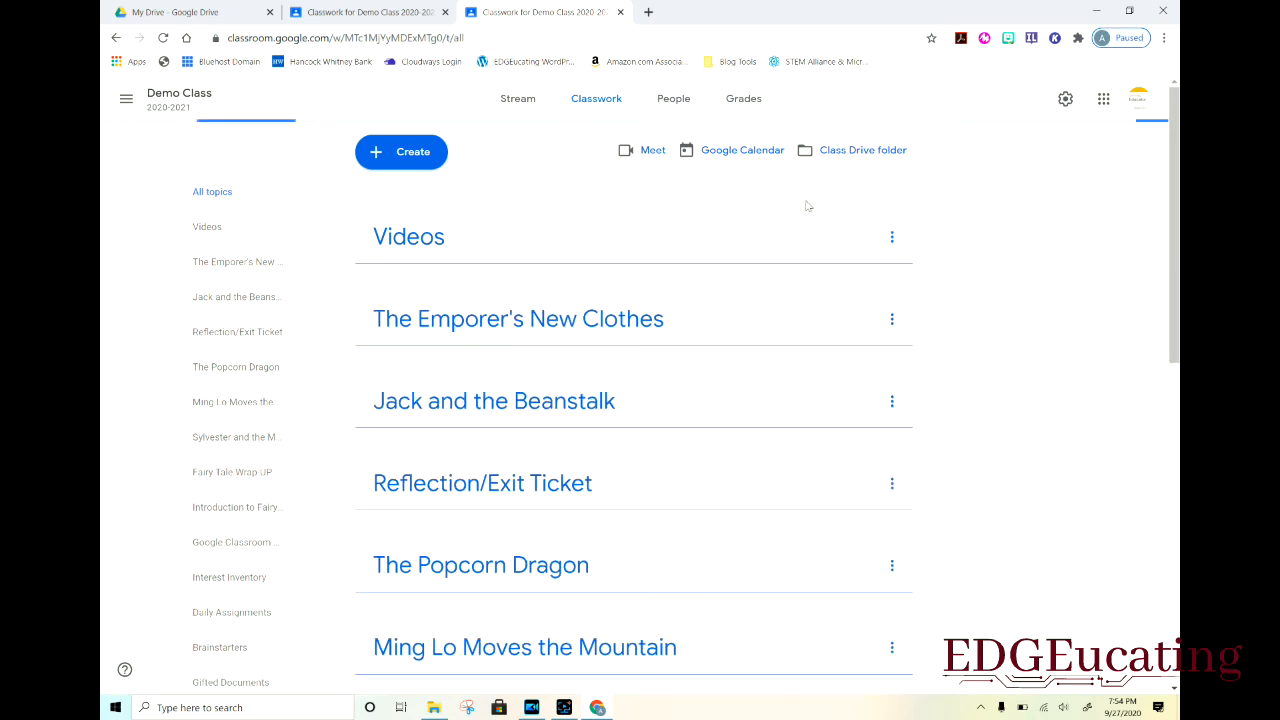
{"action": "scroll", "scroll_direction": "down", "scroll_amount": 3}
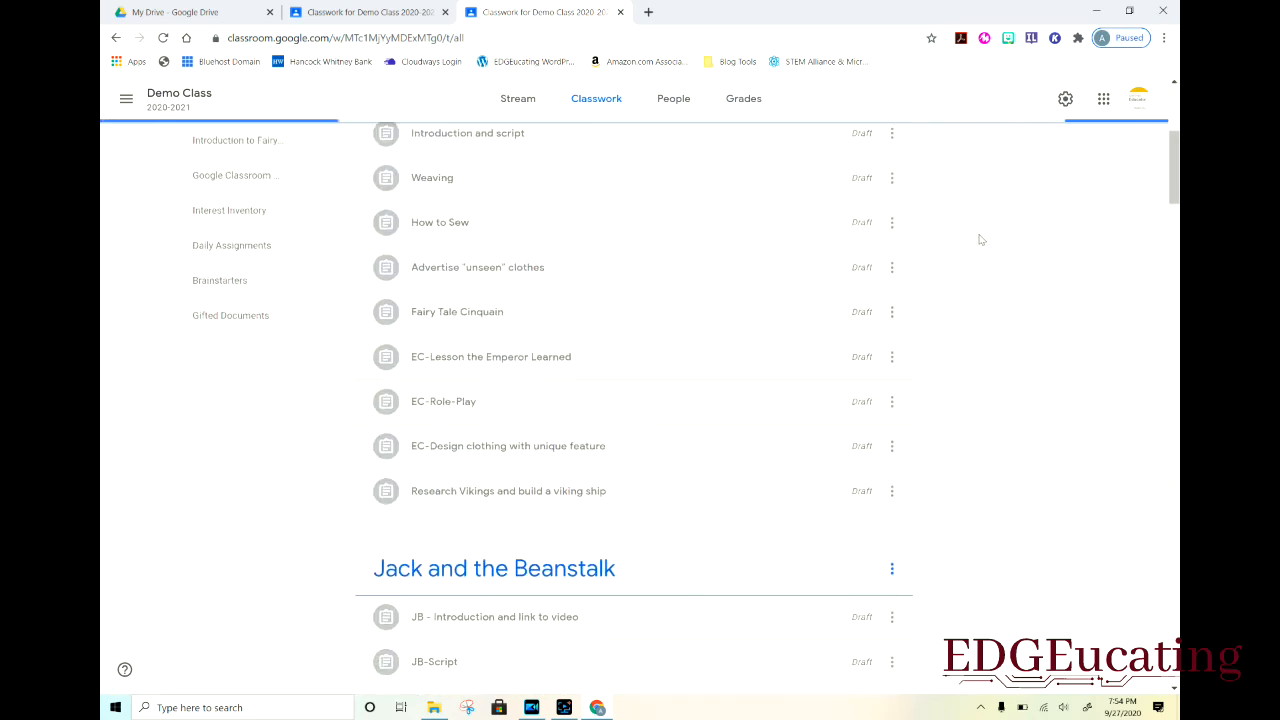
{"action": "scroll", "scroll_direction": "down", "scroll_amount": 3}
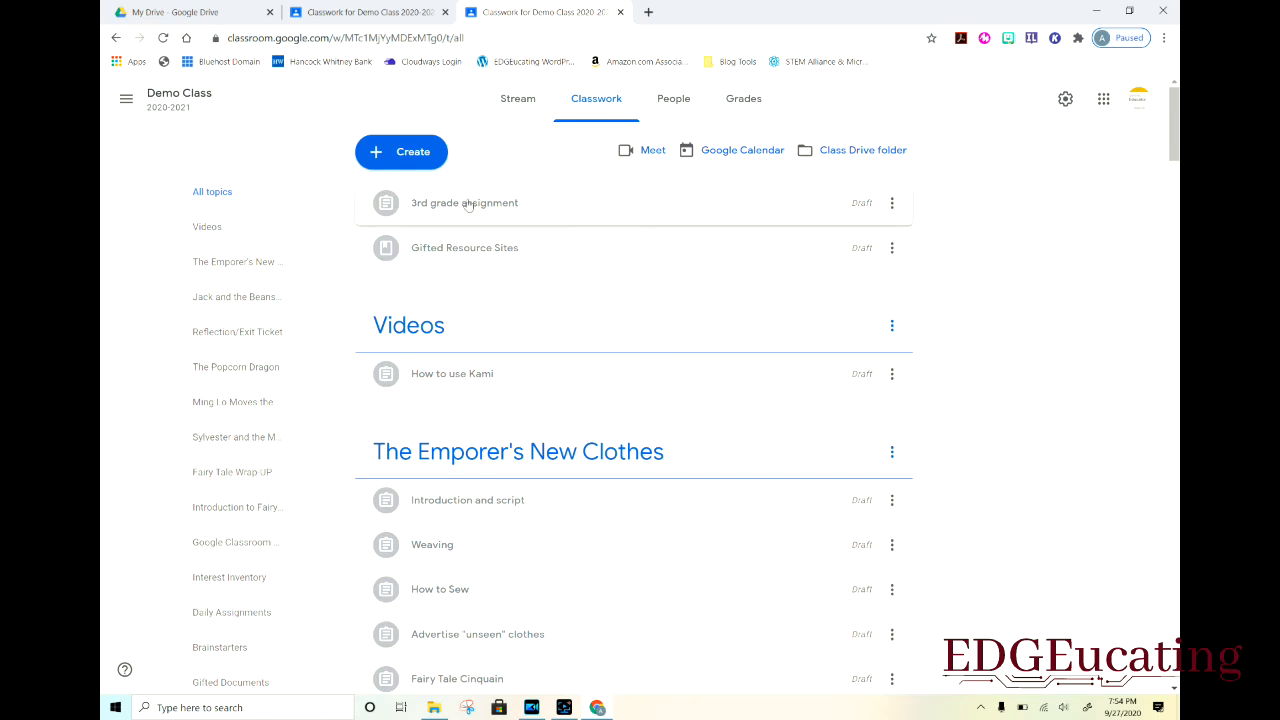
{"action": "scroll", "scroll_direction": "down", "scroll_amount": 3}
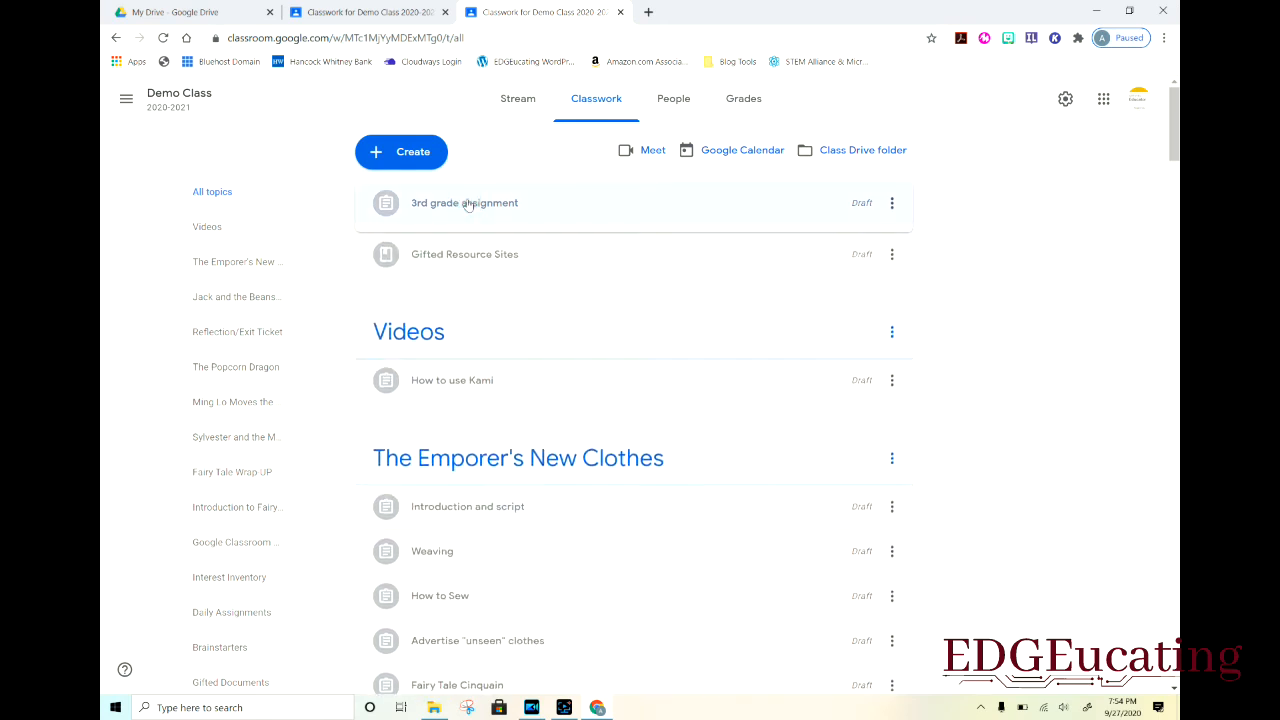
{"action": "left_click", "coordinate": [464, 202]}
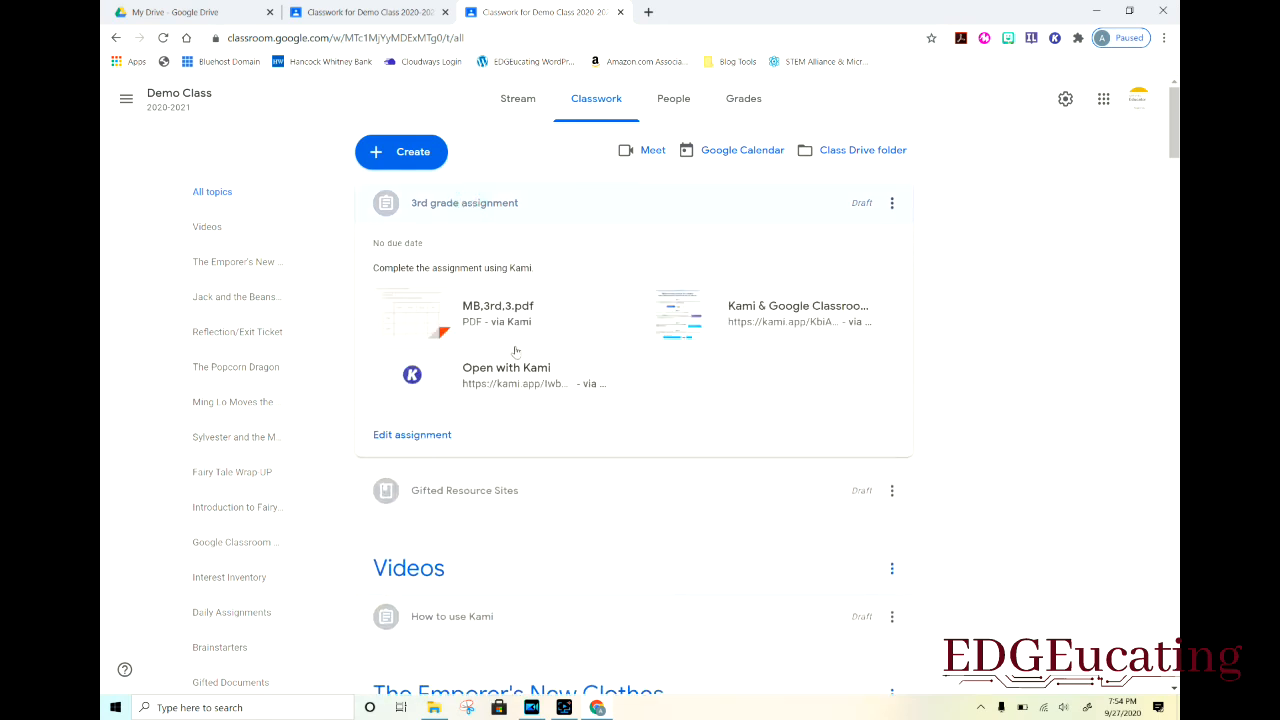
{"action": "mouse_move", "coordinate": [339, 283]}
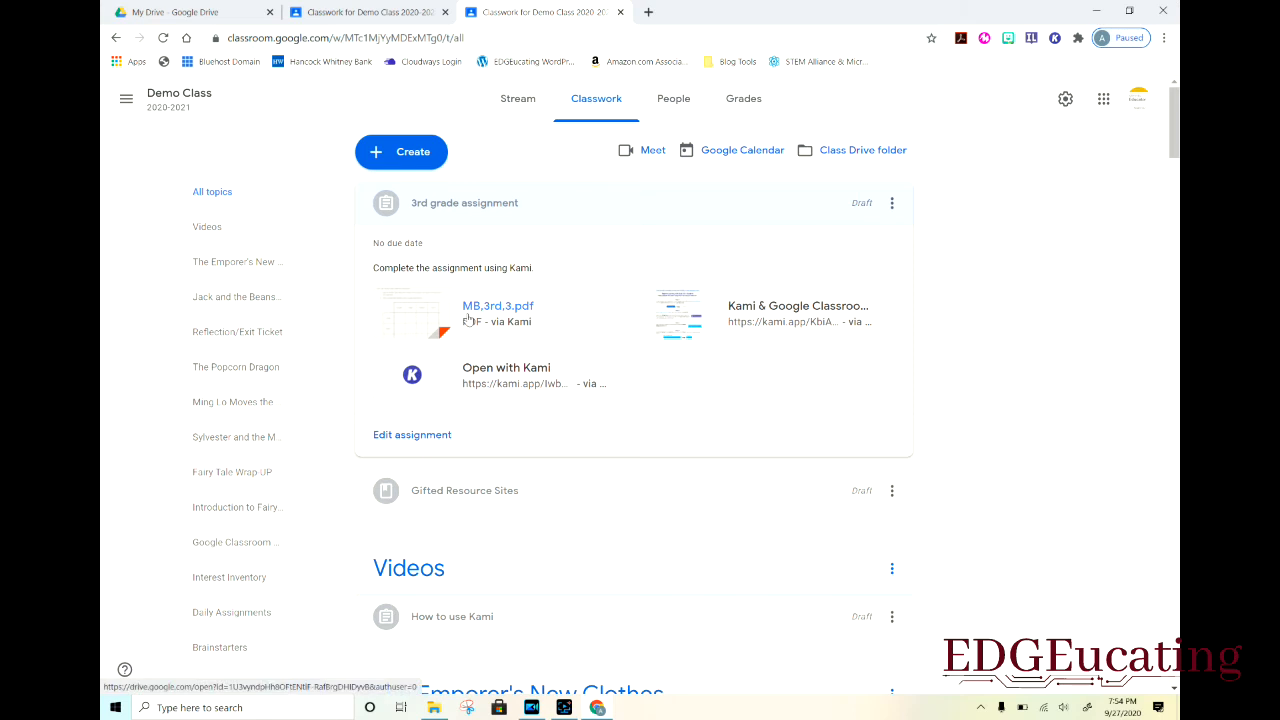
{"action": "mouse_move", "coordinate": [400, 326]}
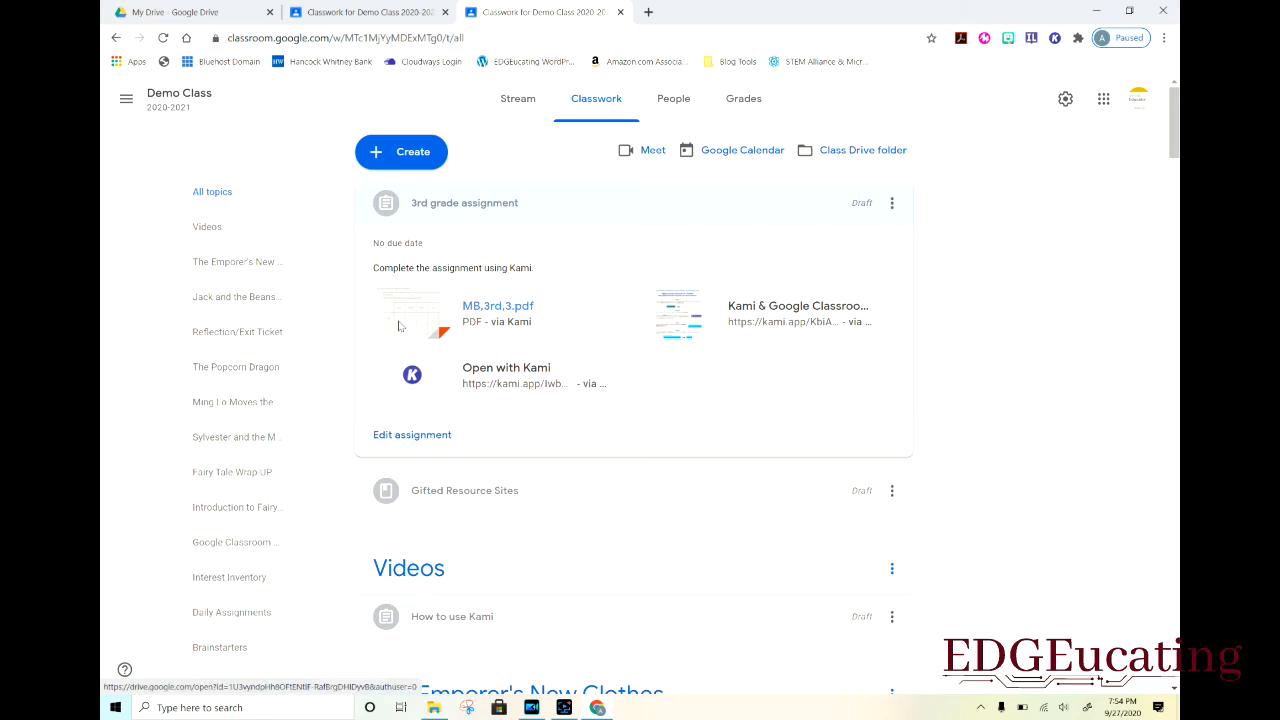
{"action": "left_click", "coordinate": [498, 305]}
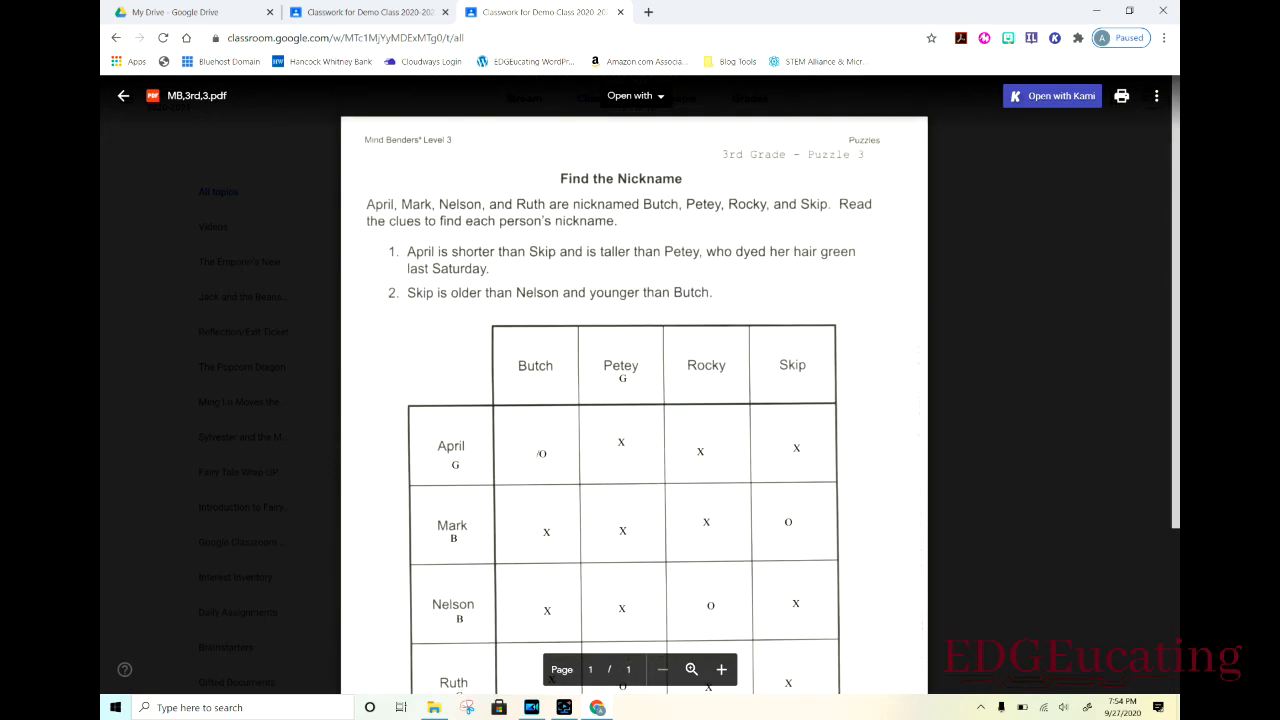
- Open the MB,3rd,3.pdf preview in Kami's teacher editor
{"action": "left_click", "coordinate": [635, 95]}
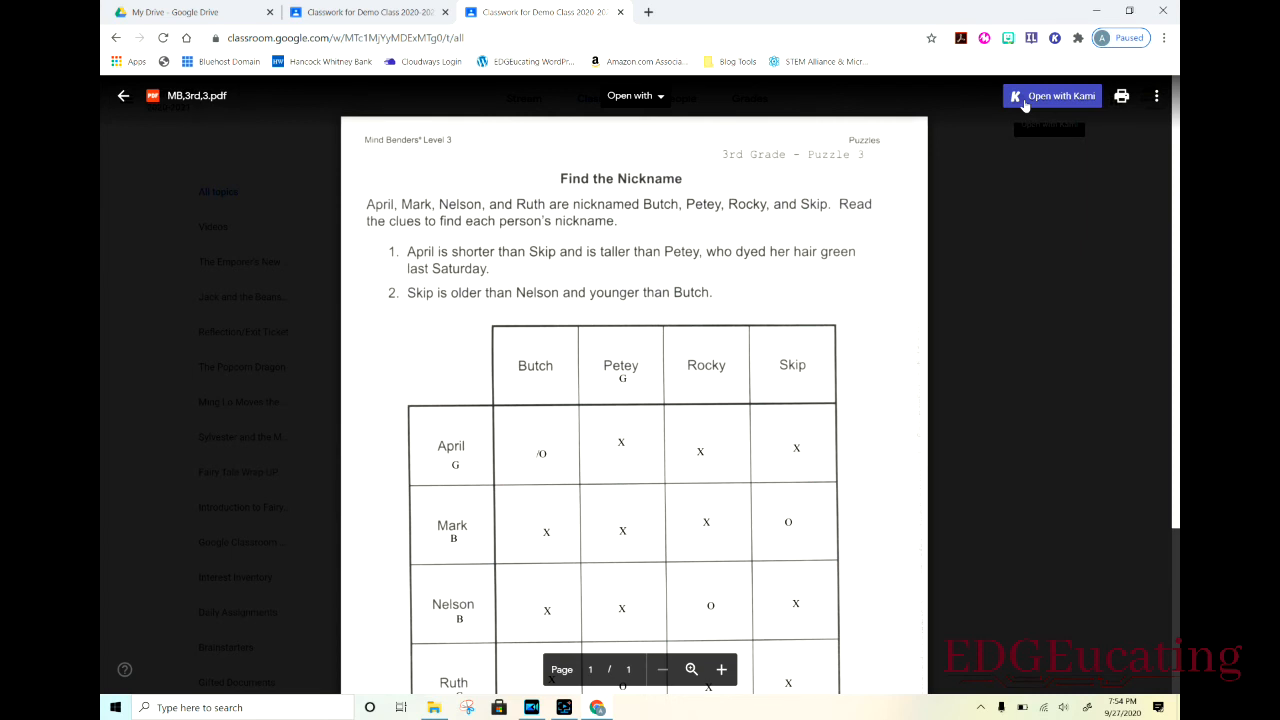
{"action": "left_click", "coordinate": [1051, 95]}
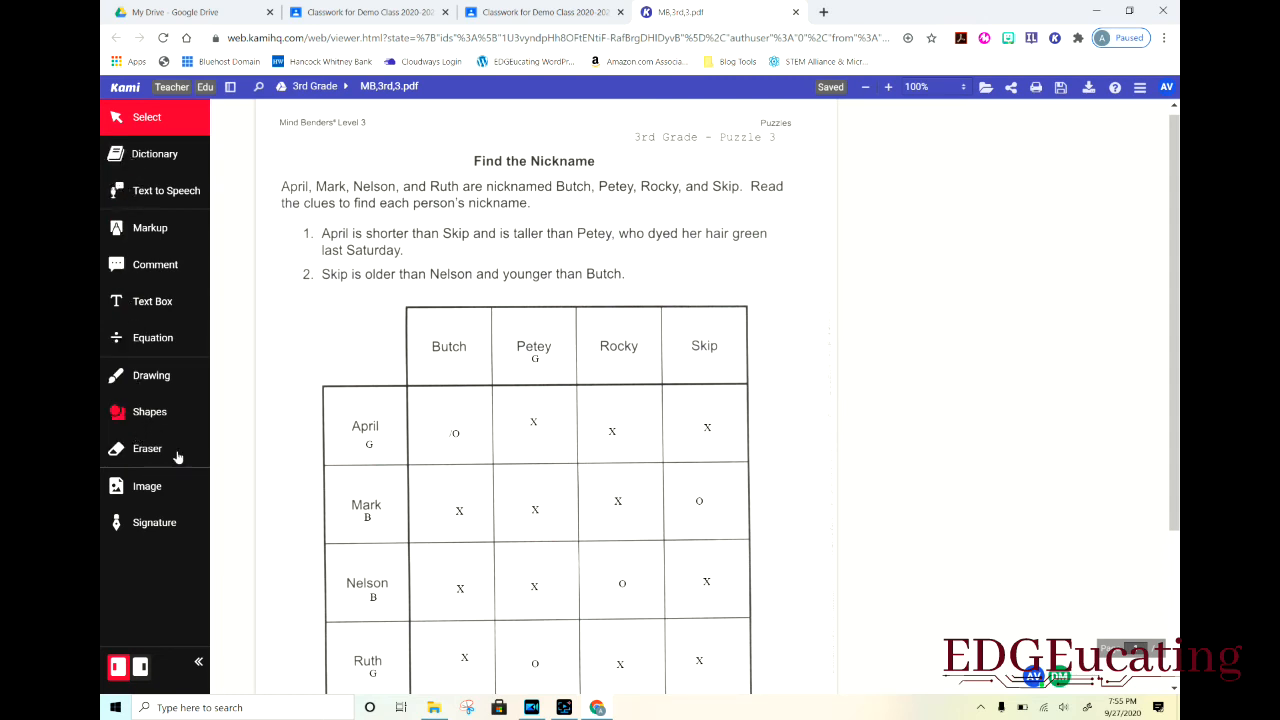
{"action": "mouse_move", "coordinate": [304, 472]}
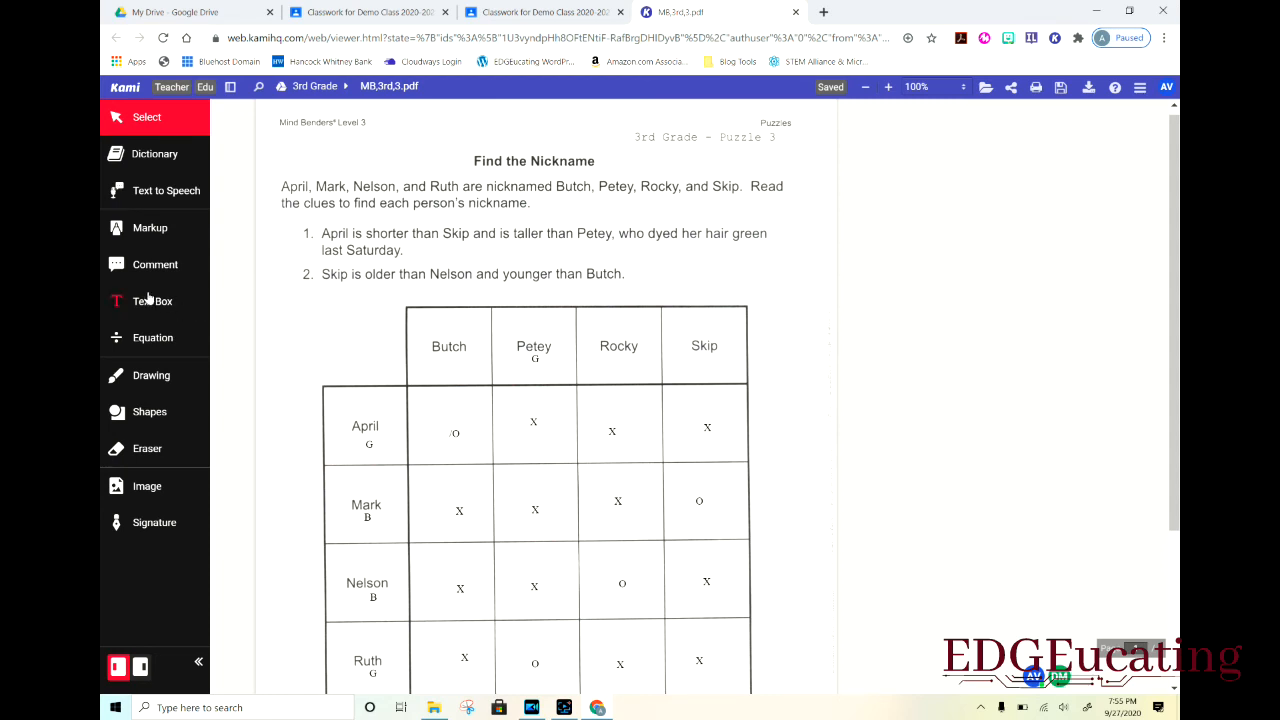
- Try the Text Box, Drawing and Eraser tools on the puzzle
{"action": "left_click", "coordinate": [152, 301]}
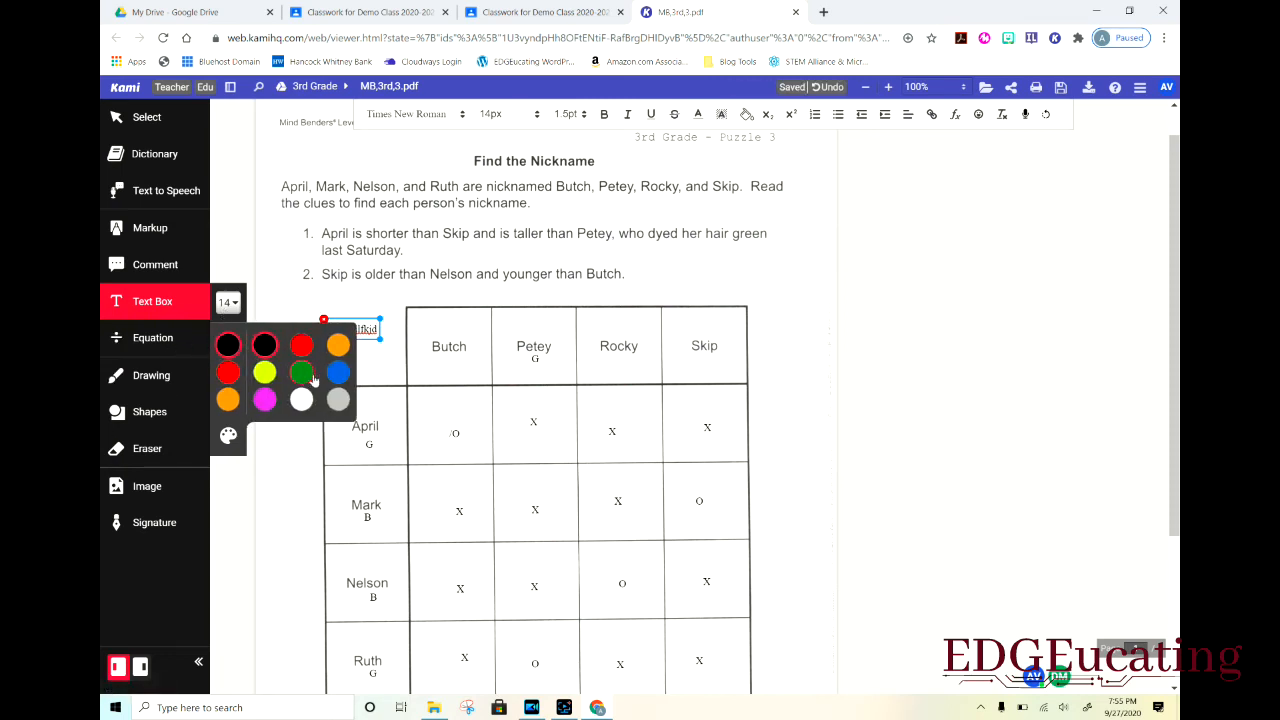
{"action": "left_click", "coordinate": [151, 375]}
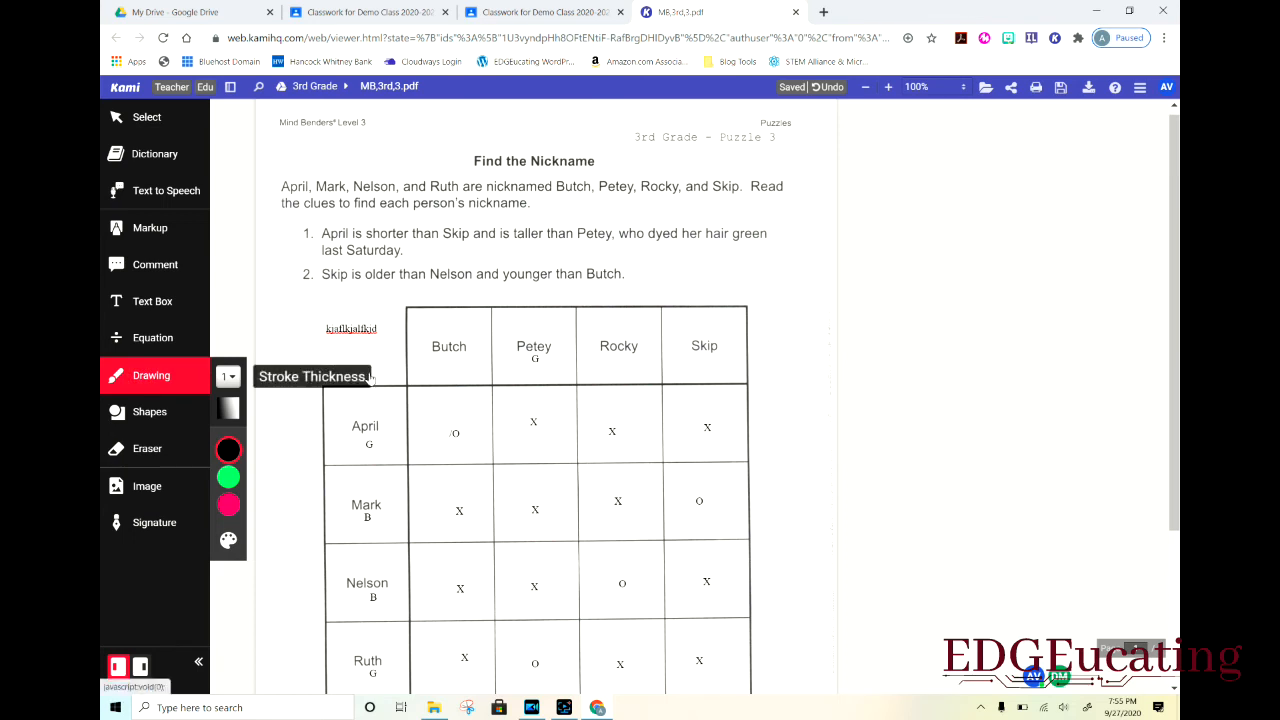
{"action": "left_click_drag", "start_coordinate": [450, 415], "coordinate": [510, 385]}
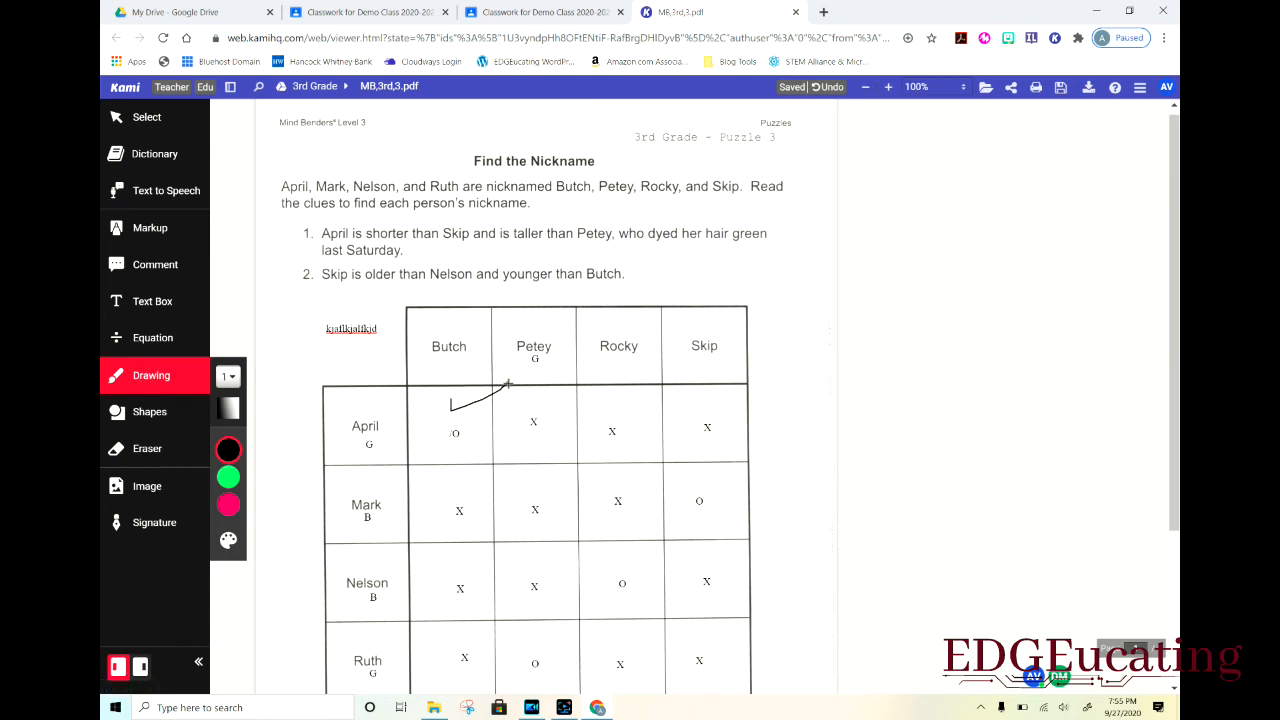
{"action": "left_click", "coordinate": [147, 448]}
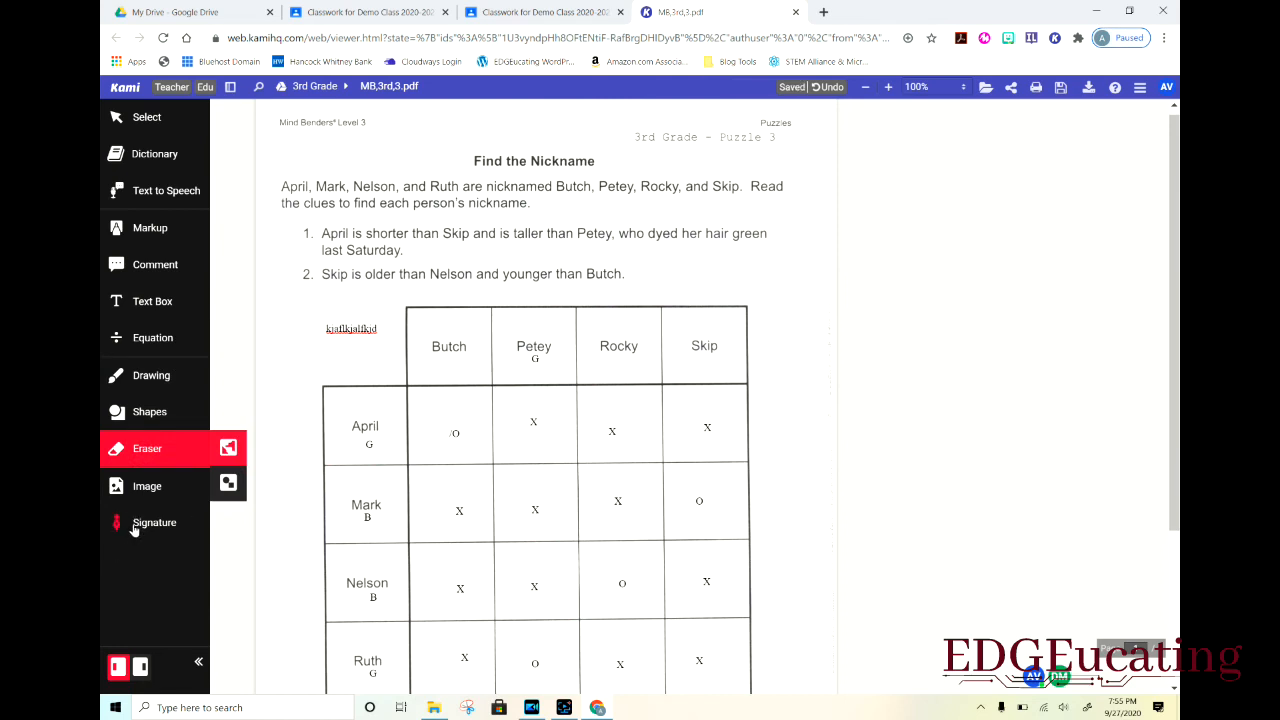
{"action": "mouse_move", "coordinate": [137, 528]}
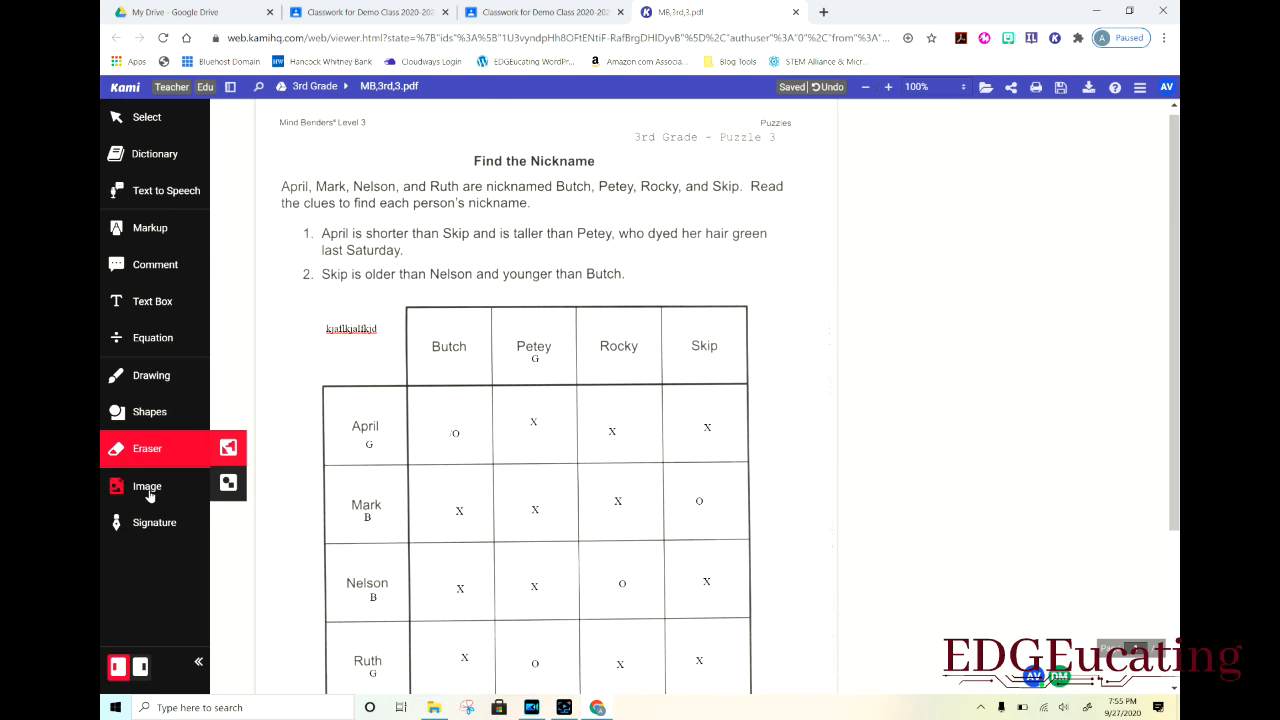
{"action": "mouse_move", "coordinate": [150, 495]}
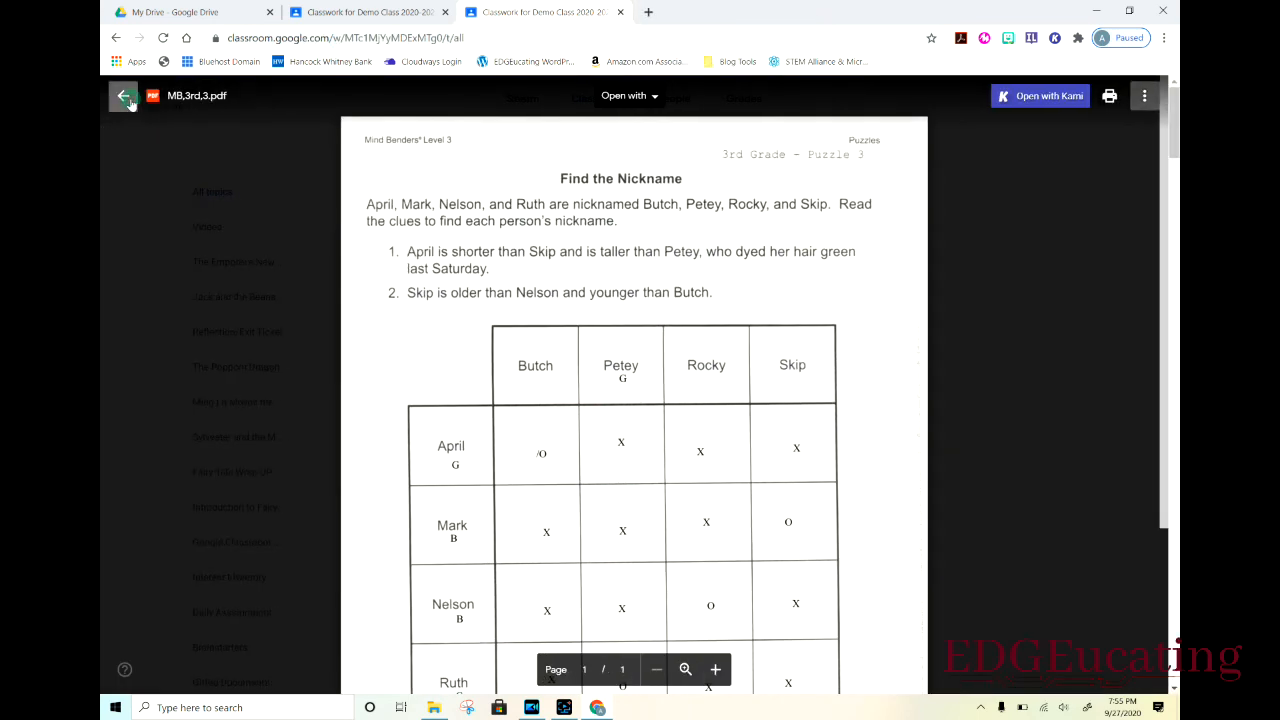
- Close the PDF preview and scroll through the Kami & Google Classroom student guide
{"action": "left_click", "coordinate": [124, 95]}
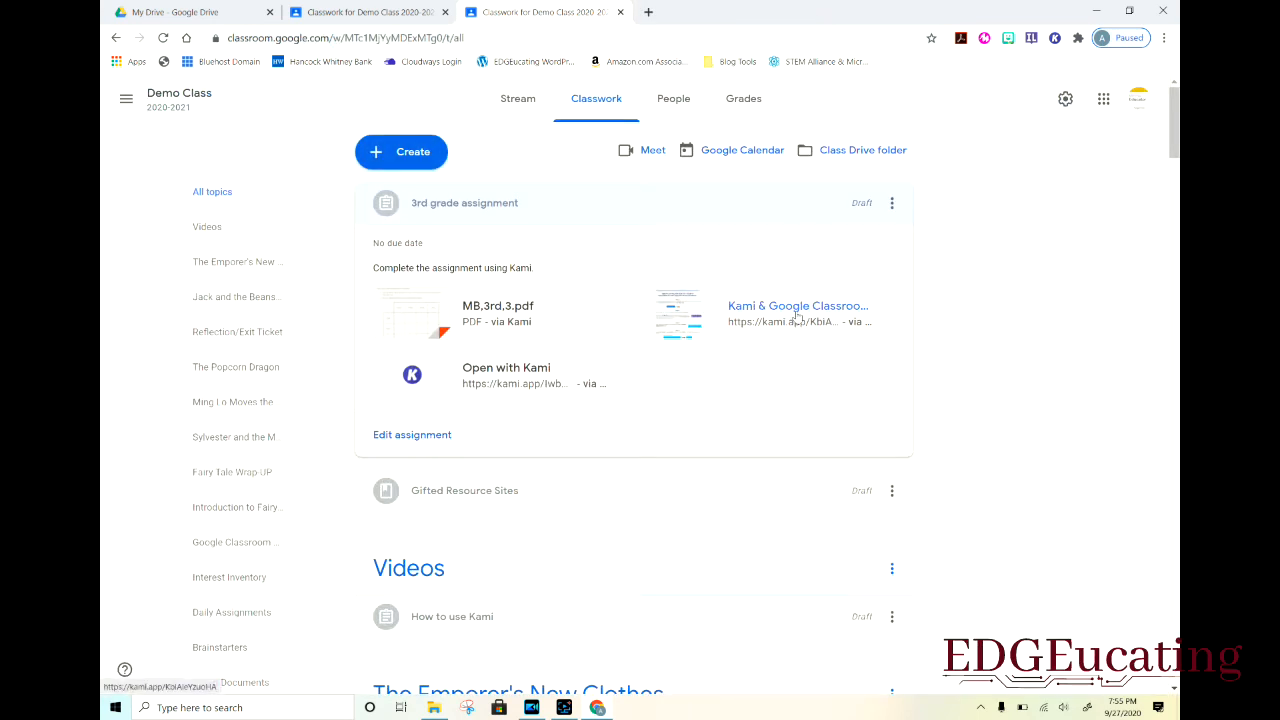
{"action": "left_click", "coordinate": [798, 306]}
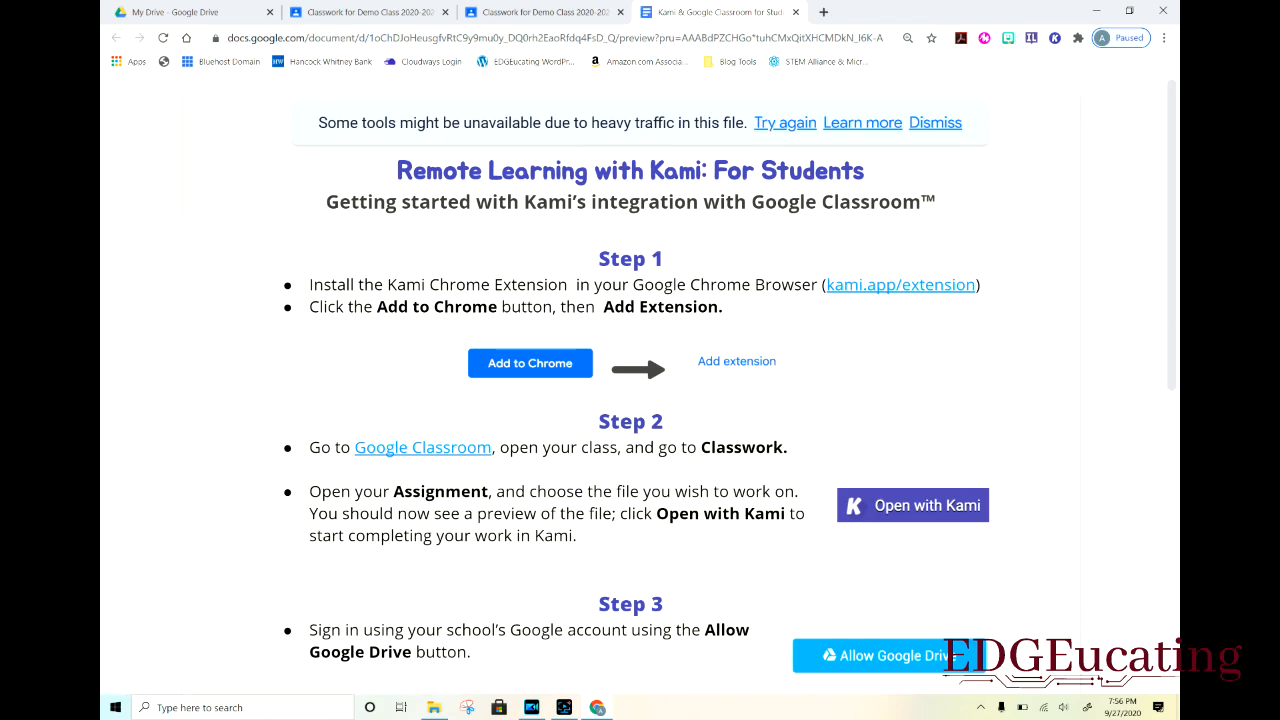
{"action": "scroll", "scroll_direction": "down", "scroll_amount": 3}
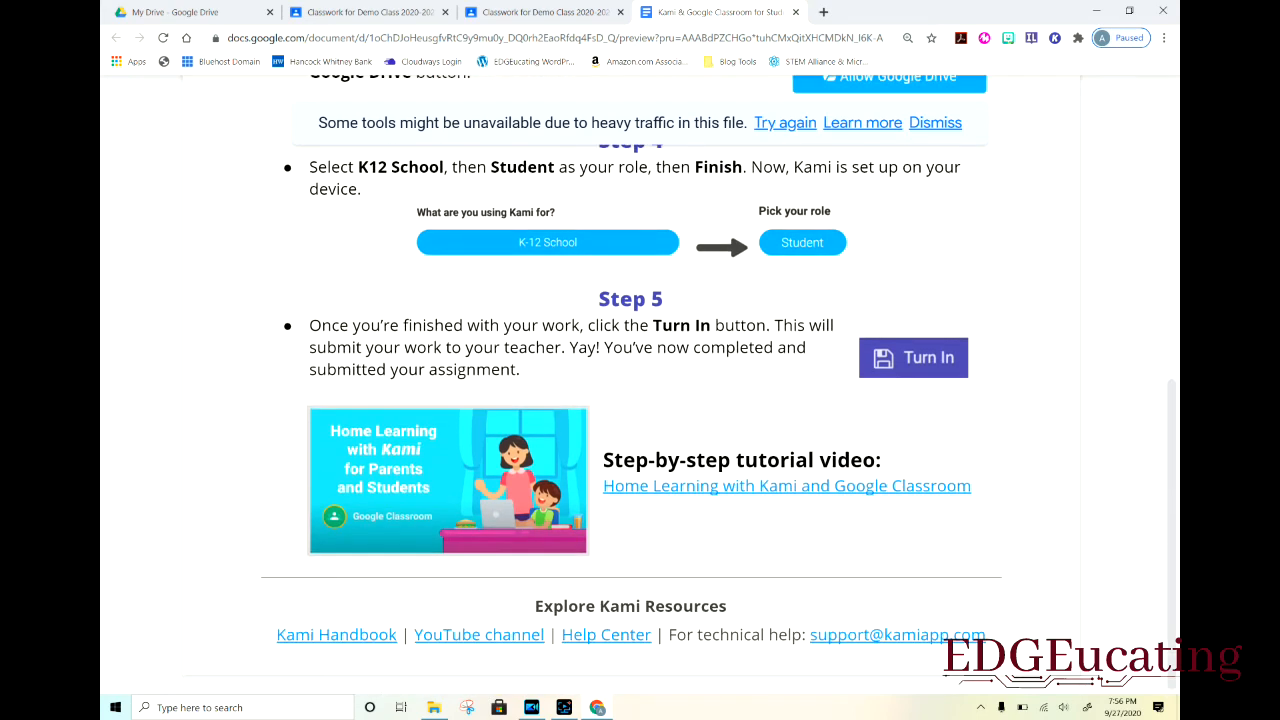
{"action": "scroll", "scroll_direction": "up", "scroll_amount": 3}
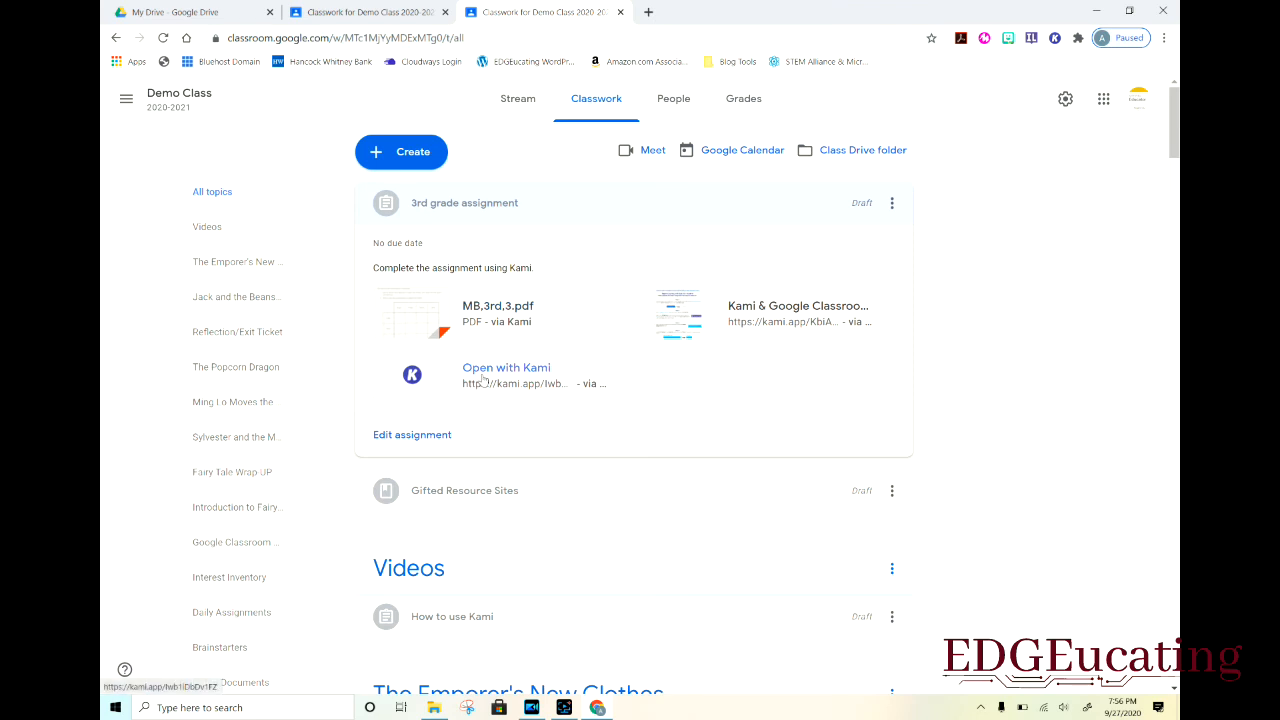
{"action": "mouse_move", "coordinate": [506, 367]}
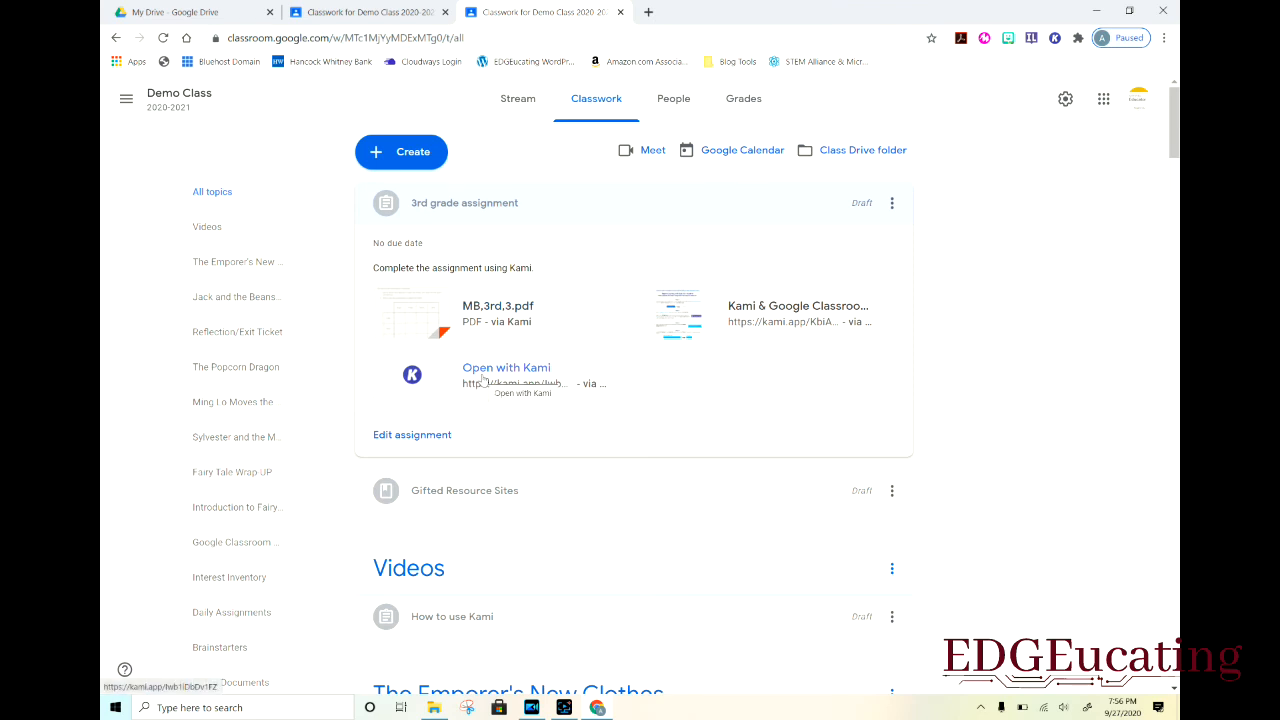
{"action": "left_click", "coordinate": [506, 368]}
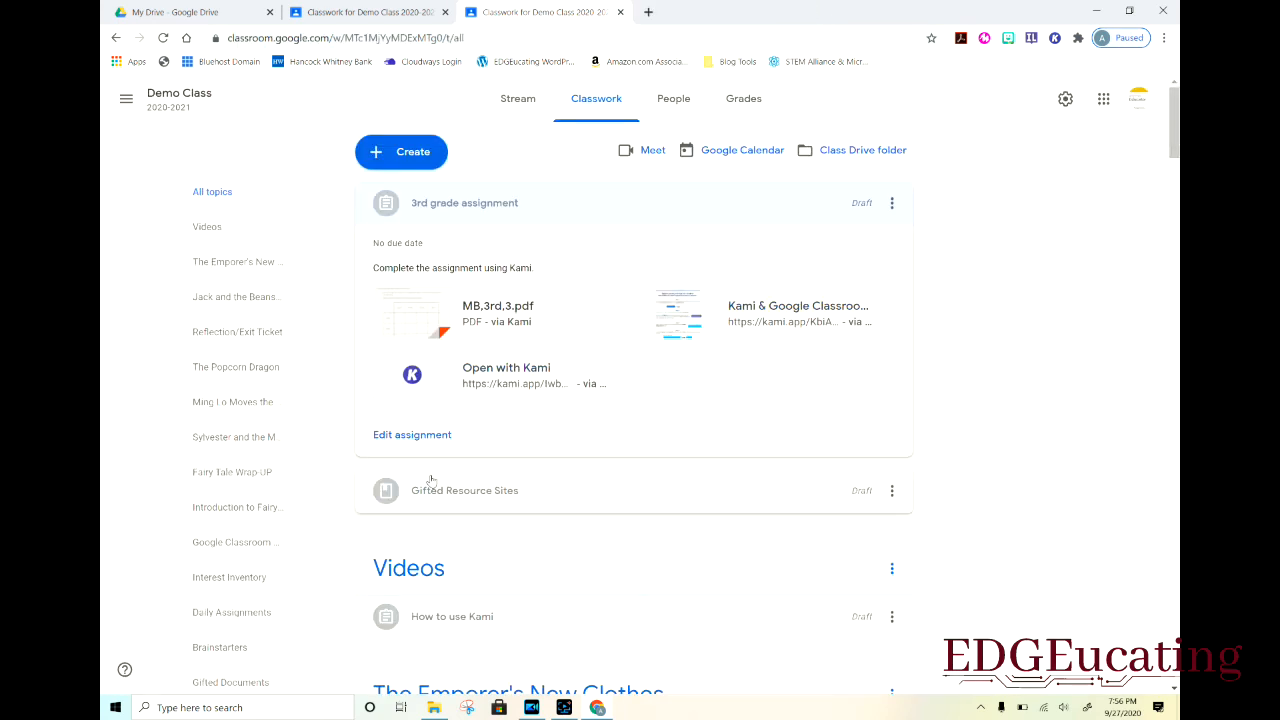
{"action": "mouse_move", "coordinate": [413, 440]}
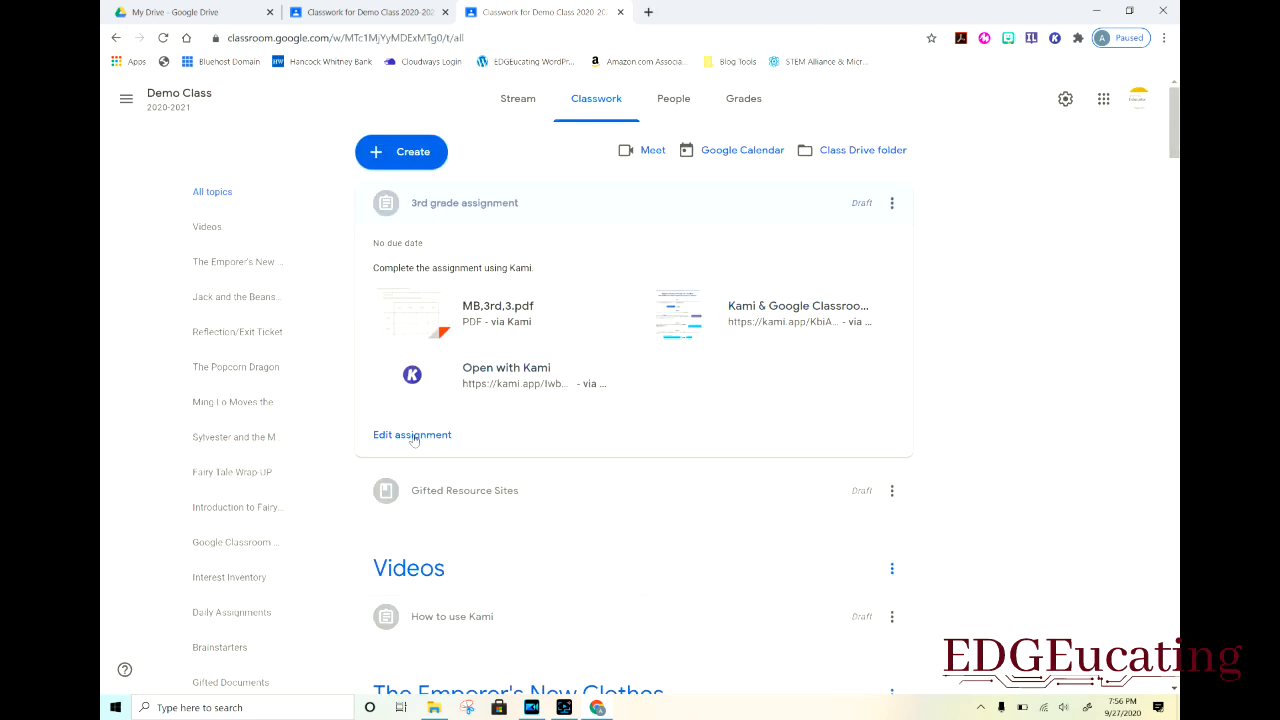
- Reopen '3rd grade assignment', check the Topic list, and save it as a draft
{"action": "left_click", "coordinate": [412, 434]}
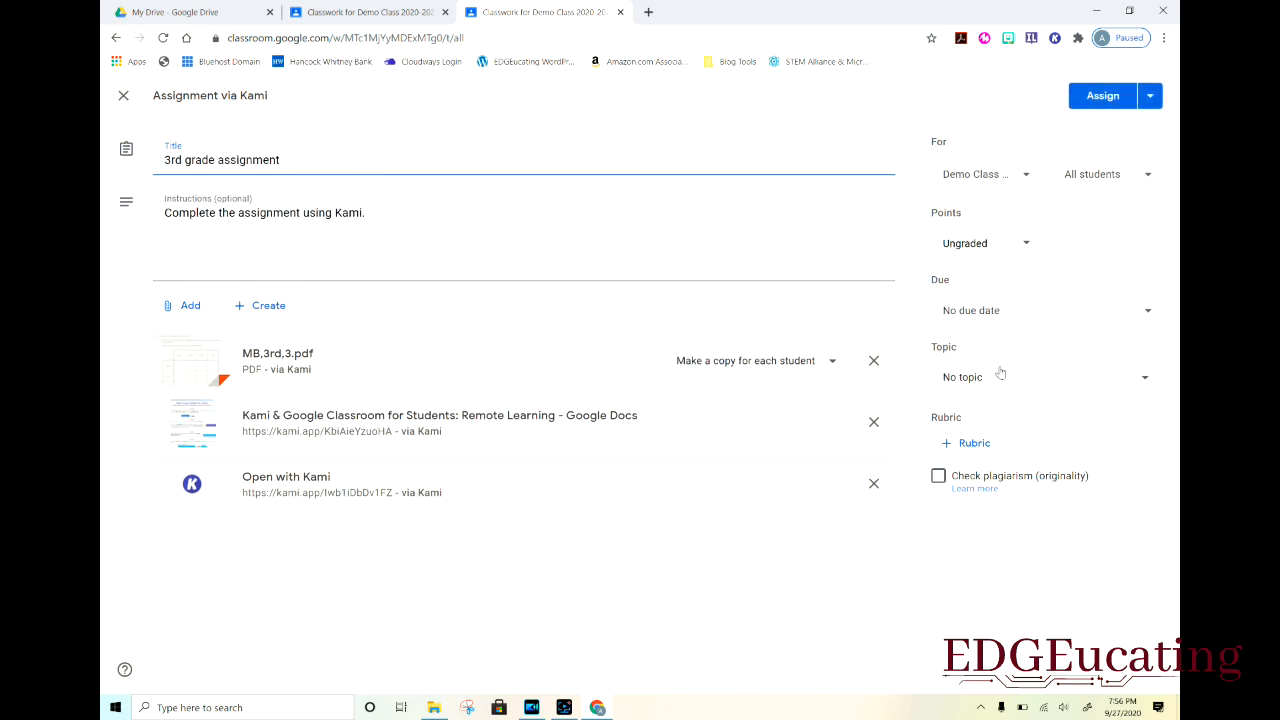
{"action": "left_click", "coordinate": [1045, 377]}
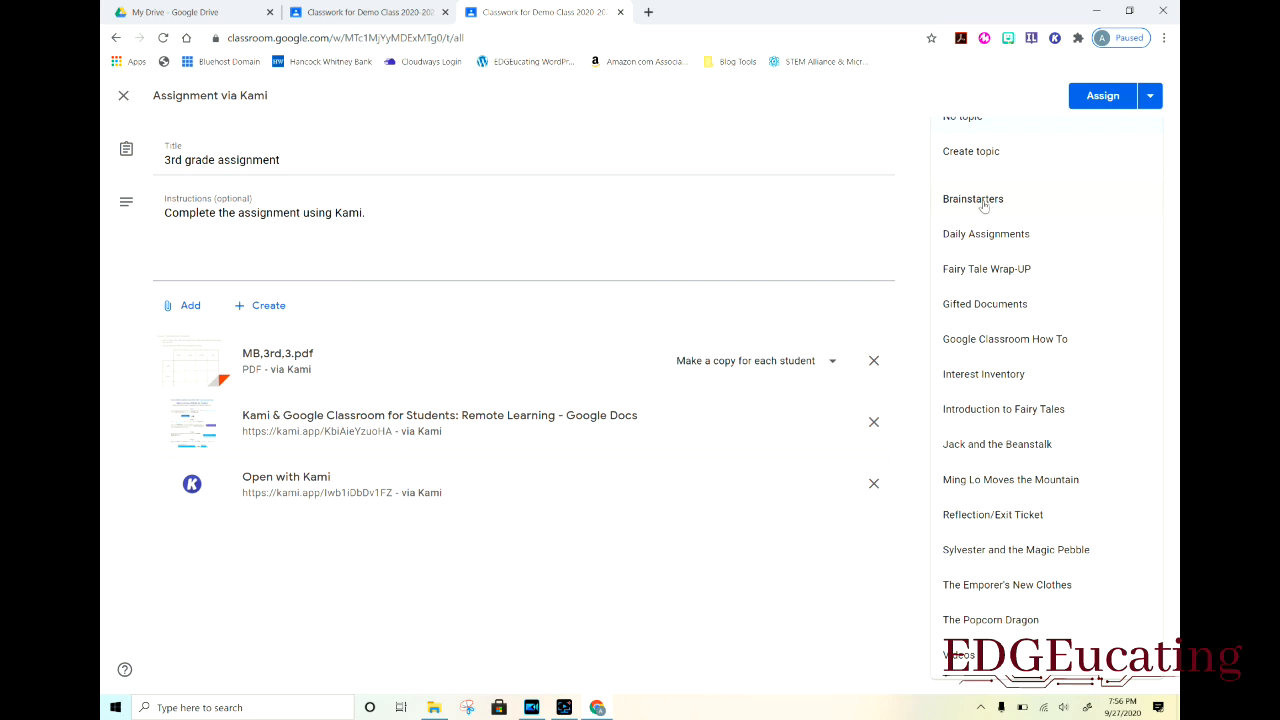
{"action": "mouse_move", "coordinate": [924, 161]}
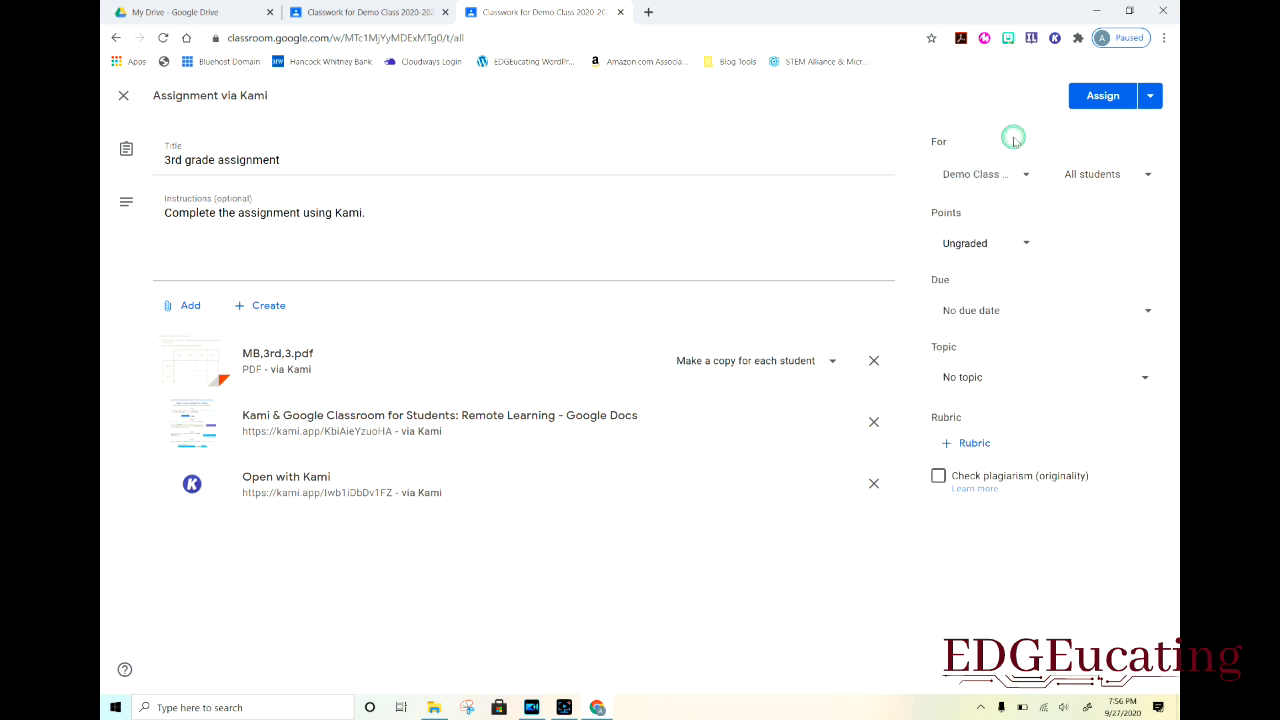
{"action": "mouse_move", "coordinate": [1065, 321]}
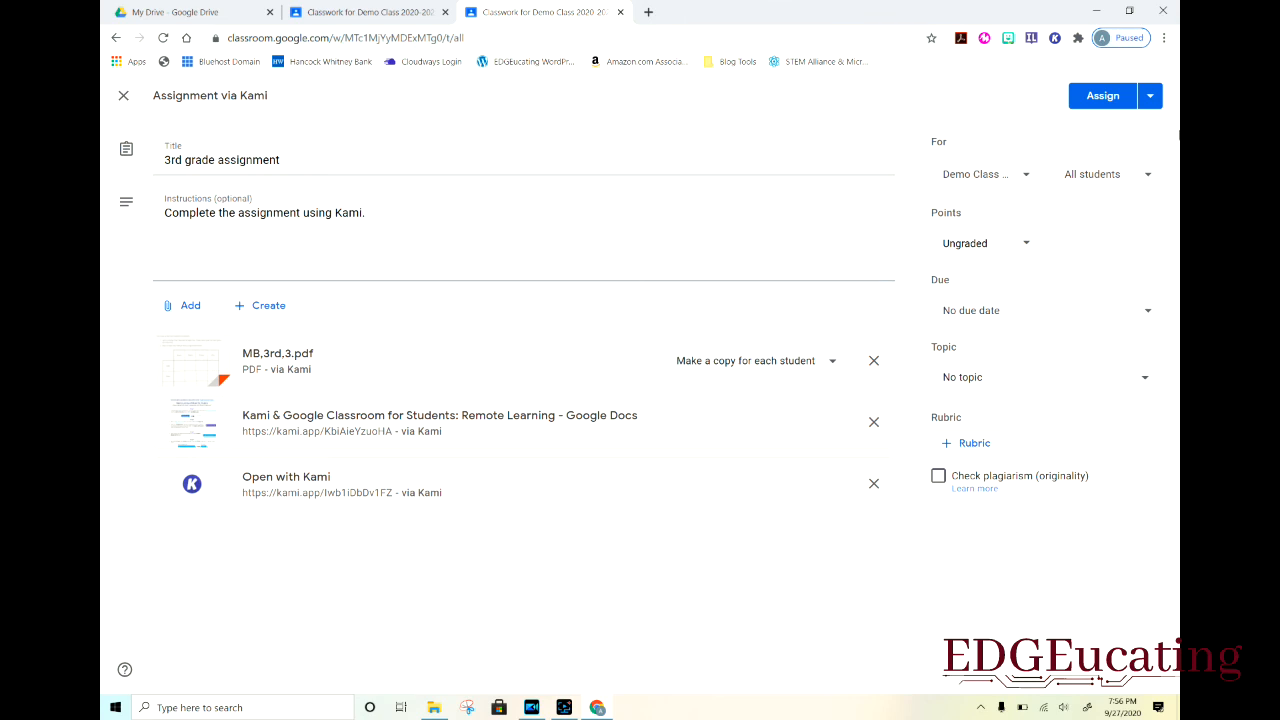
{"action": "left_click", "coordinate": [1149, 95]}
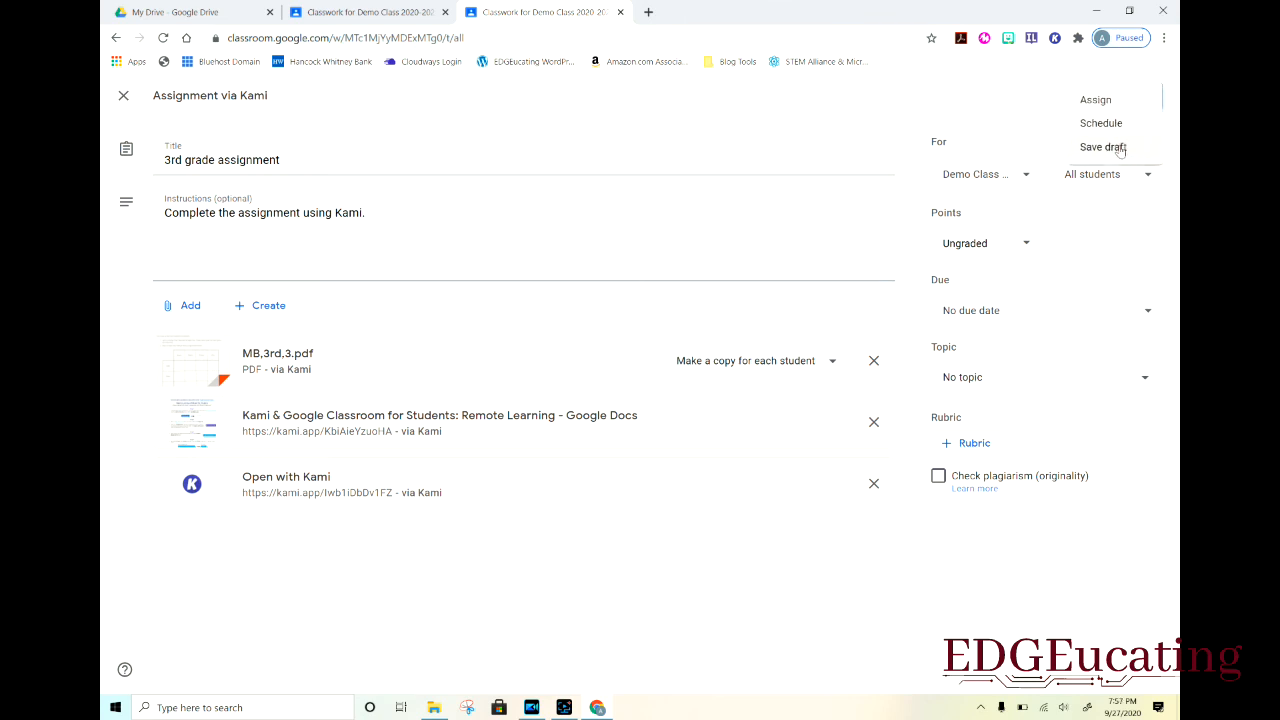
{"action": "left_click", "coordinate": [1103, 147]}
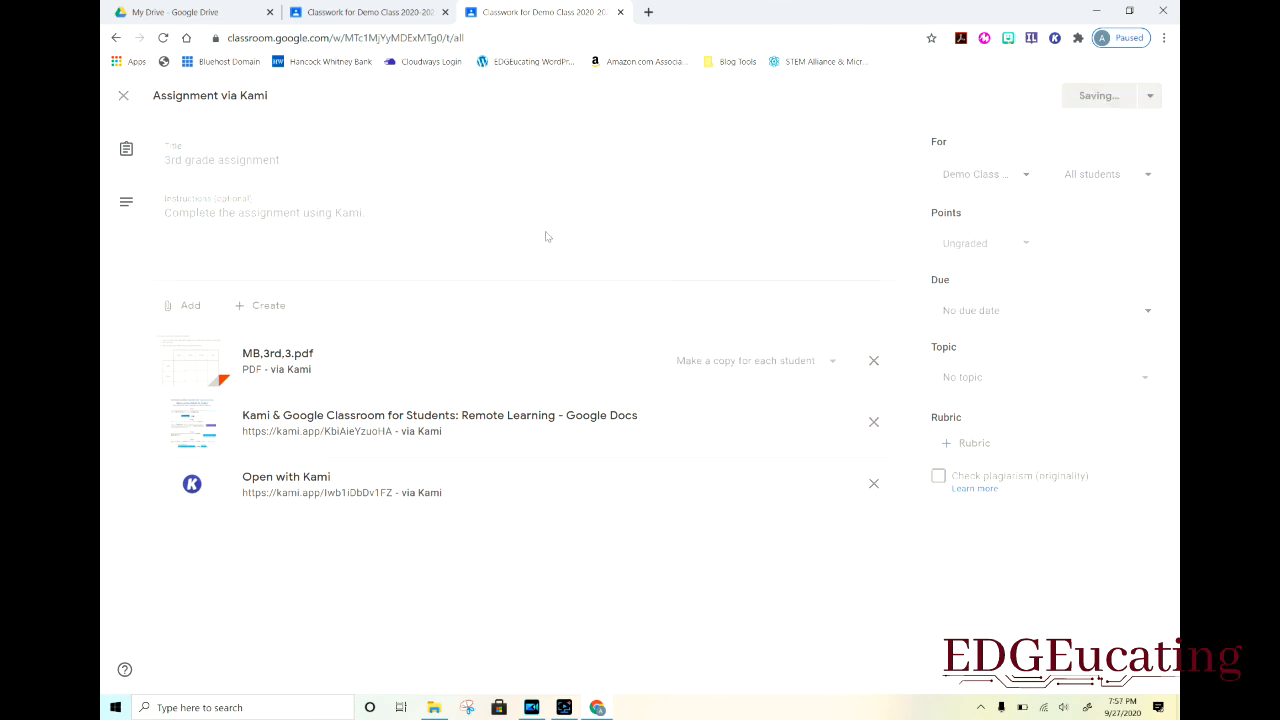
{"action": "left_click", "coordinate": [123, 95]}
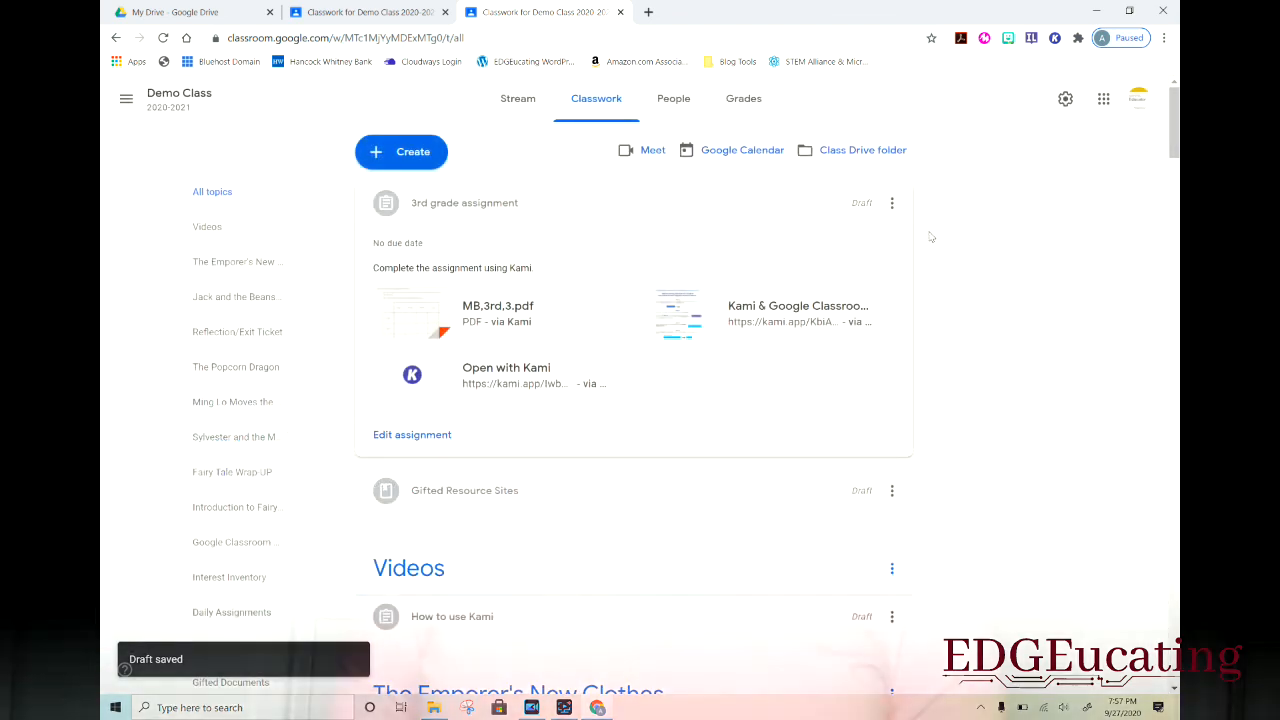